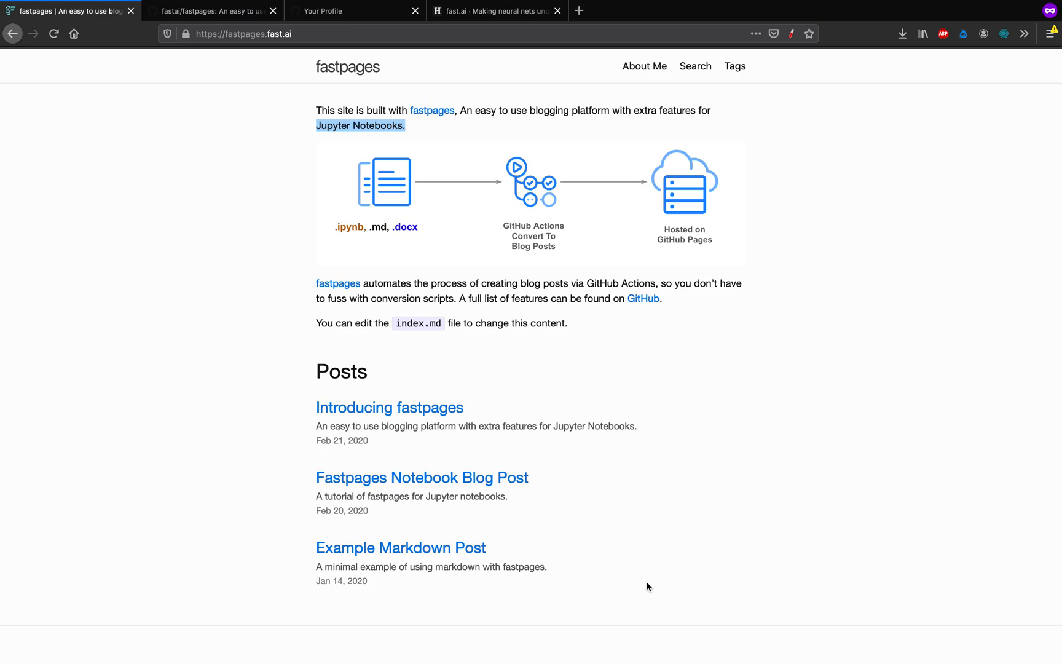
{"action": "mouse_move", "coordinate": [440, 267]}
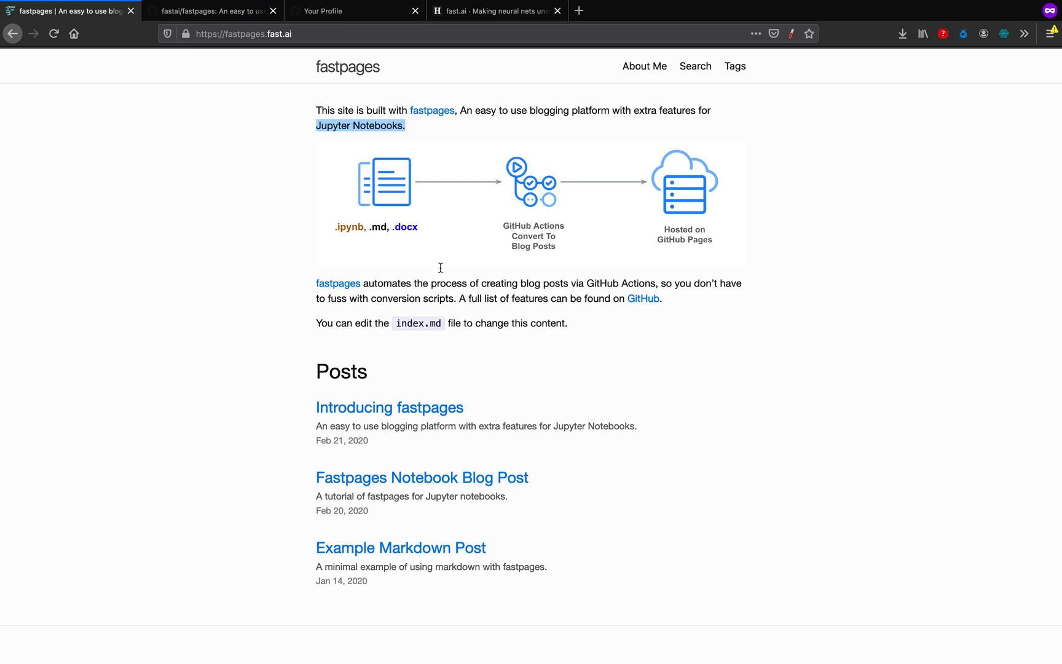
Step: Close the GitHub profile settings tab
{"action": "left_click", "coordinate": [215, 10]}
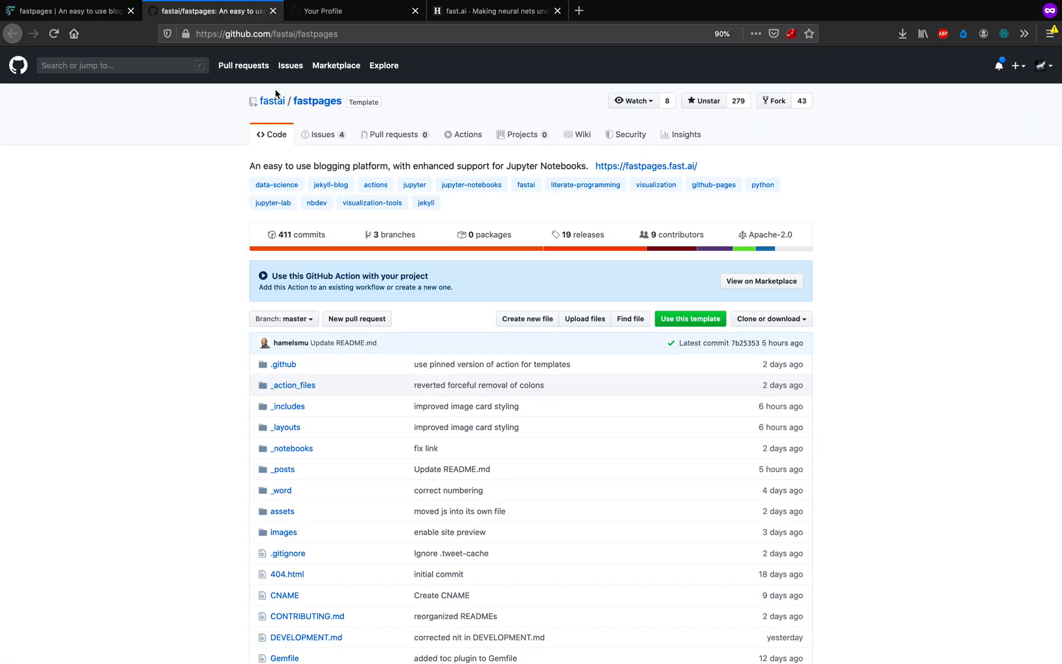
{"action": "mouse_move", "coordinate": [275, 107]}
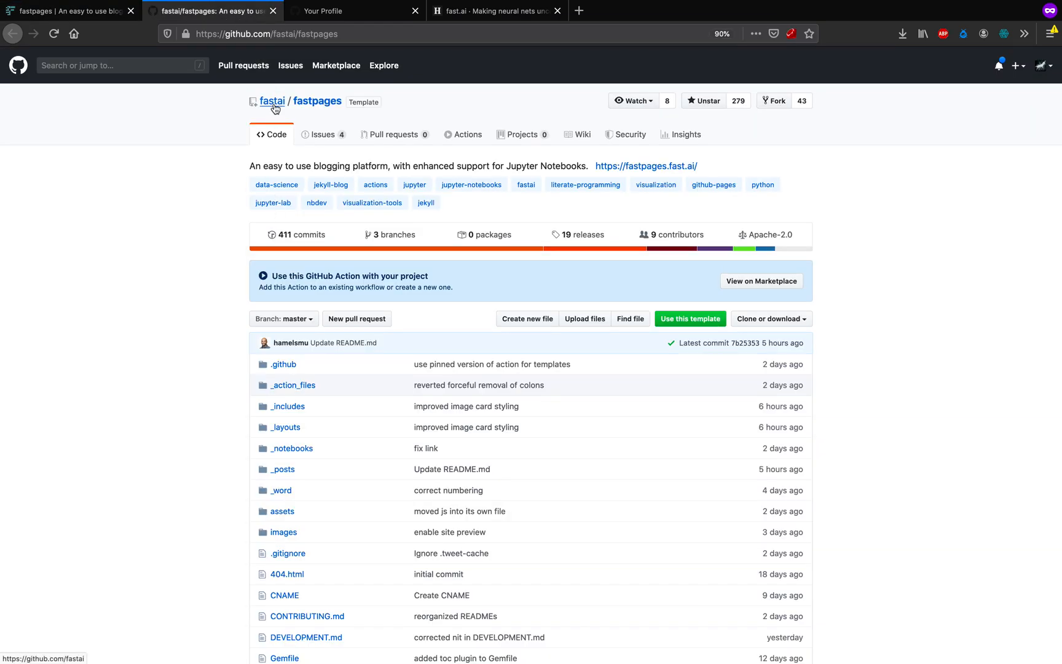
{"action": "mouse_move", "coordinate": [271, 101]}
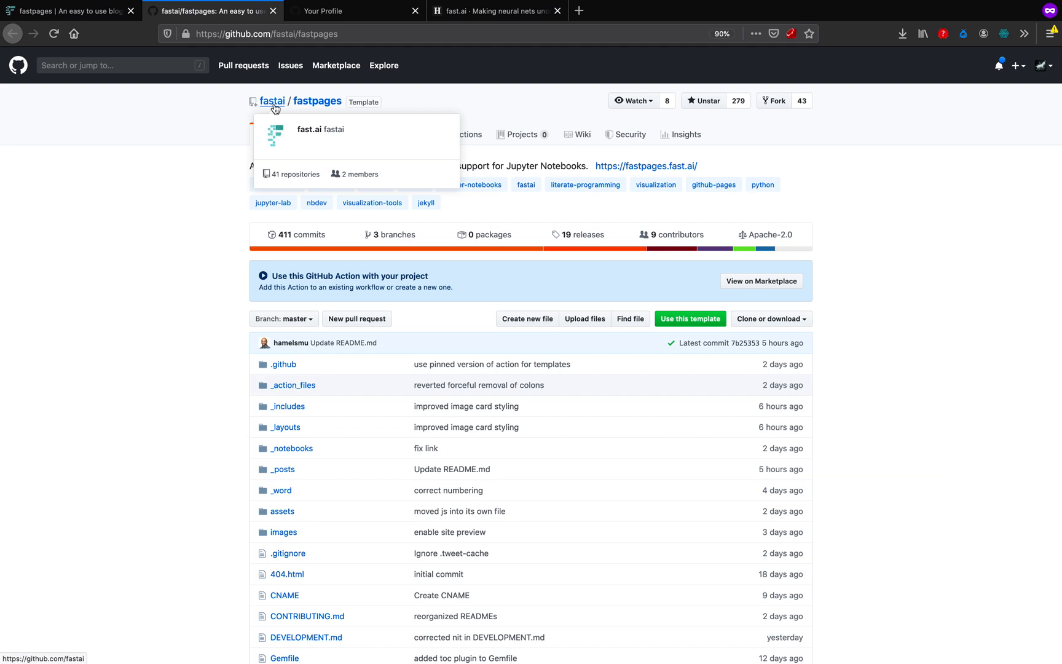
{"action": "mouse_move", "coordinate": [240, 122]}
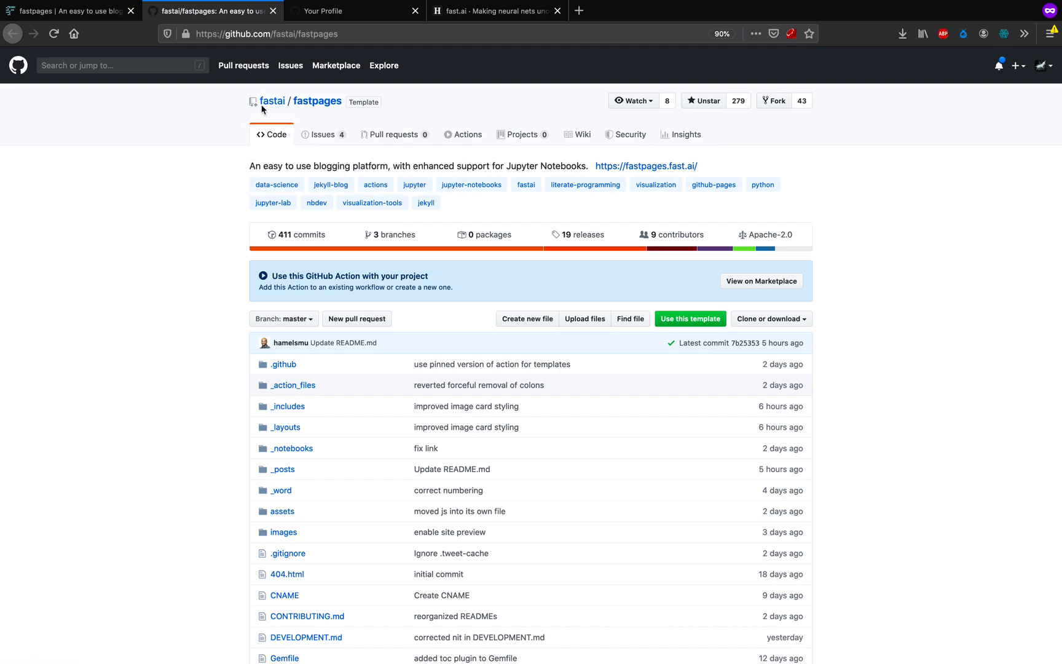
{"action": "mouse_move", "coordinate": [312, 107]}
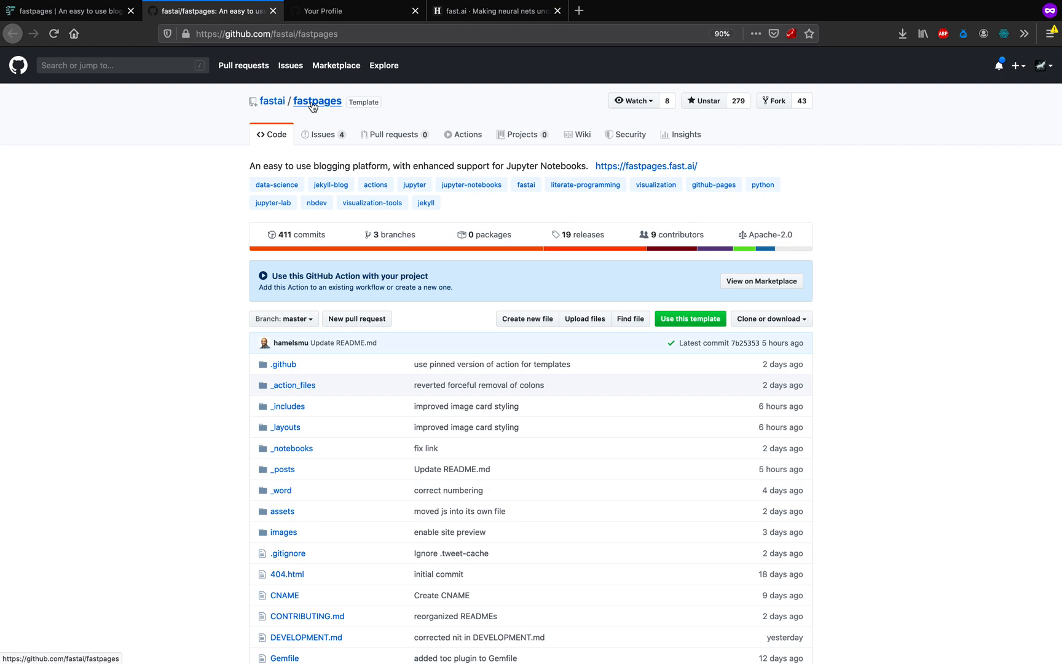
{"action": "mouse_move", "coordinate": [313, 117]}
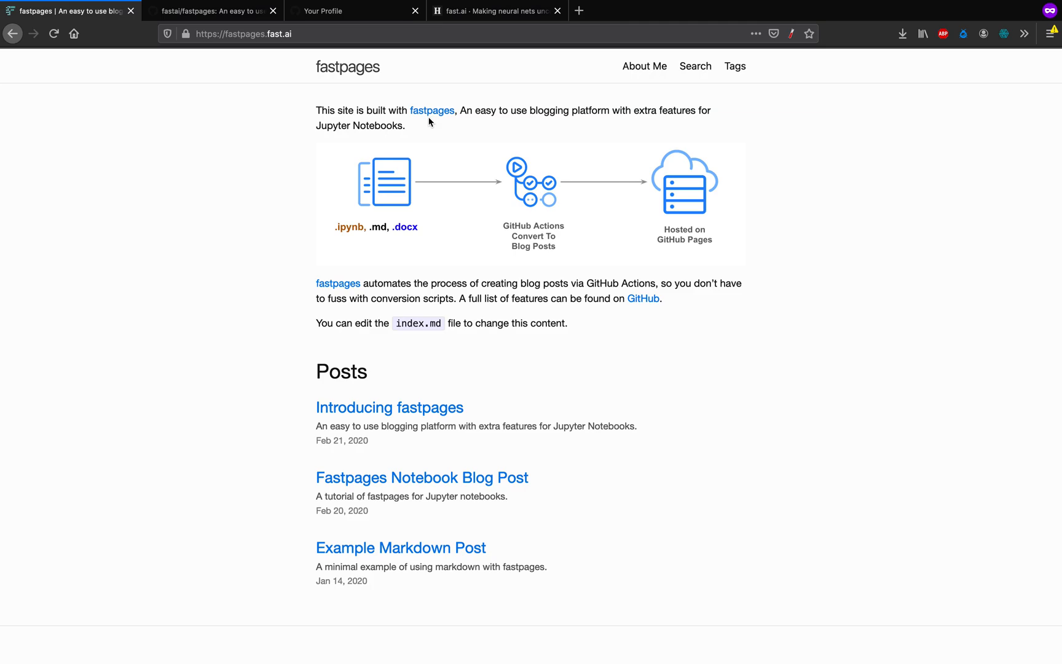
{"action": "mouse_move", "coordinate": [351, 257]}
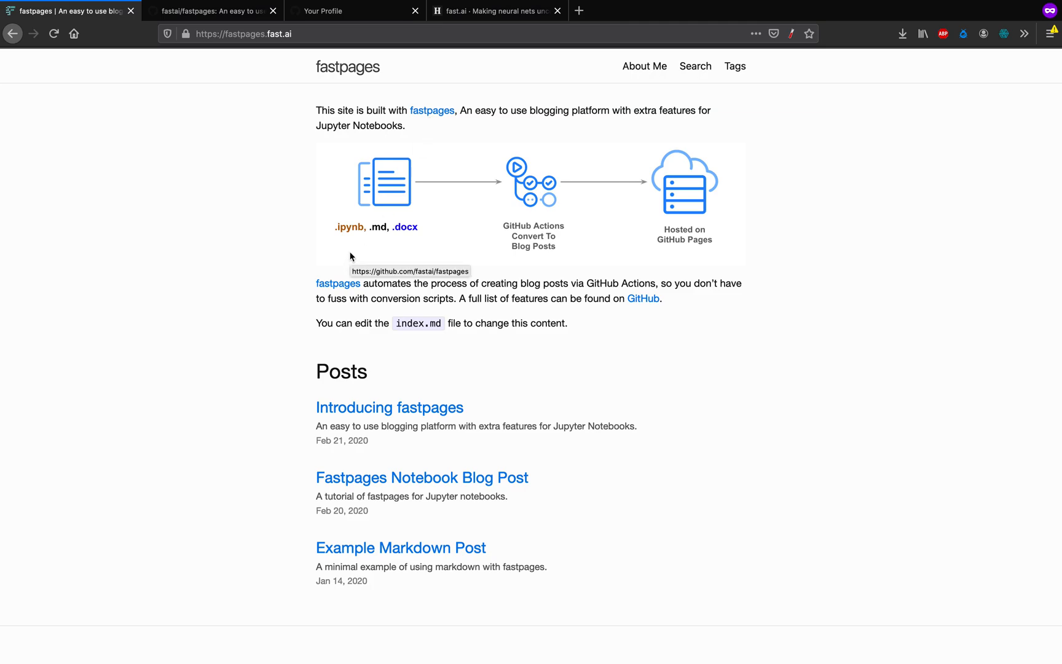
{"action": "mouse_move", "coordinate": [407, 278]}
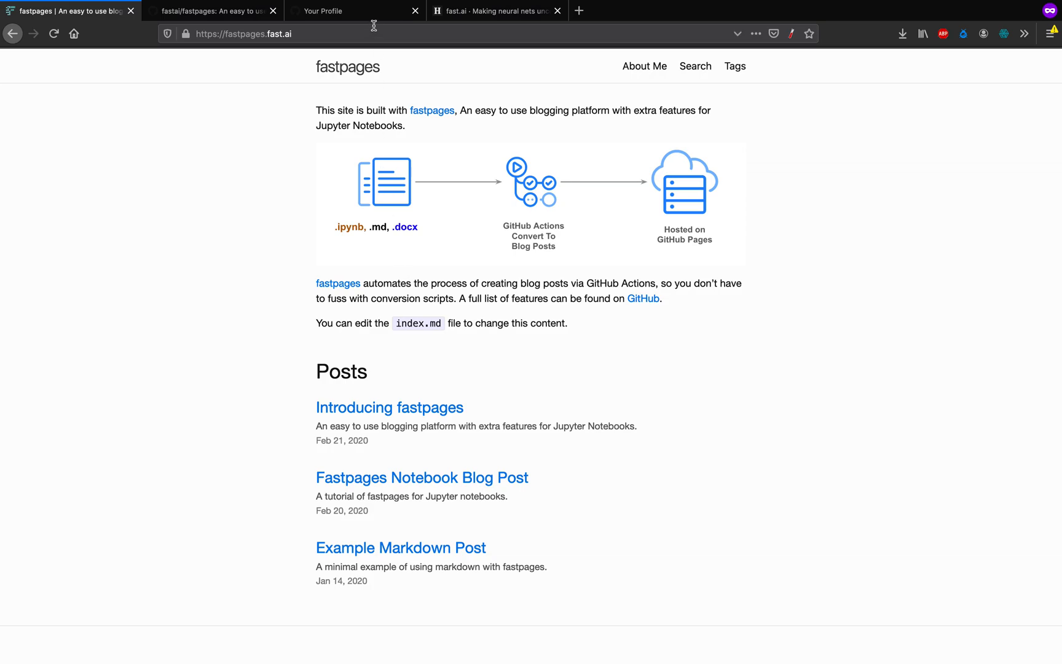
{"action": "left_click", "coordinate": [328, 11]}
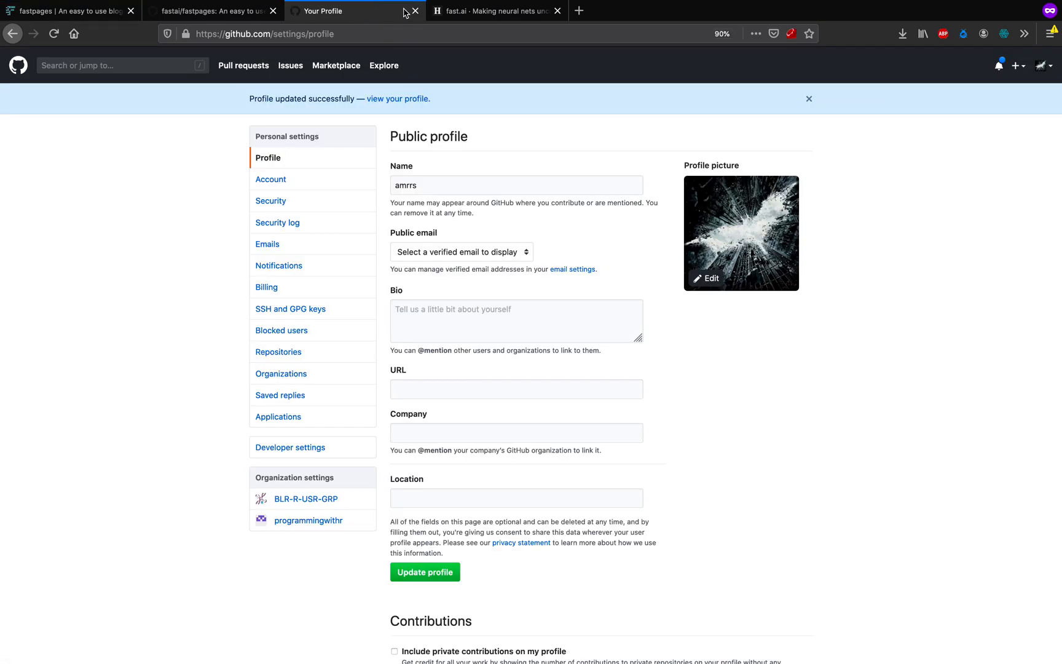
{"action": "mouse_move", "coordinate": [416, 11]}
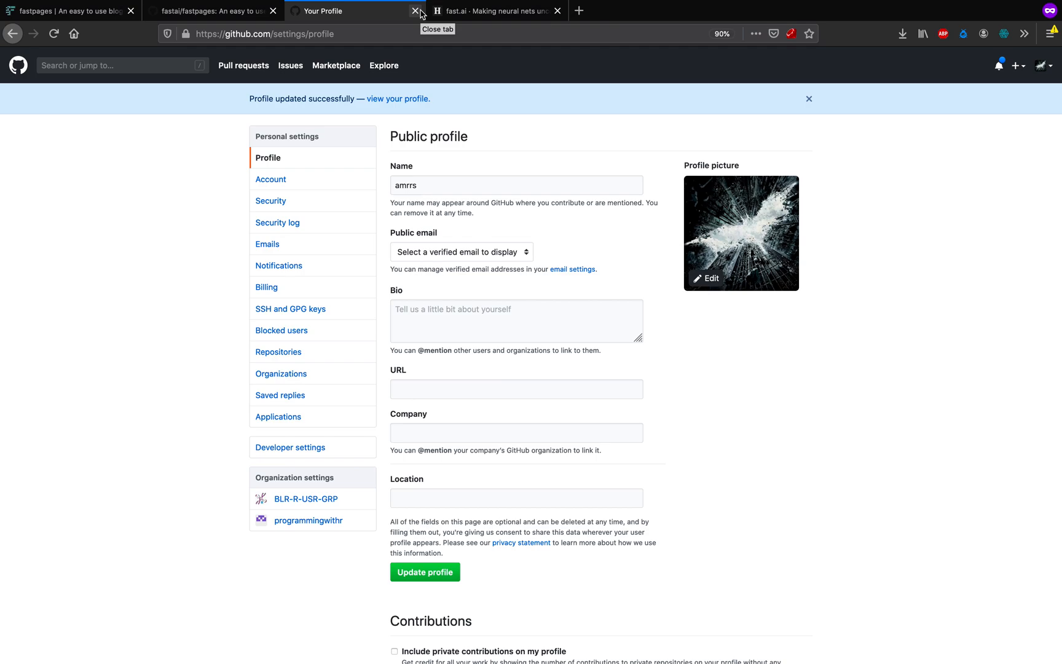
{"action": "left_click", "coordinate": [415, 11]}
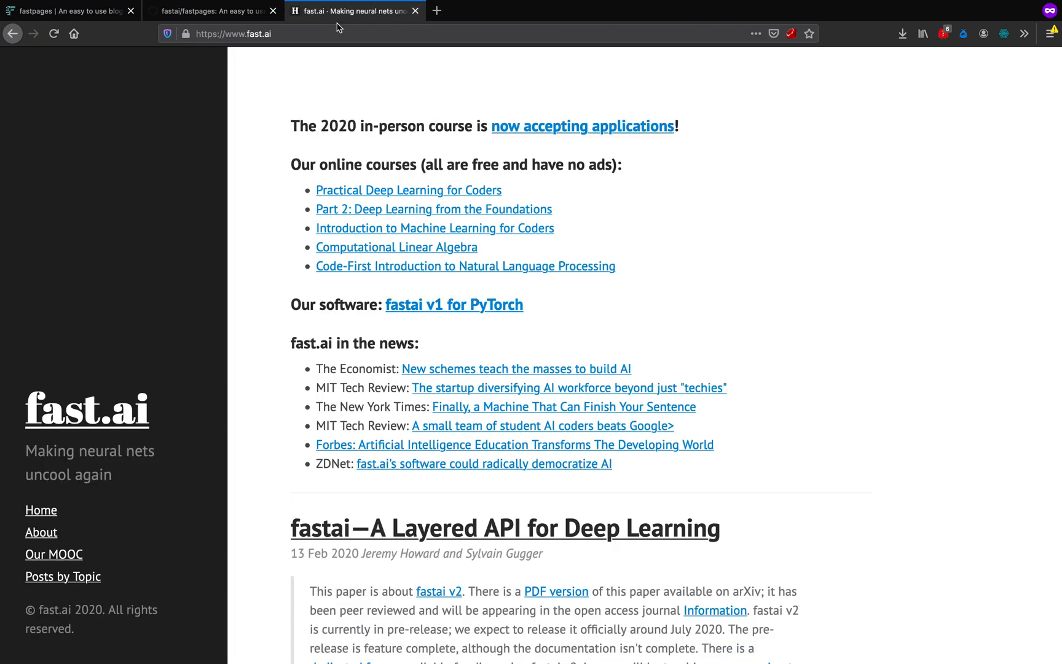
Step: Open the 'Introducing fastpages' post at its Setting Up Fastpages section
{"action": "left_click", "coordinate": [215, 11]}
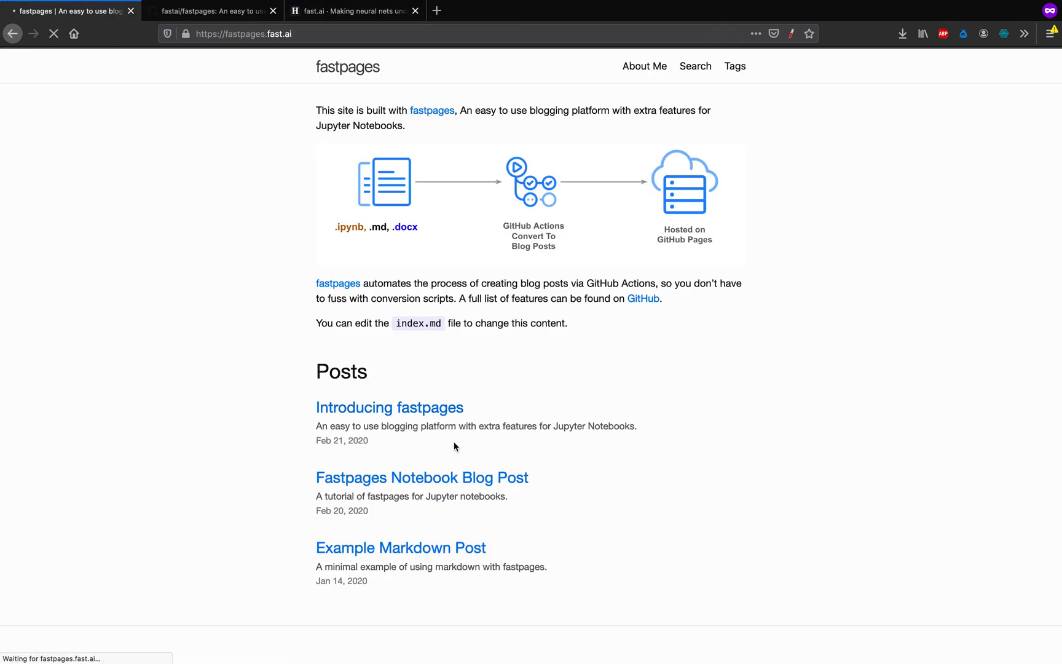
{"action": "left_click", "coordinate": [389, 408]}
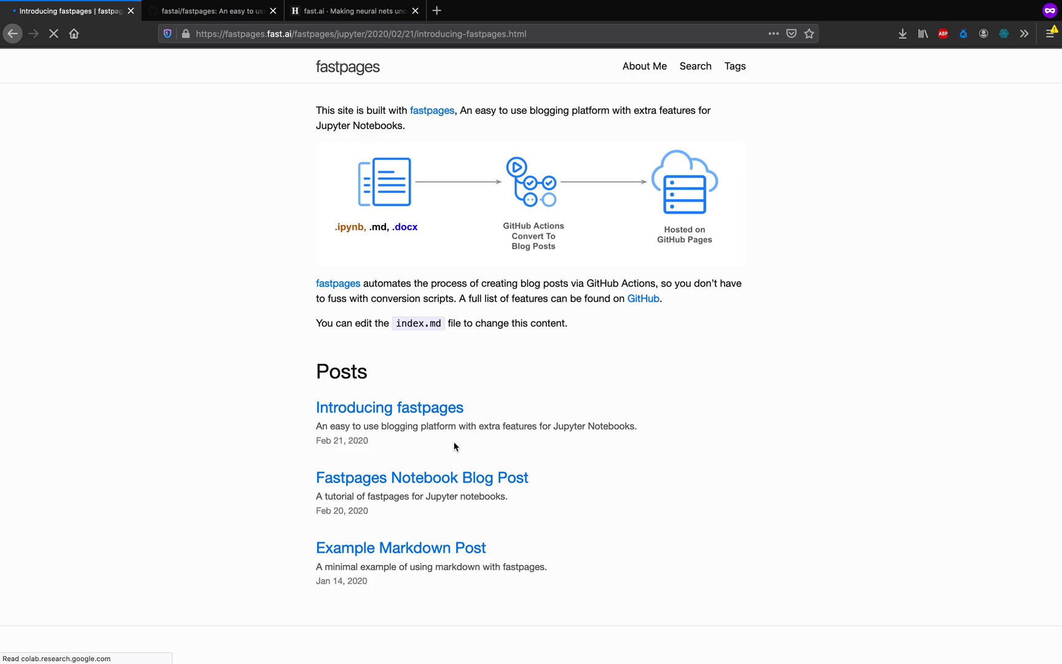
{"action": "left_click", "coordinate": [389, 408]}
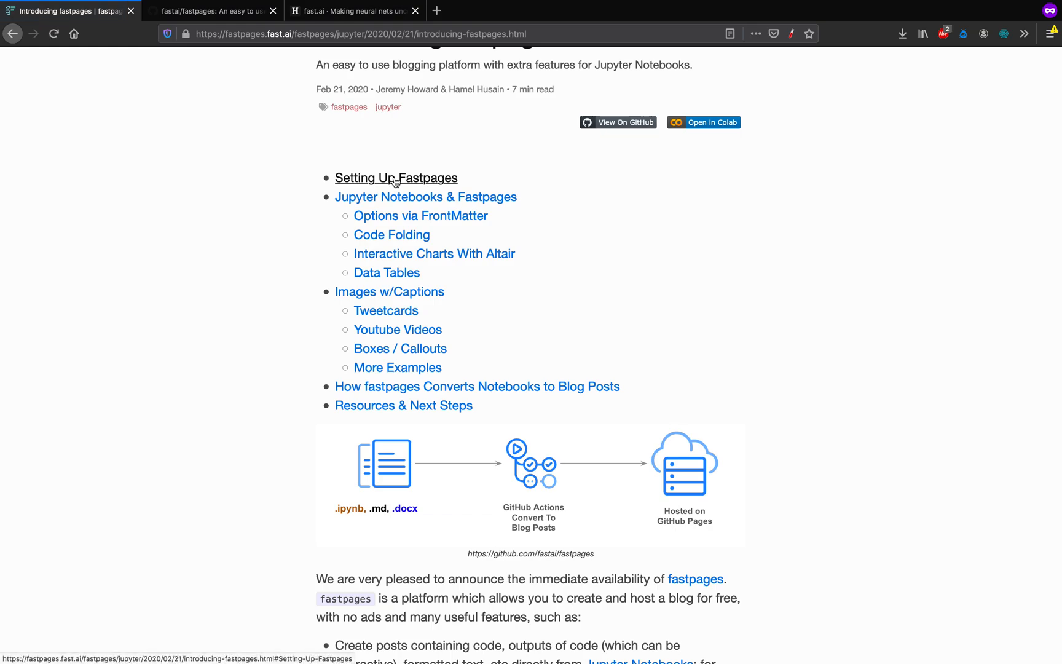
{"action": "left_click", "coordinate": [396, 178]}
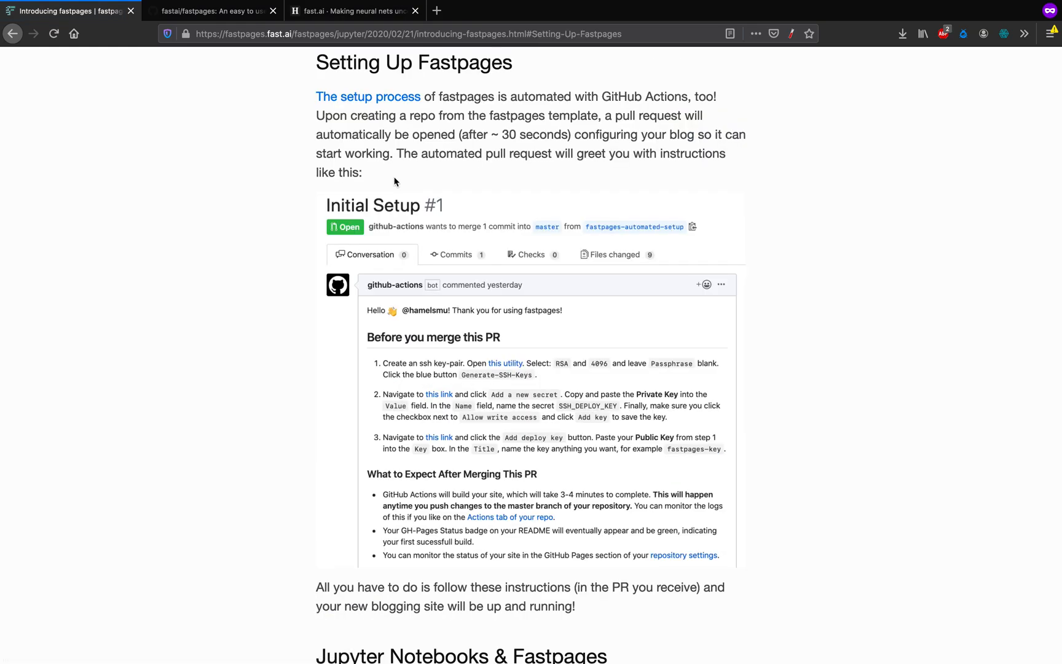
{"action": "mouse_move", "coordinate": [392, 96]}
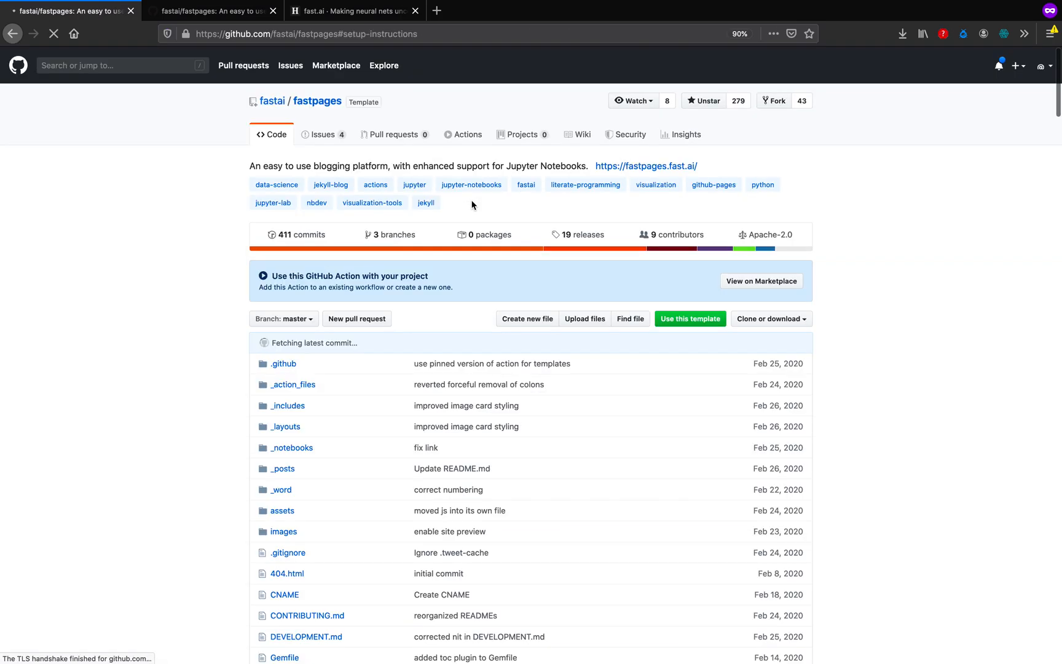
Step: Open the fastpages template's generate-repository page in a new tab from Setup Instructions
{"action": "scroll", "scroll_direction": "down", "scroll_amount": 3}
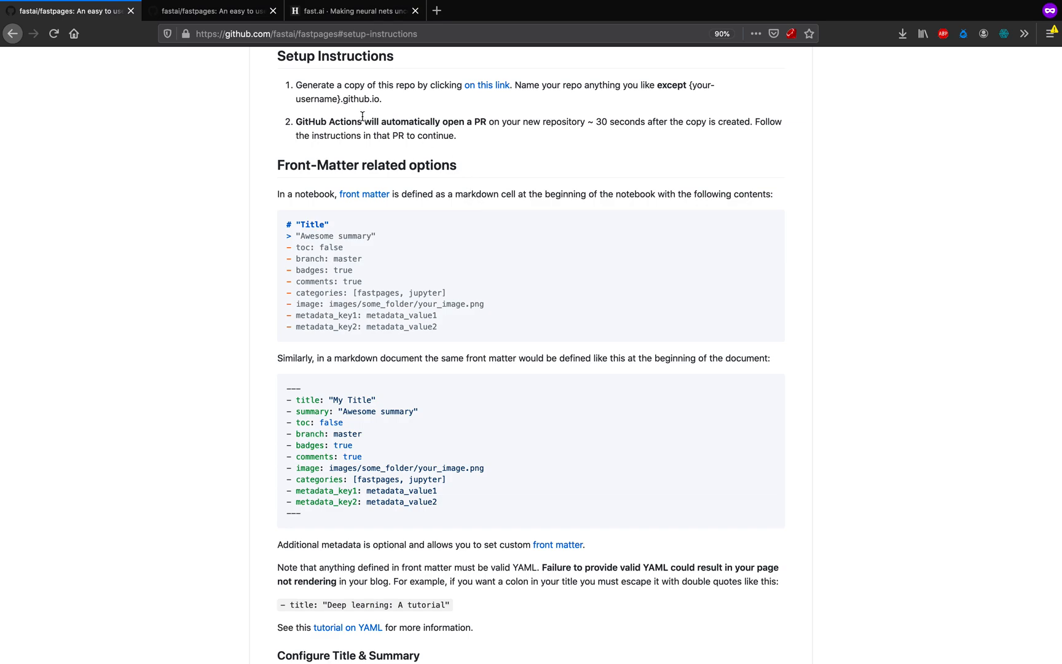
{"action": "mouse_move", "coordinate": [453, 104]}
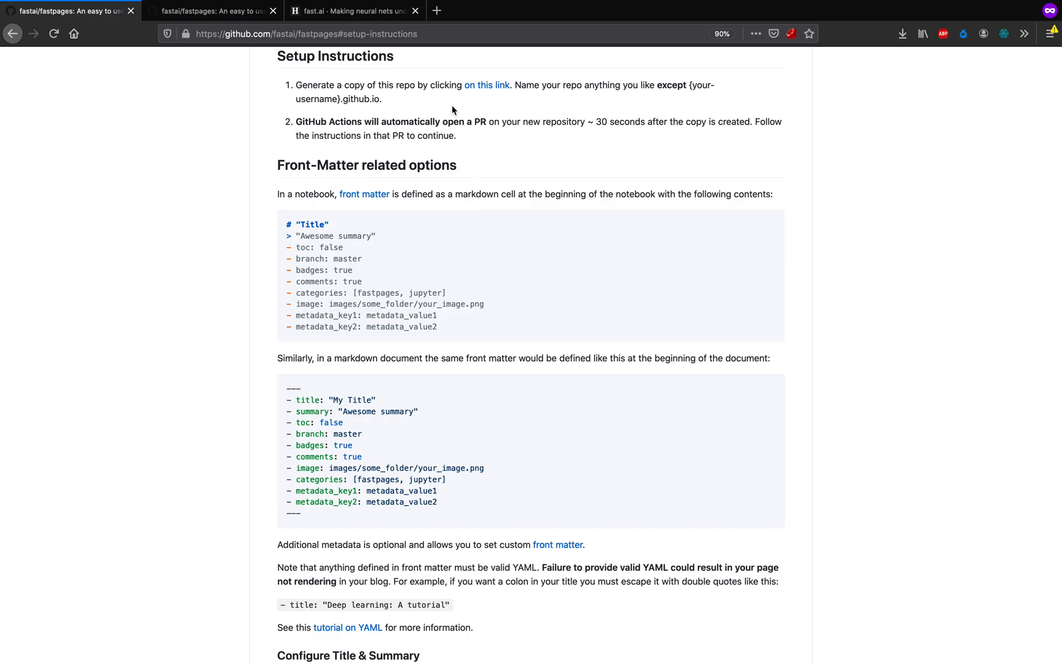
{"action": "mouse_move", "coordinate": [486, 91]}
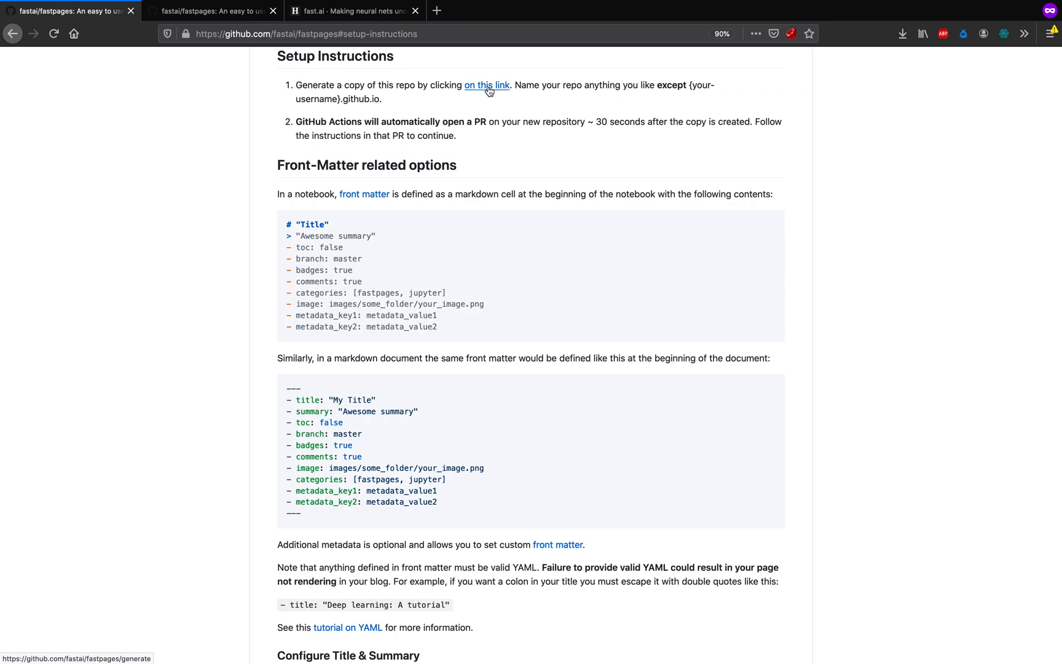
{"action": "left_click", "coordinate": [486, 85]}
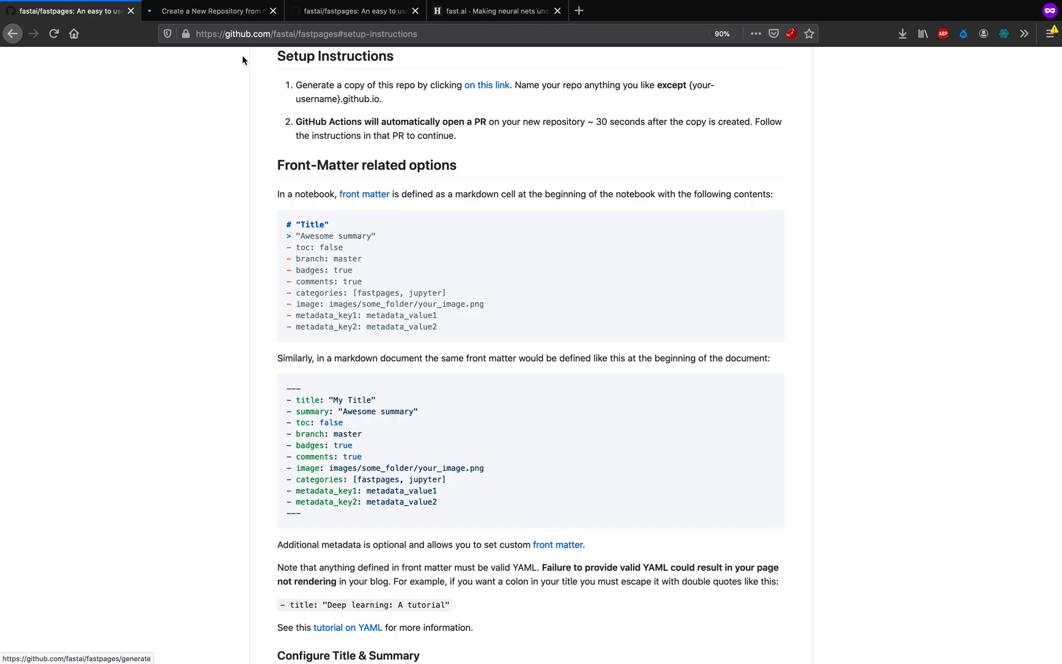
{"action": "mouse_move", "coordinate": [212, 16]}
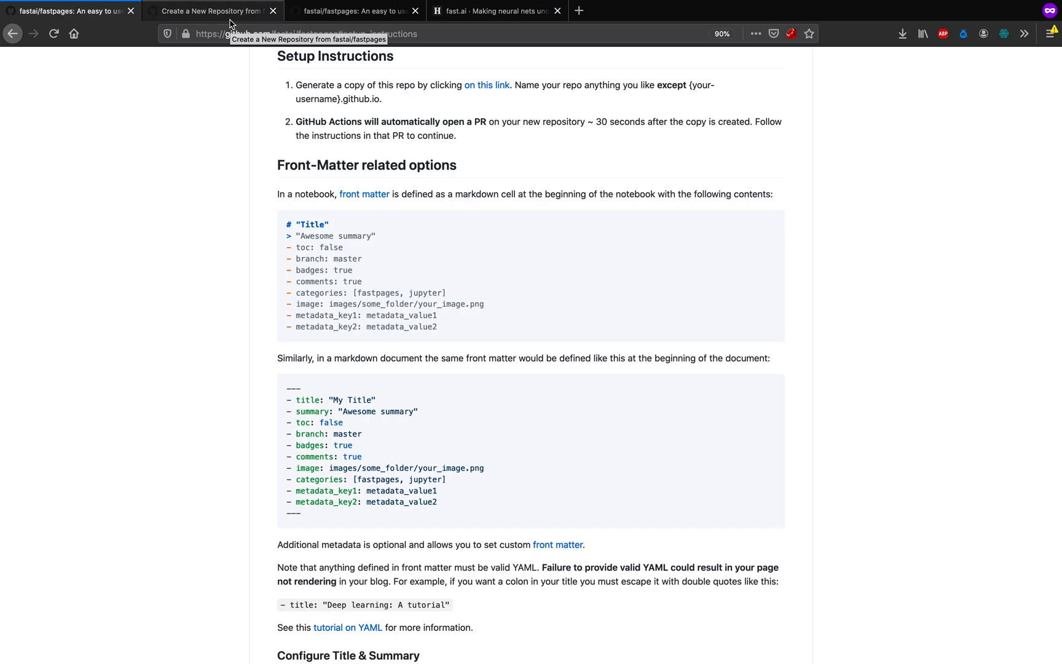
Step: Create a new repository named sample-ds-blog from the fastpages template
{"action": "left_click", "coordinate": [215, 11]}
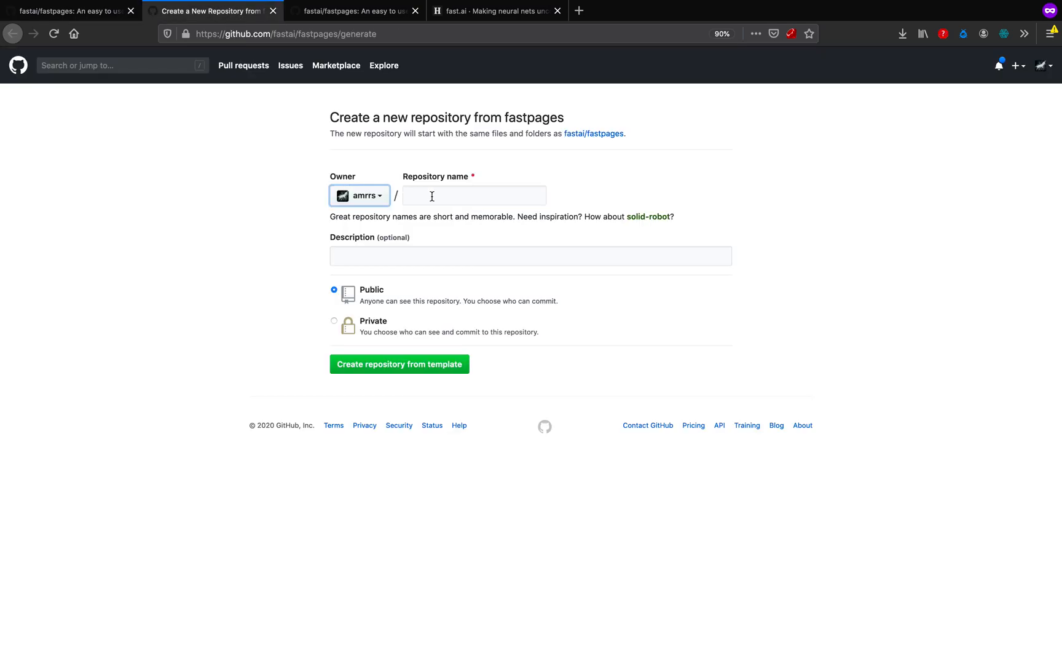
{"action": "left_click", "coordinate": [474, 195]}
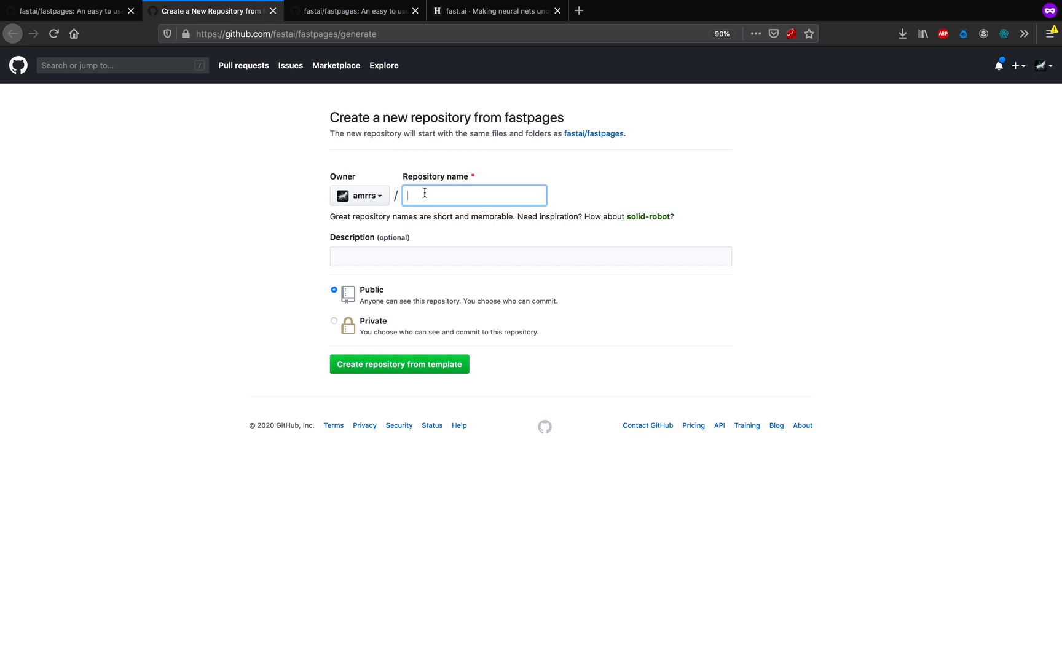
{"action": "type", "text": "s"}
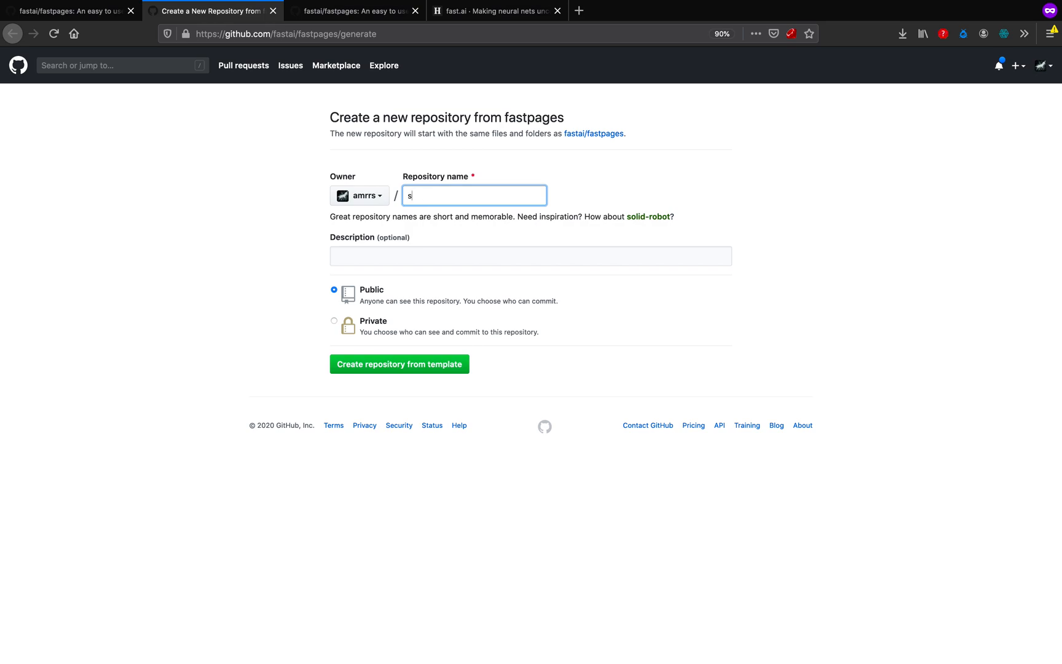
{"action": "type", "text": "ample_"}
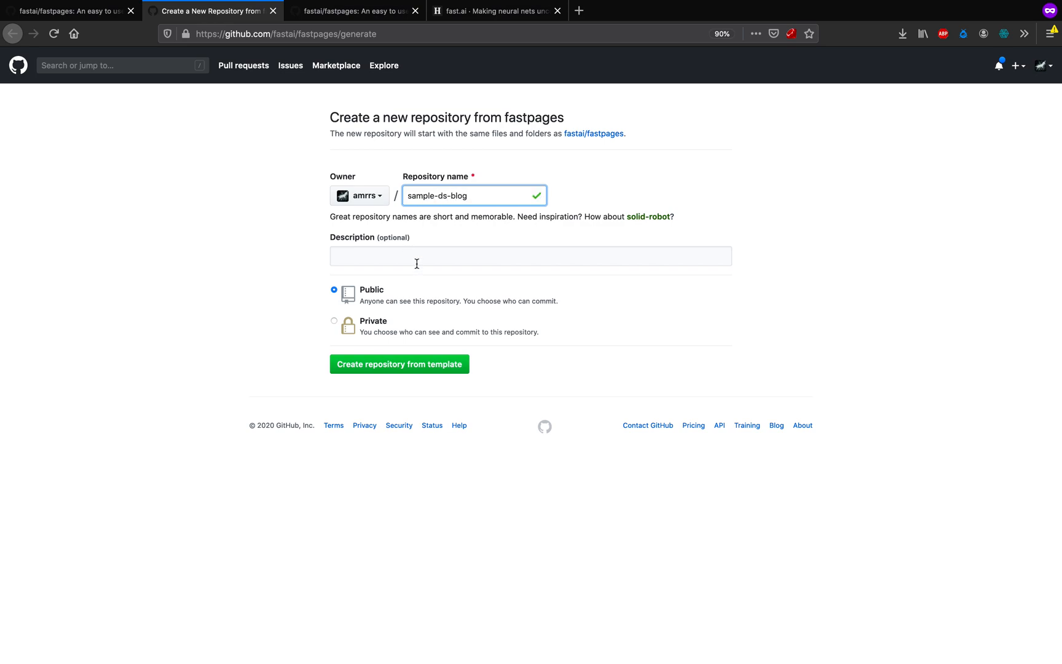
{"action": "mouse_move", "coordinate": [381, 397]}
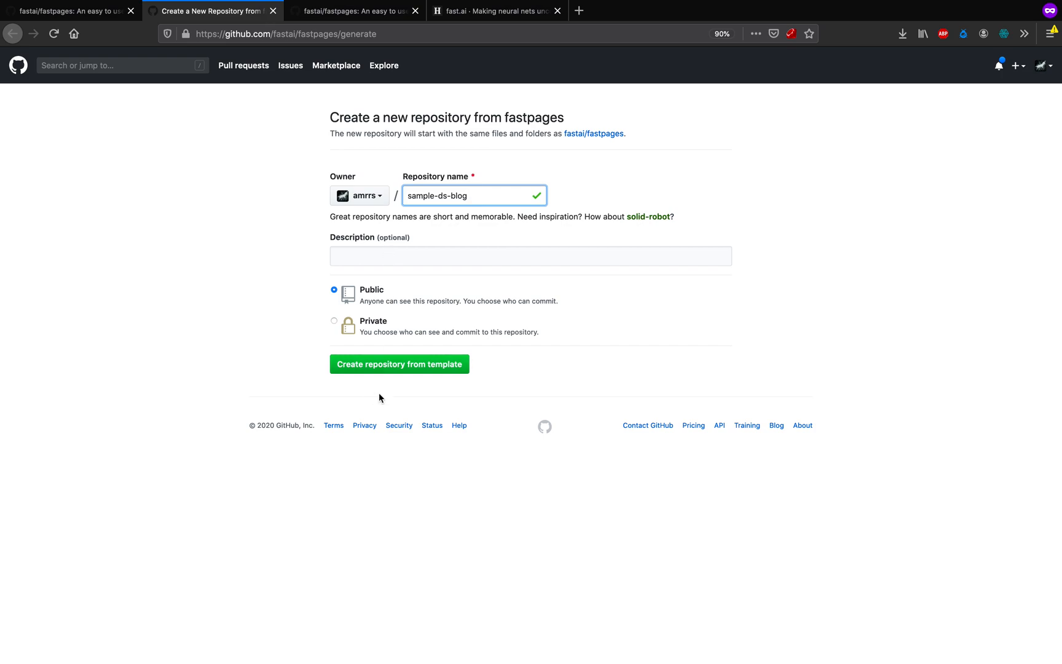
{"action": "mouse_move", "coordinate": [393, 368]}
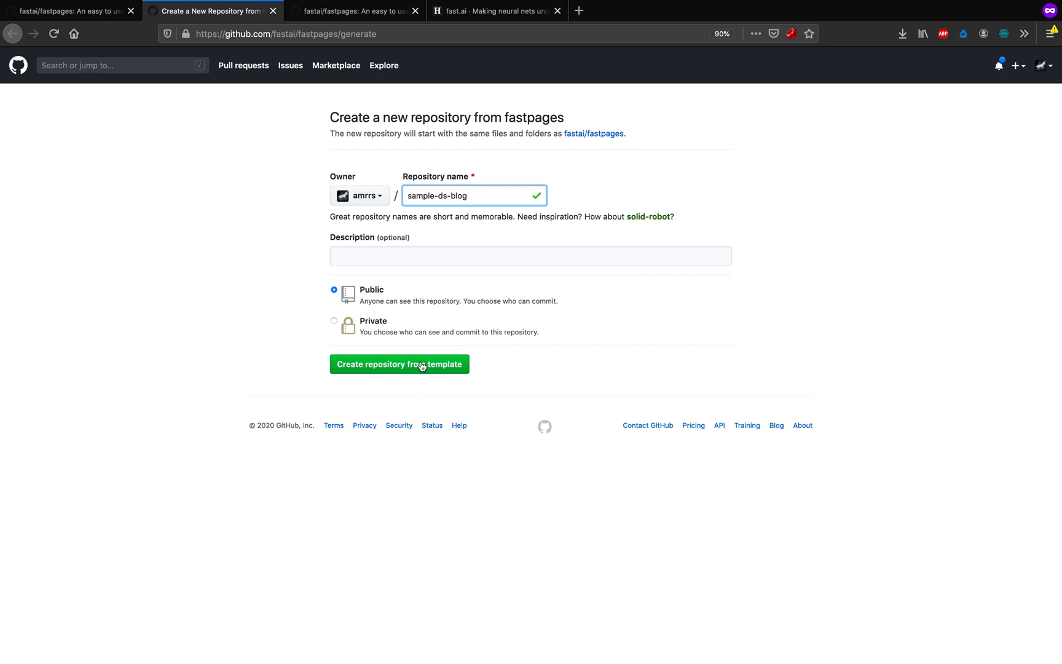
{"action": "left_click", "coordinate": [399, 364]}
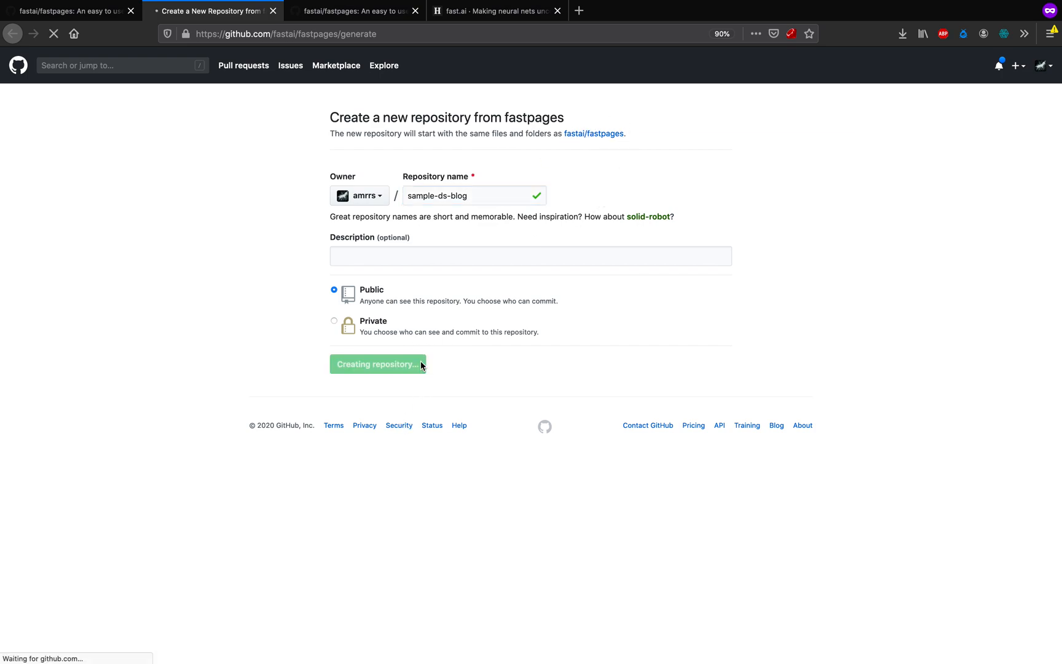
{"action": "left_click", "coordinate": [378, 364]}
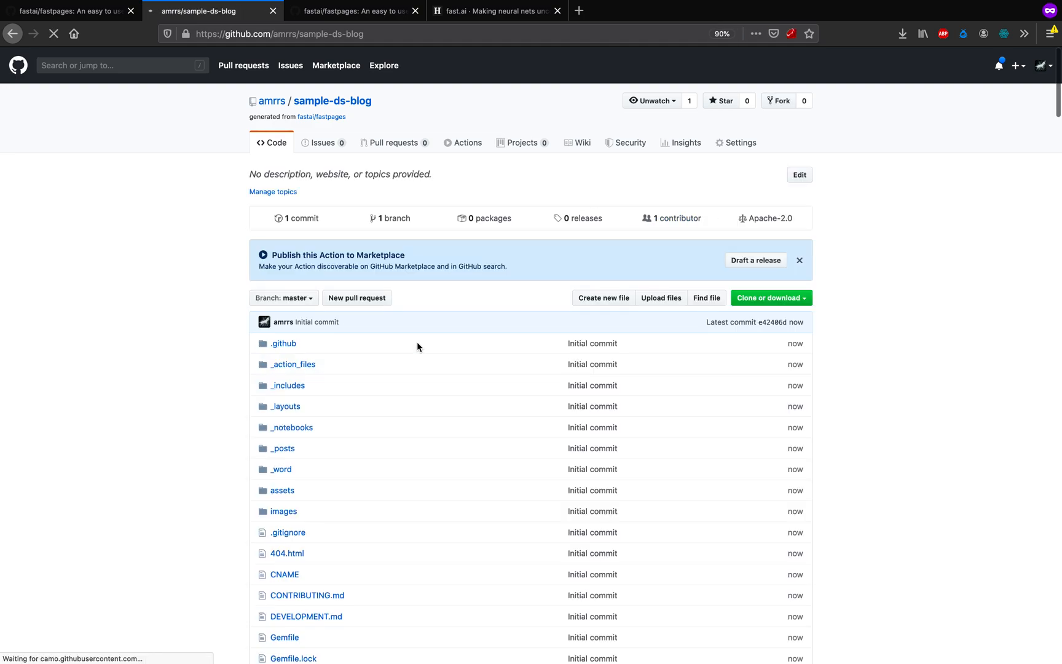
Step: Check sample-ds-blog's pull requests and its Setup and CI workflow runs
{"action": "left_click", "coordinate": [364, 11]}
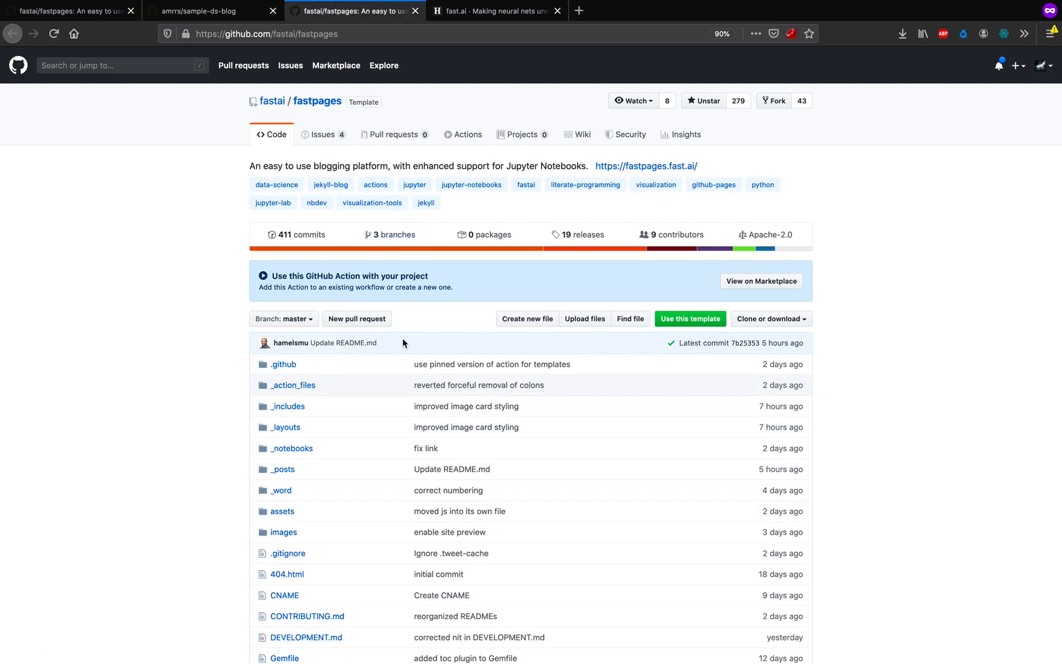
{"action": "left_click", "coordinate": [215, 11]}
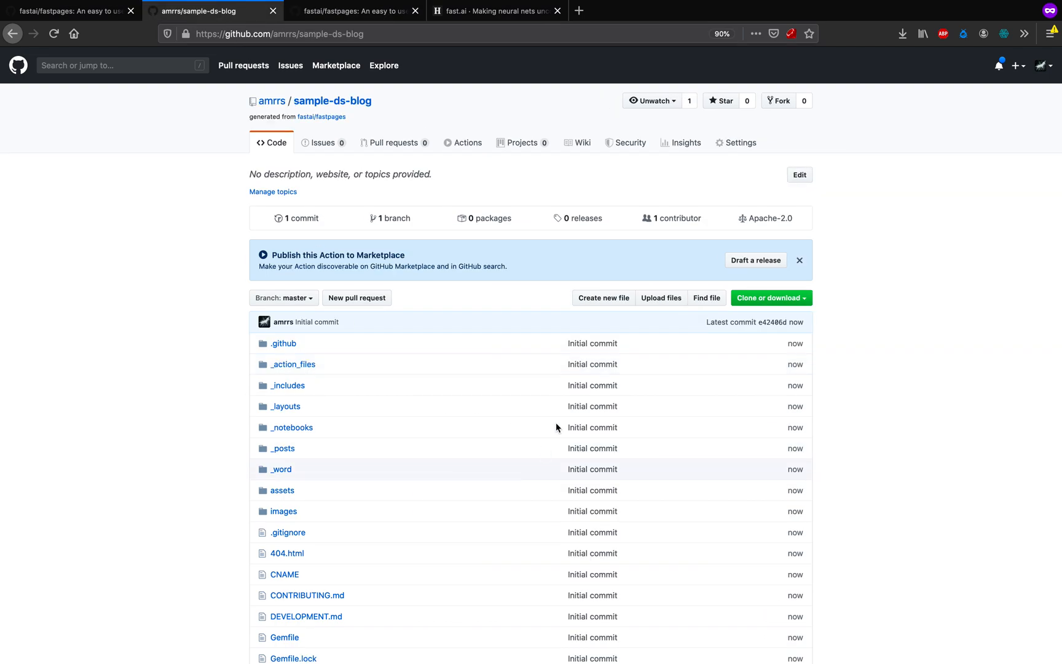
{"action": "mouse_move", "coordinate": [431, 407]}
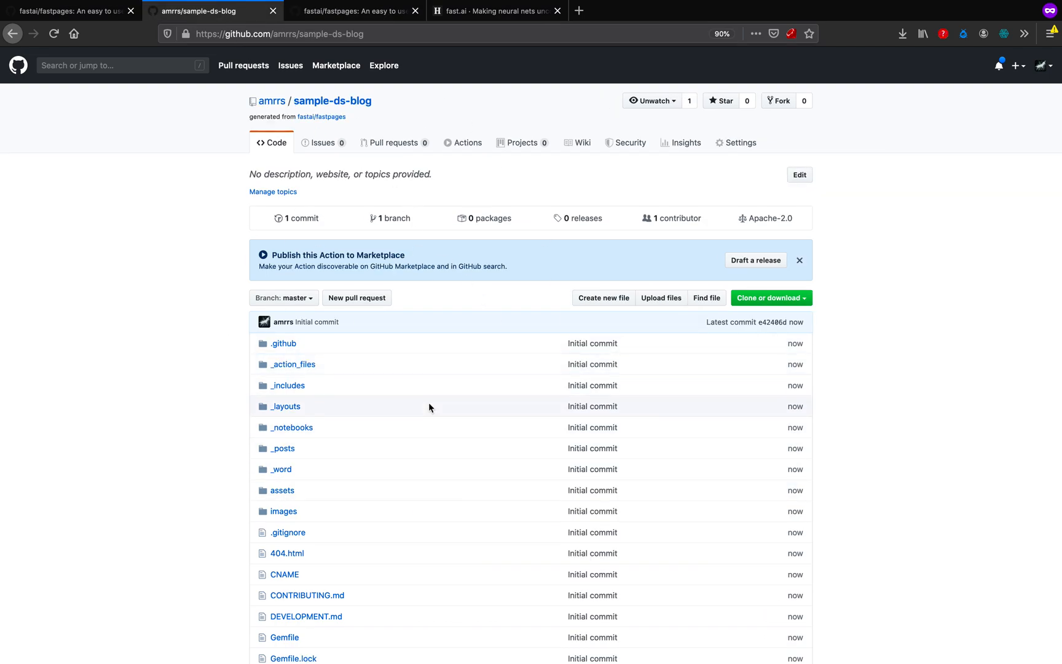
{"action": "mouse_move", "coordinate": [510, 343]}
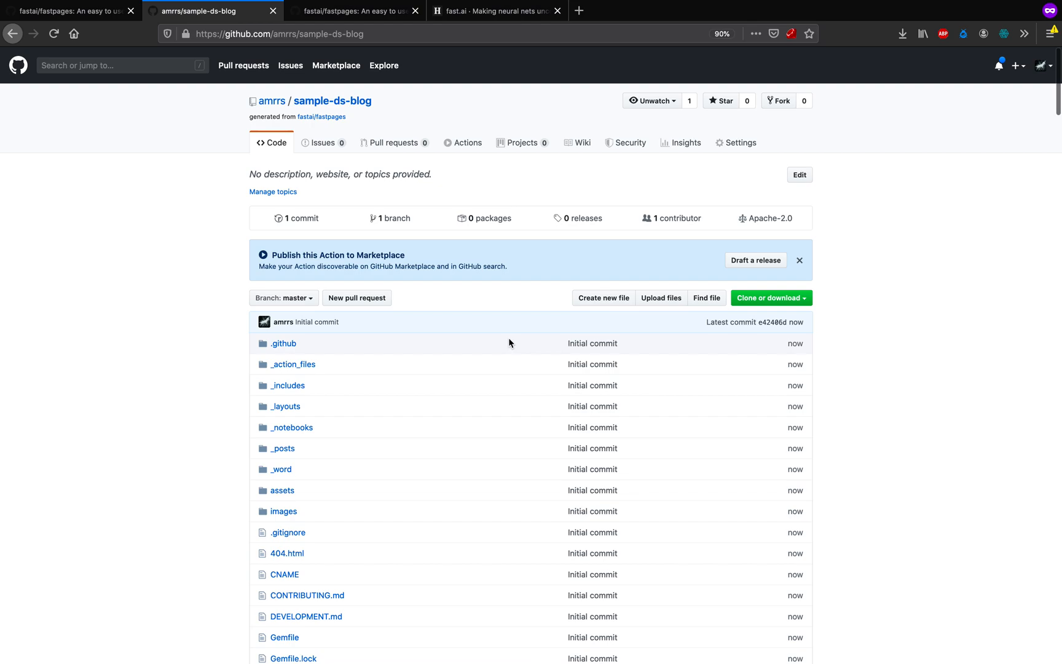
{"action": "mouse_move", "coordinate": [423, 151]}
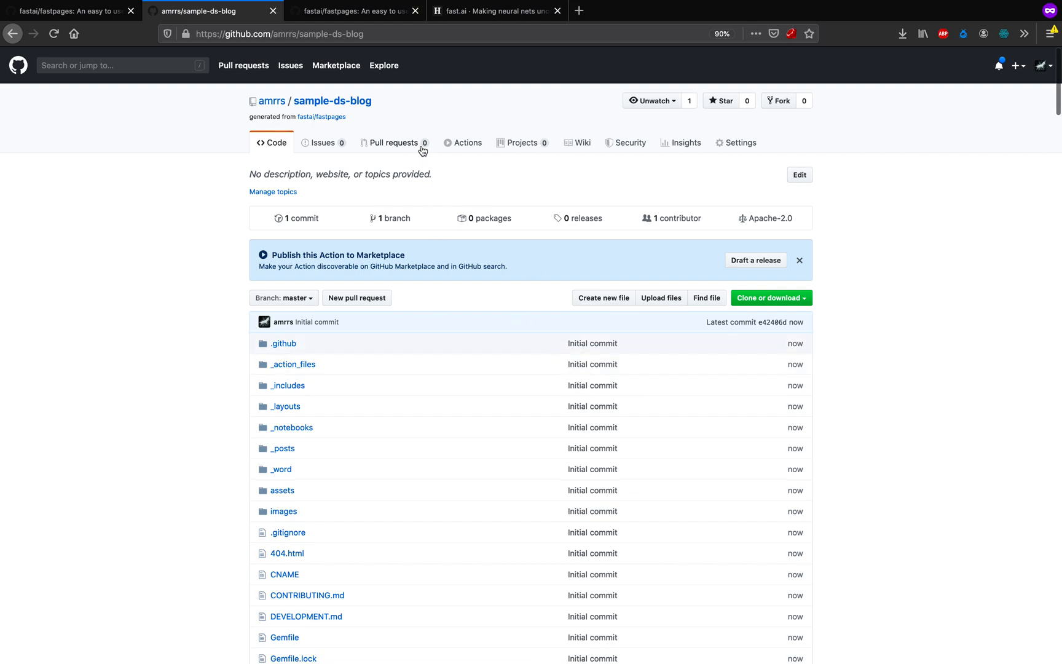
{"action": "mouse_move", "coordinate": [421, 150]}
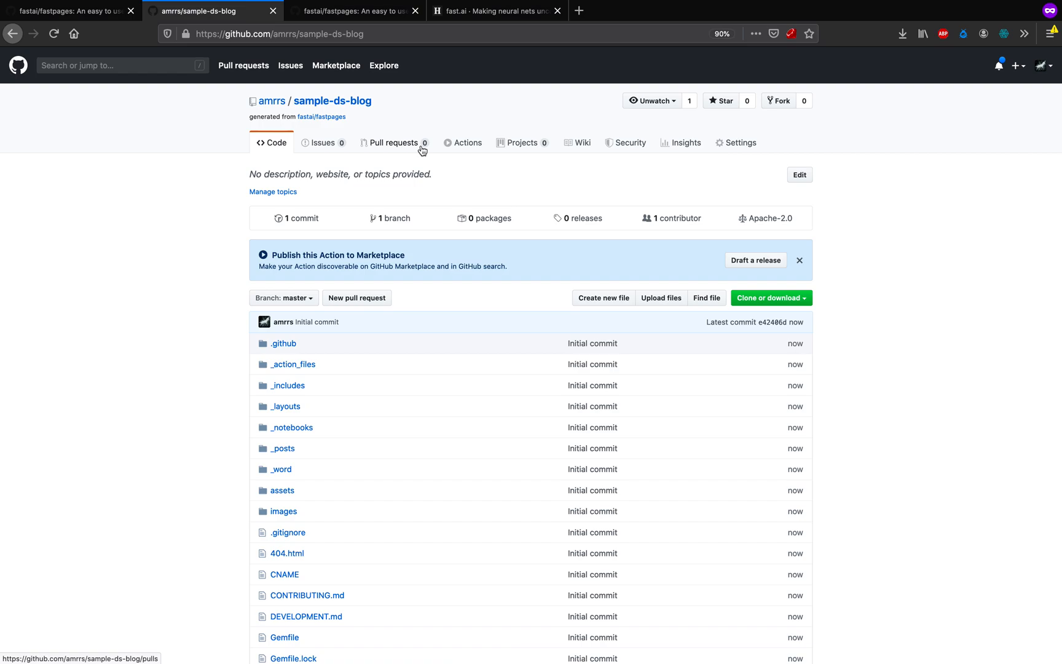
{"action": "left_click", "coordinate": [394, 142]}
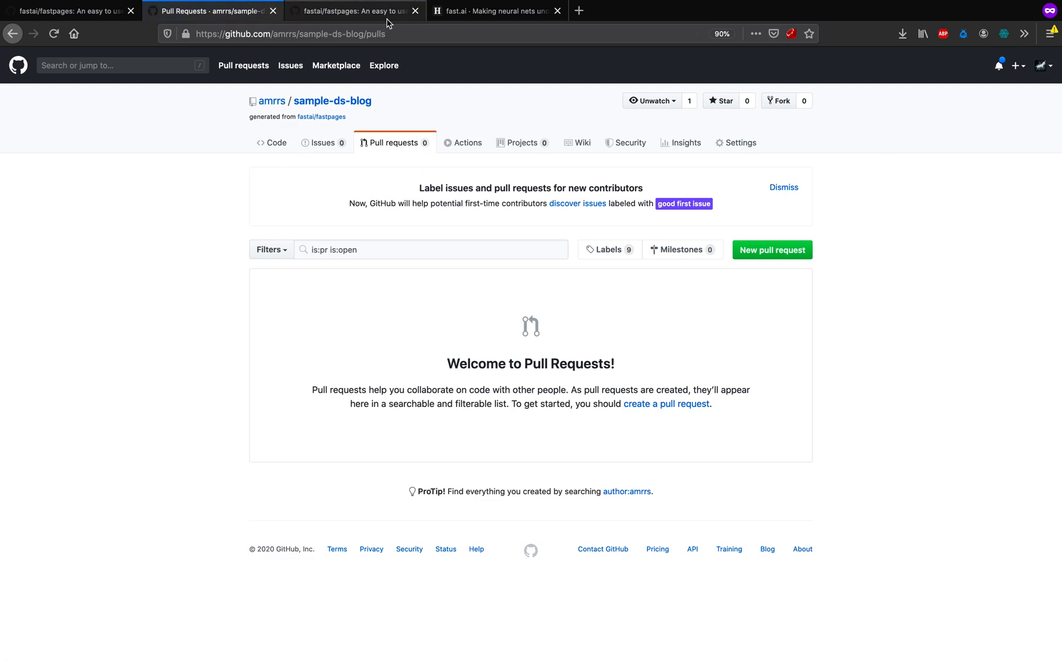
{"action": "mouse_move", "coordinate": [358, 11]}
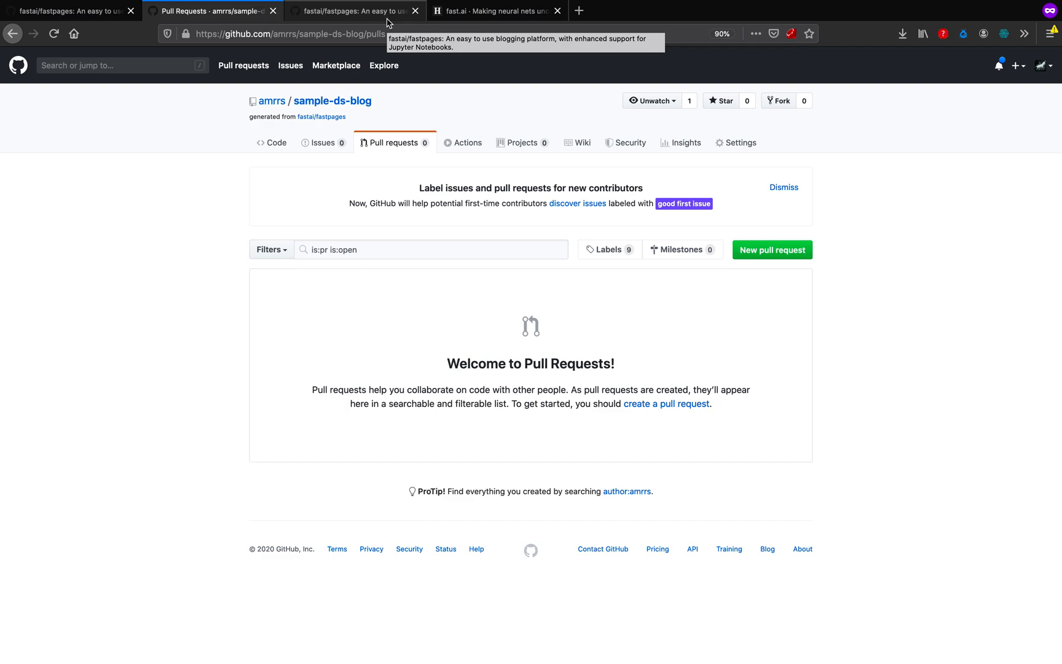
{"action": "mouse_move", "coordinate": [430, 121]}
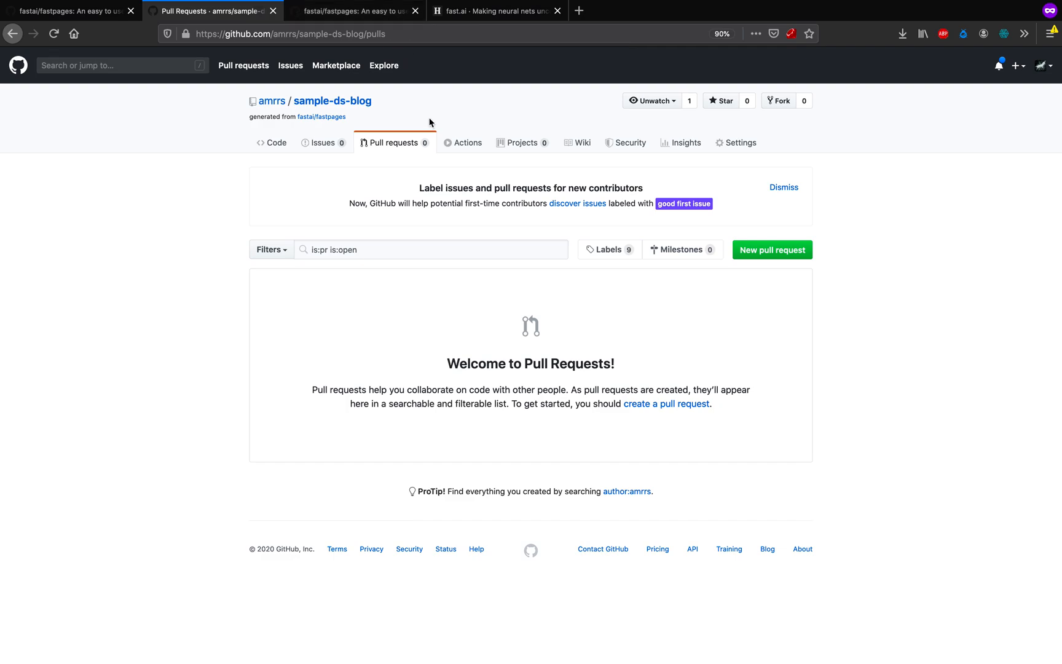
{"action": "left_click", "coordinate": [468, 143]}
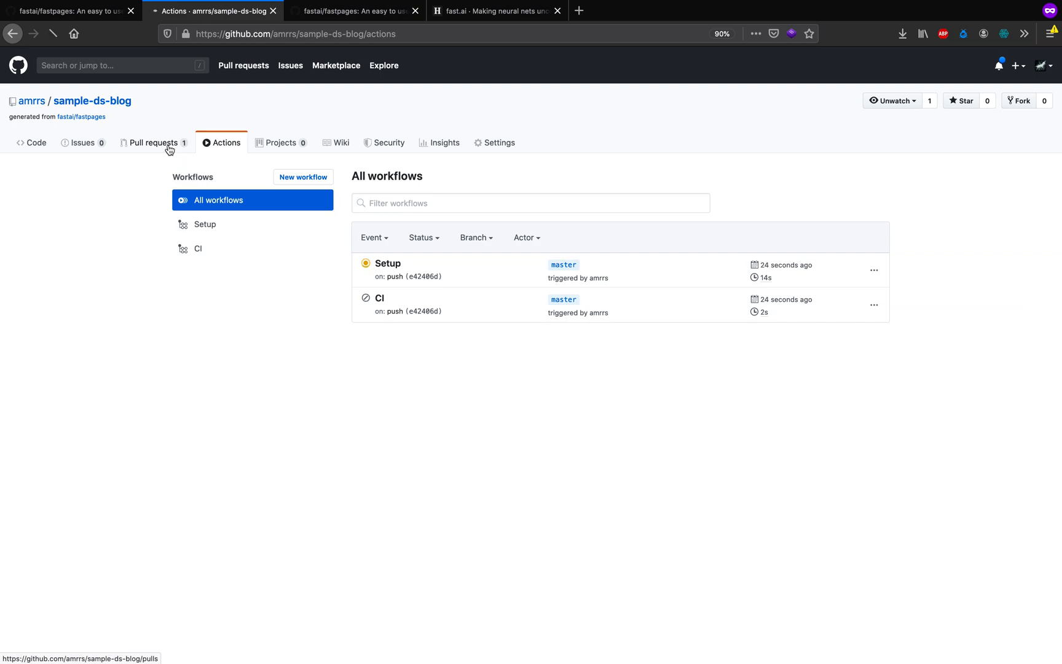
Step: Open the 'Initial Setup #1' pull request and follow its SSH key generator link
{"action": "left_click", "coordinate": [151, 143]}
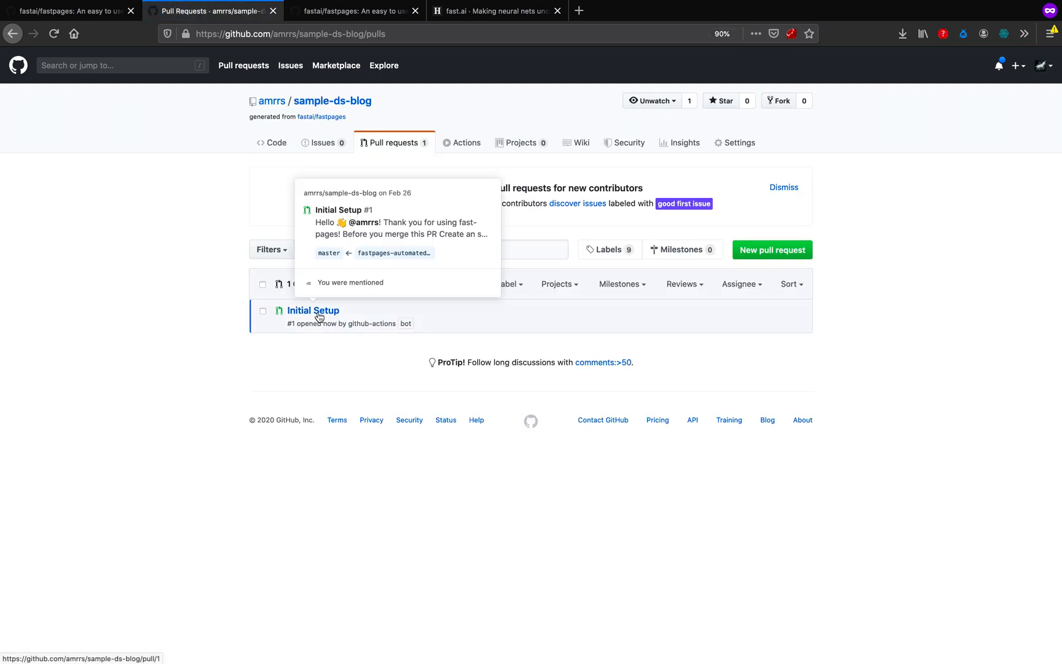
{"action": "left_click", "coordinate": [313, 310]}
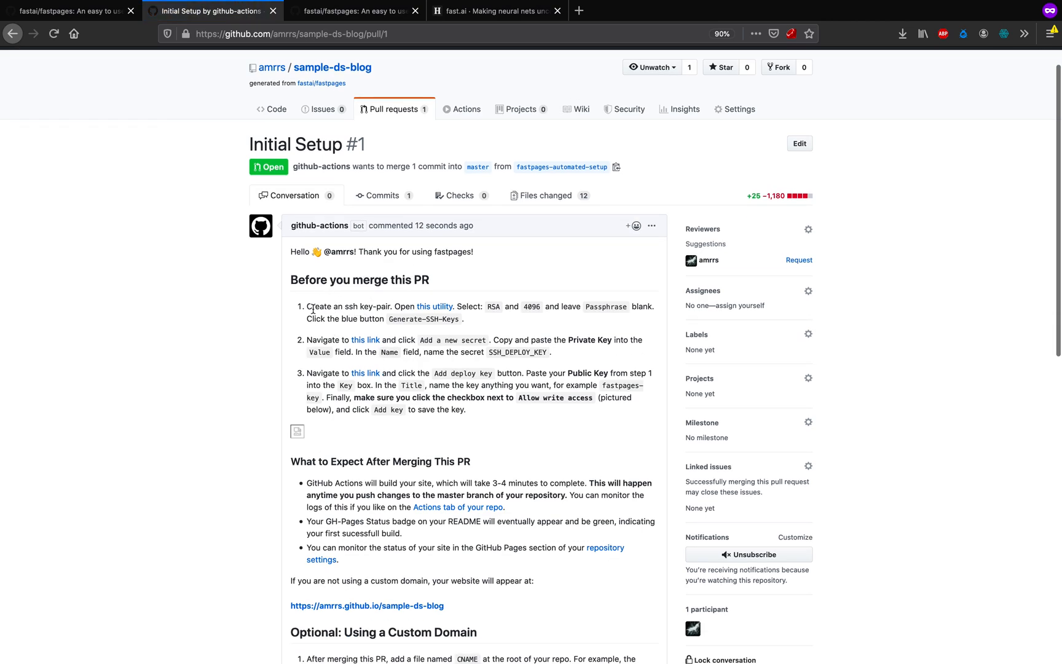
{"action": "mouse_move", "coordinate": [386, 316]}
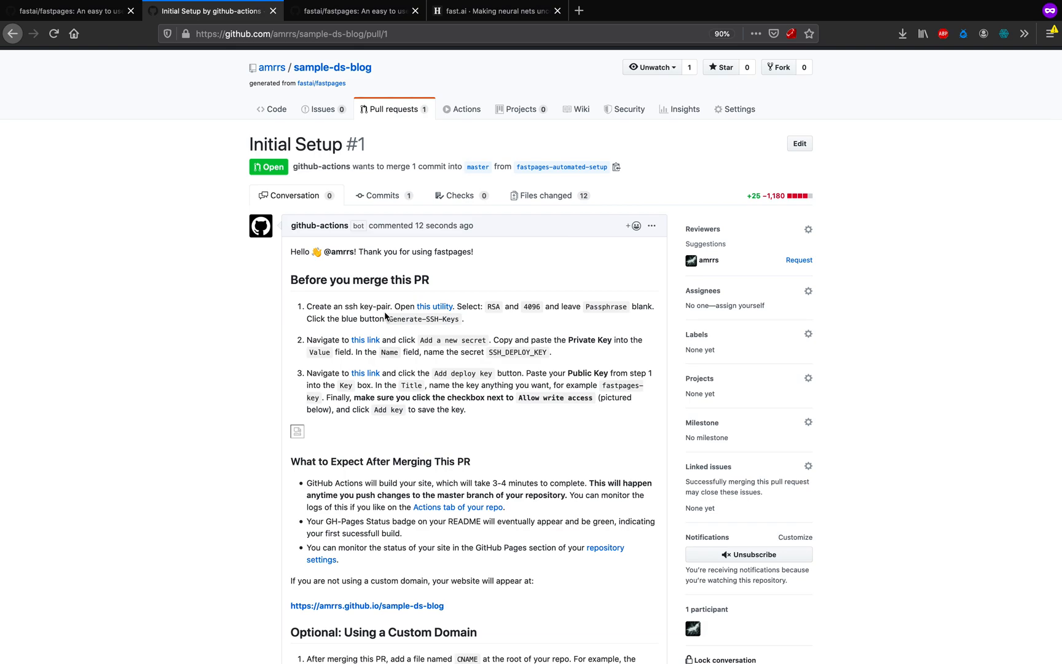
{"action": "scroll", "scroll_direction": "down", "scroll_amount": 3}
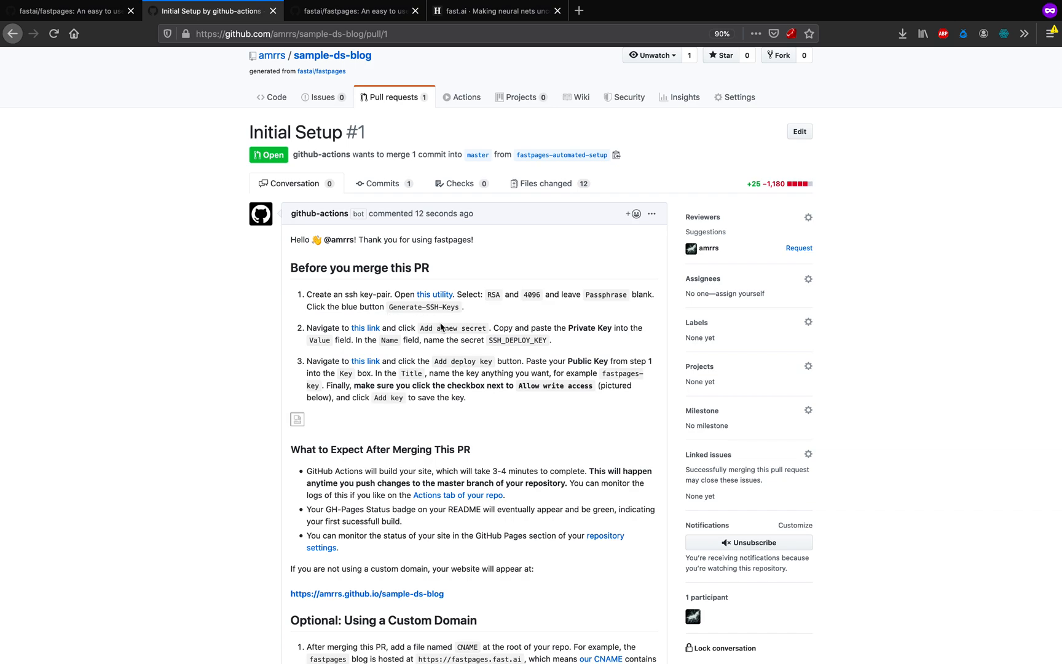
{"action": "left_click", "coordinate": [434, 295]}
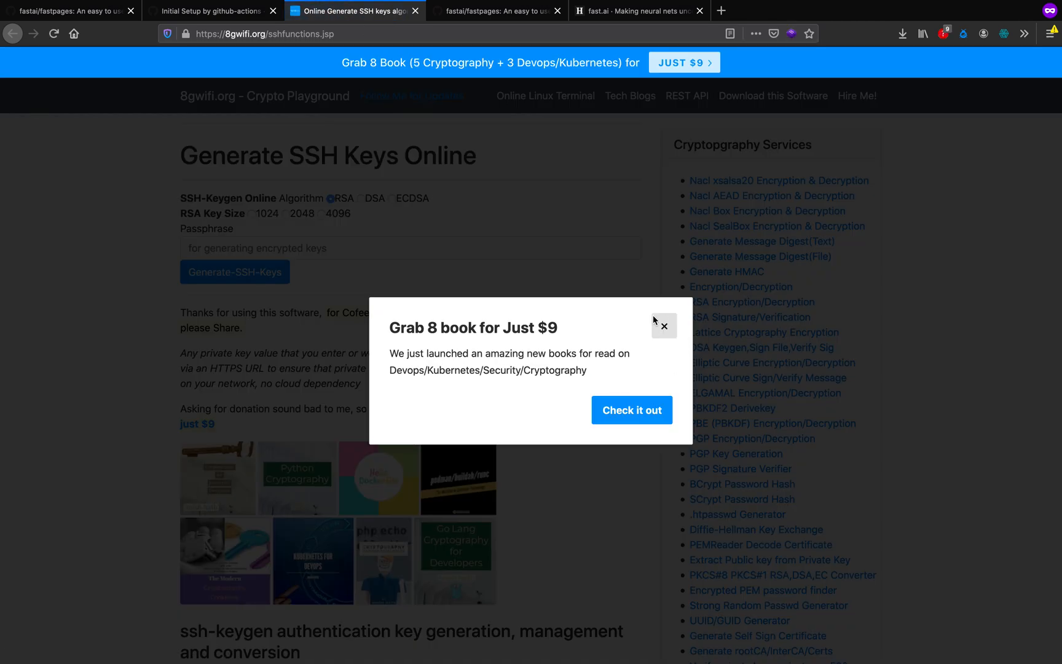
Step: Generate a 4096-bit RSA key pair with no passphrase, then return to the pull request
{"action": "left_click", "coordinate": [664, 326]}
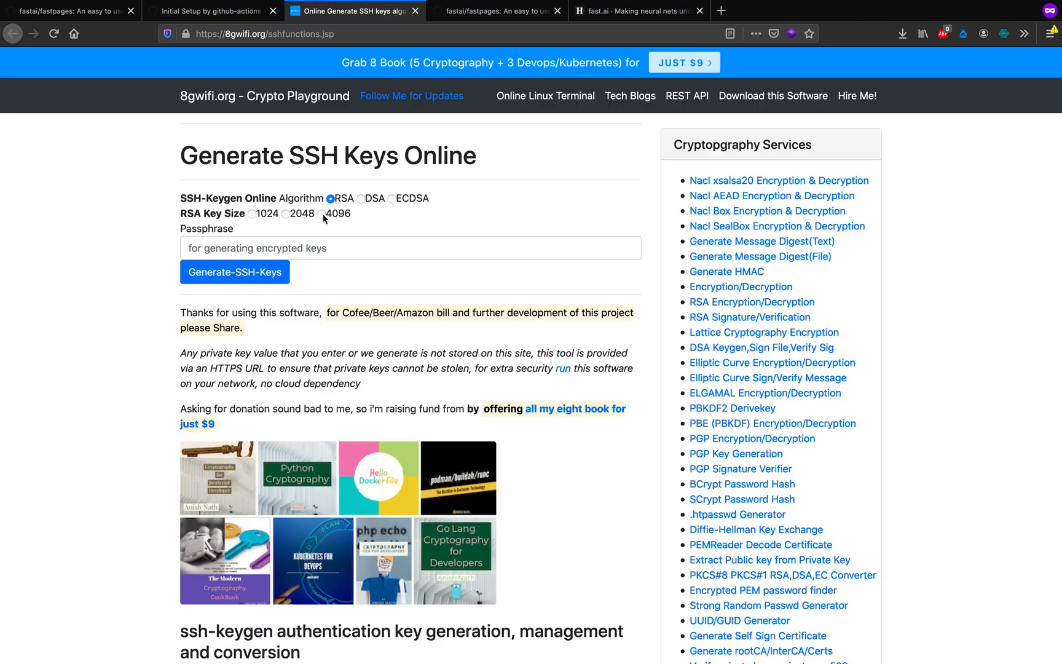
{"action": "left_click", "coordinate": [234, 272]}
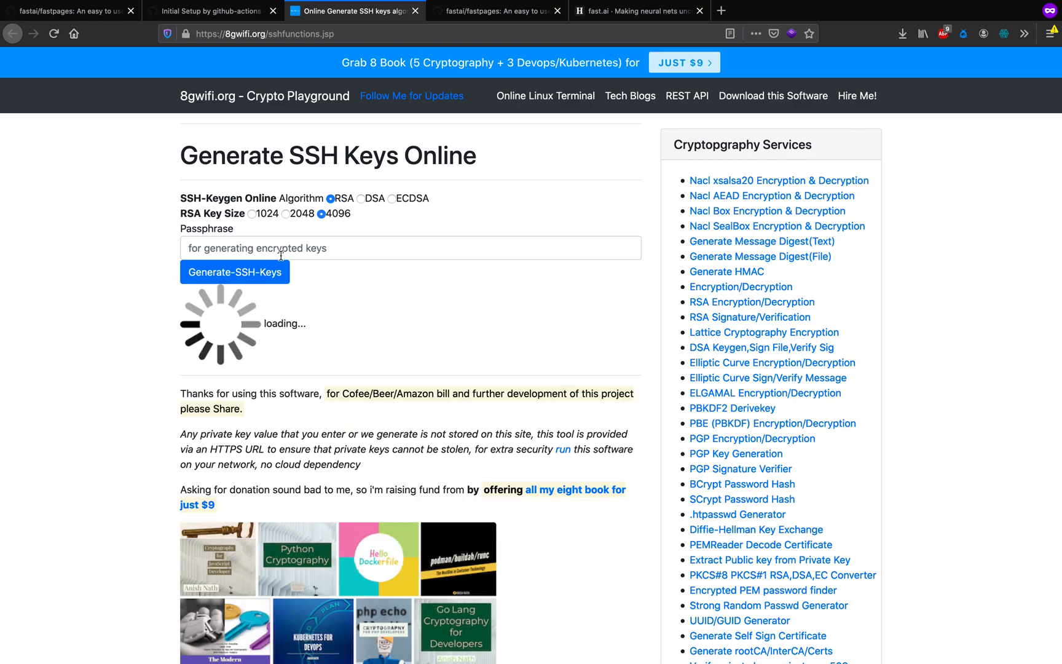
{"action": "mouse_move", "coordinate": [332, 287]}
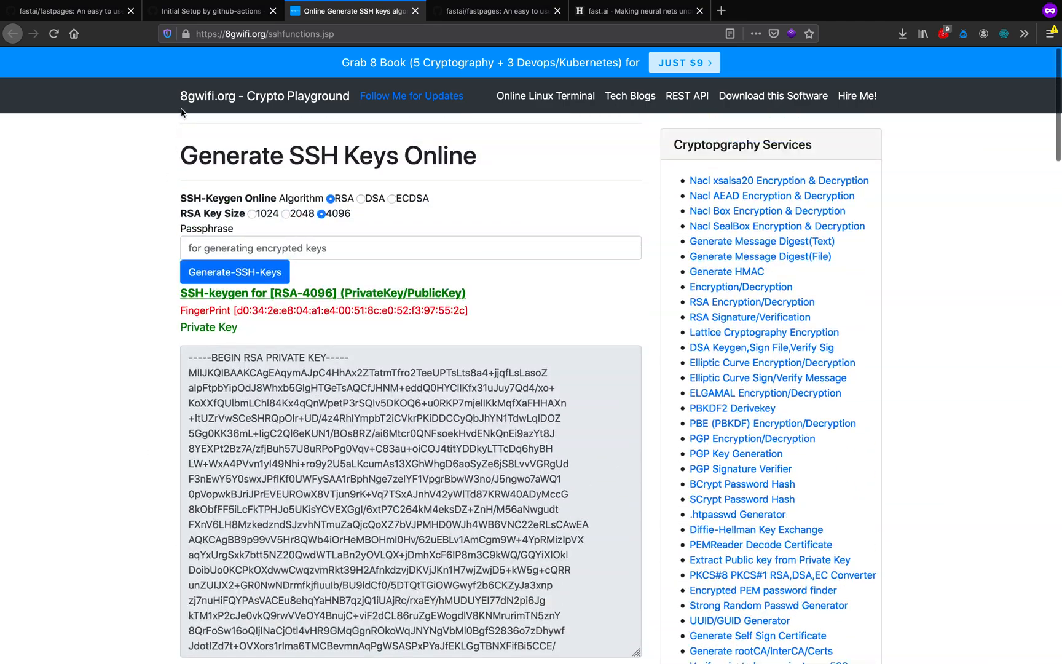
{"action": "left_click", "coordinate": [212, 11]}
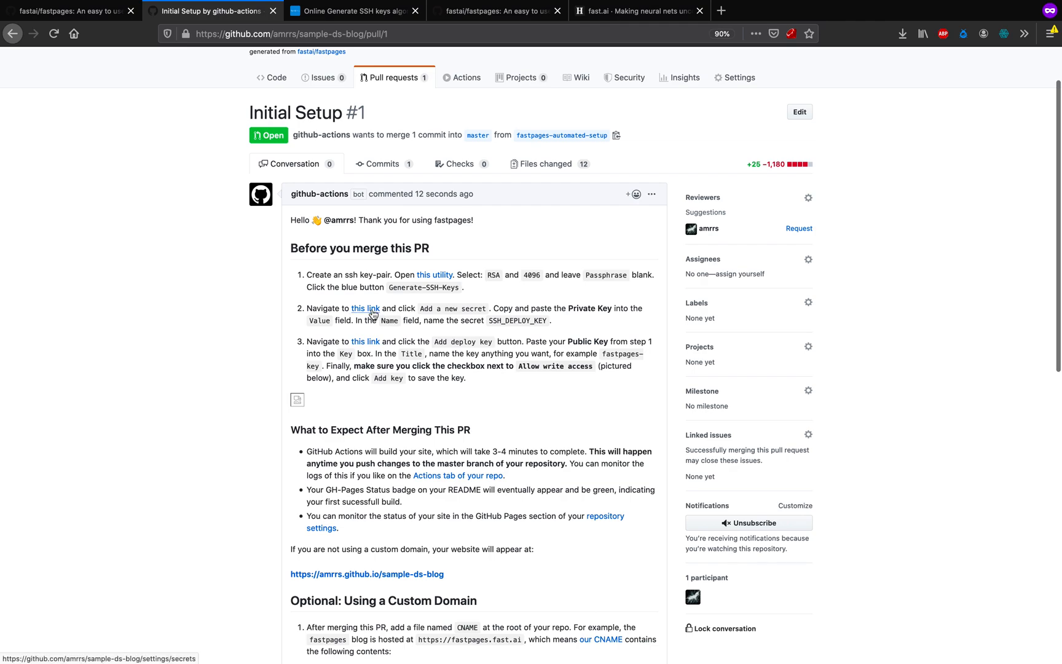
Step: Add a repository secret SSH_DEPLOY_KEY containing the generated private key
{"action": "left_click", "coordinate": [365, 308]}
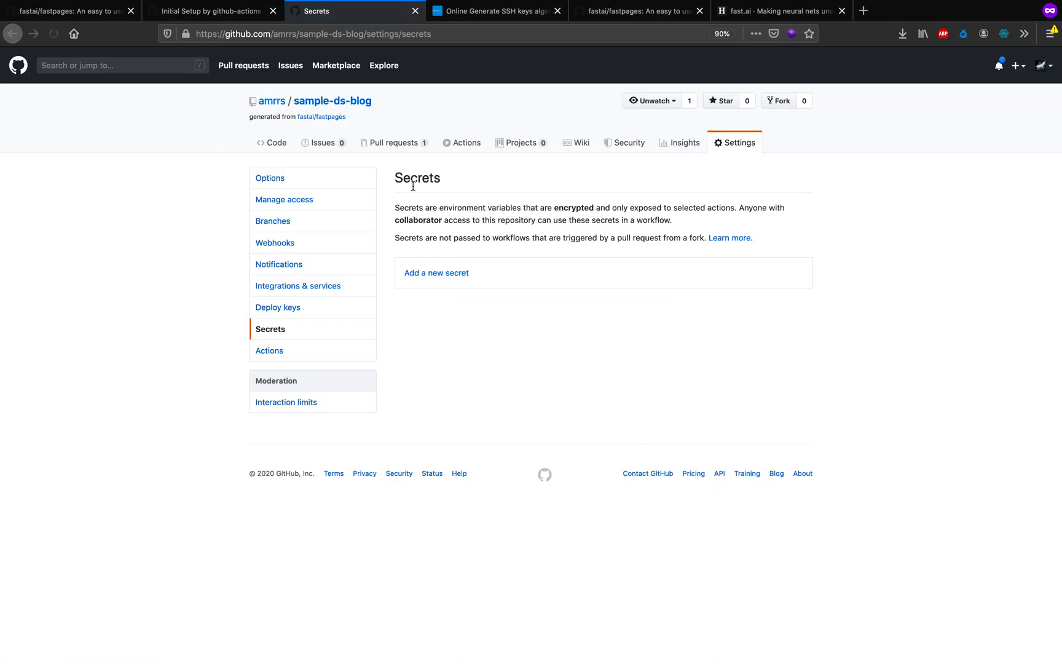
{"action": "left_click", "coordinate": [436, 273]}
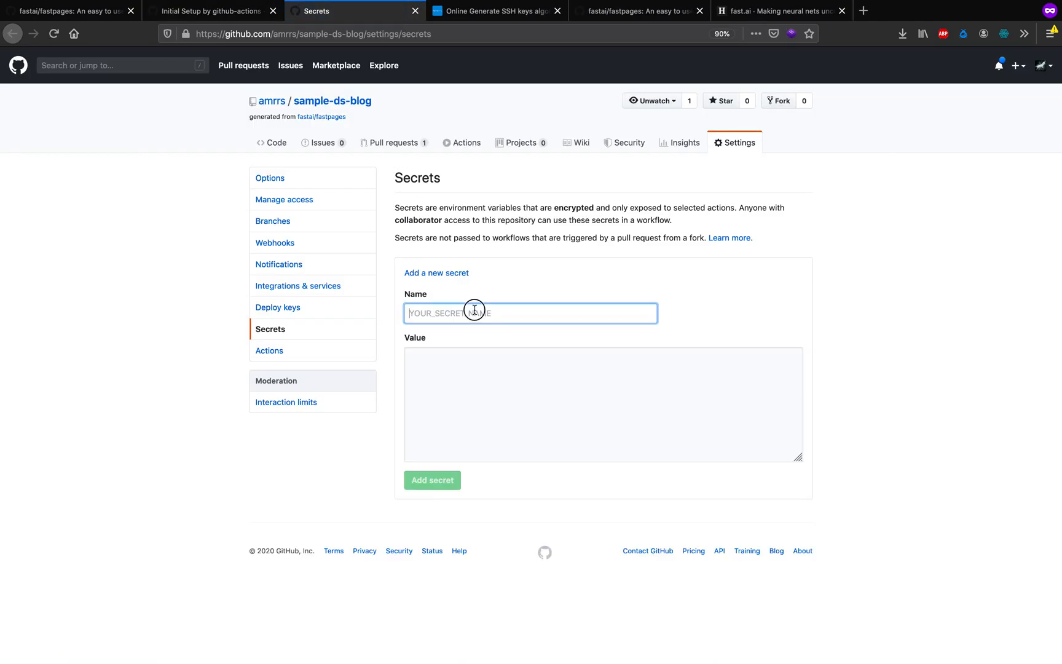
{"action": "type", "text": "SSH_DEPL"}
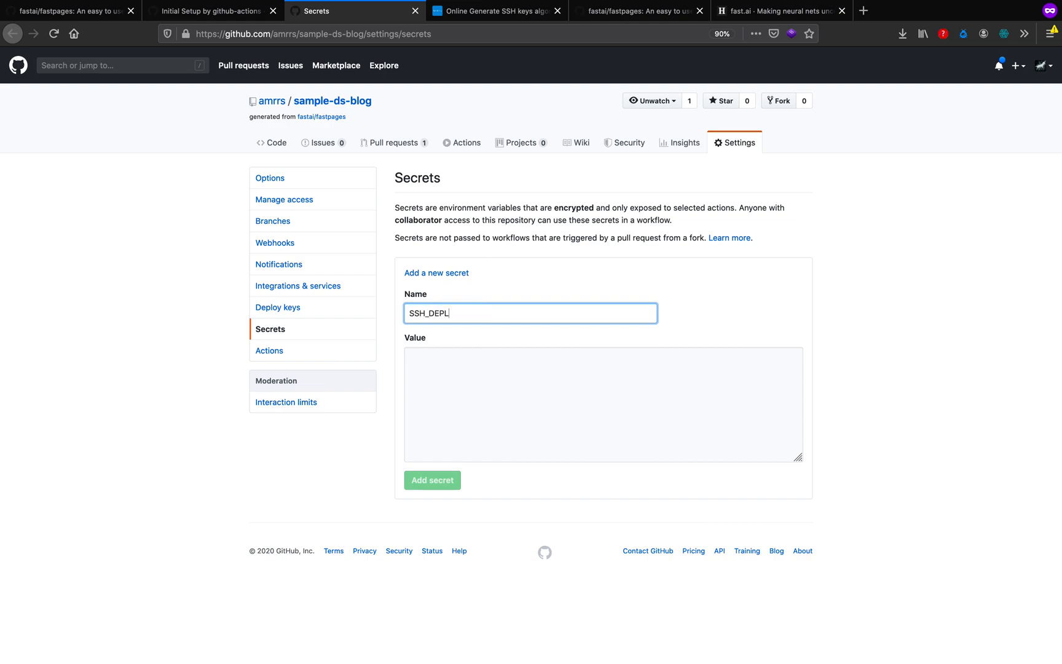
{"action": "type", "text": "OY_KEY"}
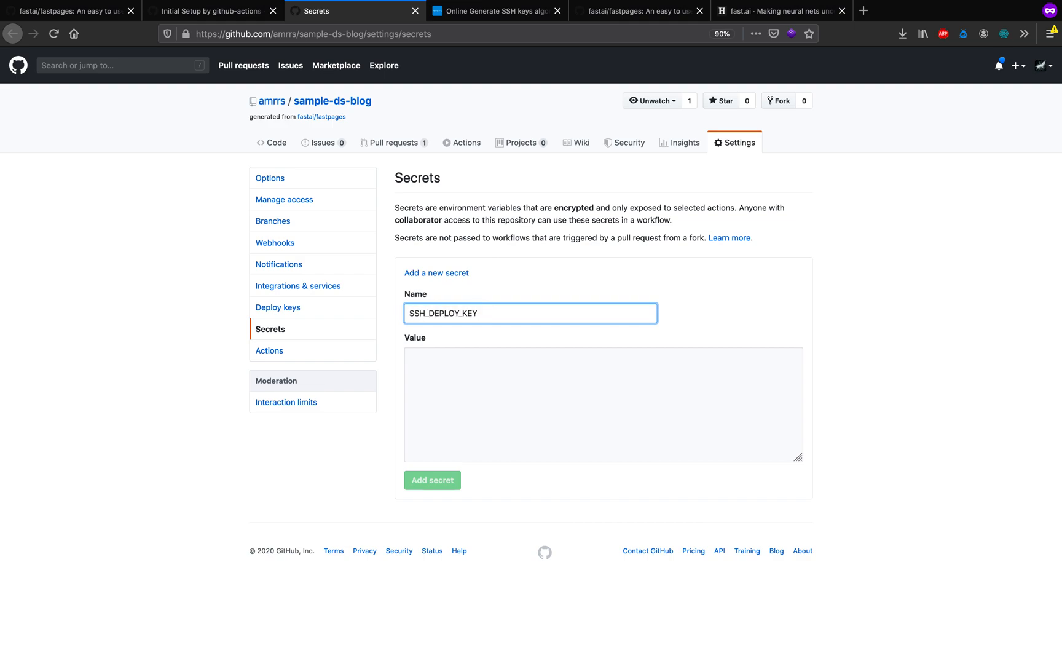
{"action": "left_click", "coordinate": [496, 11]}
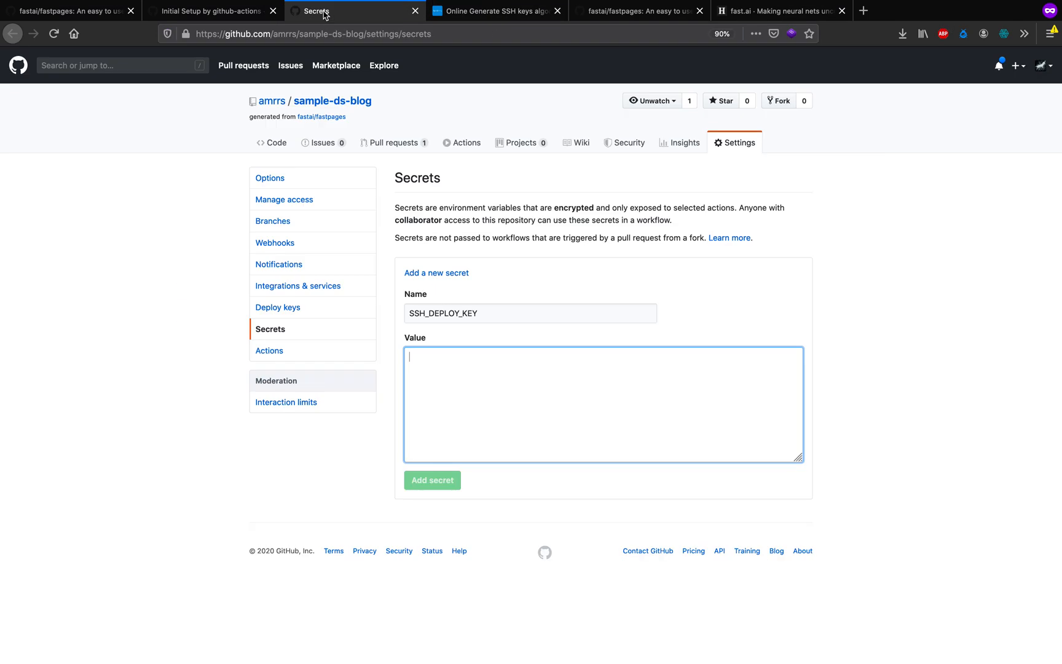
{"action": "left_click", "coordinate": [432, 480]}
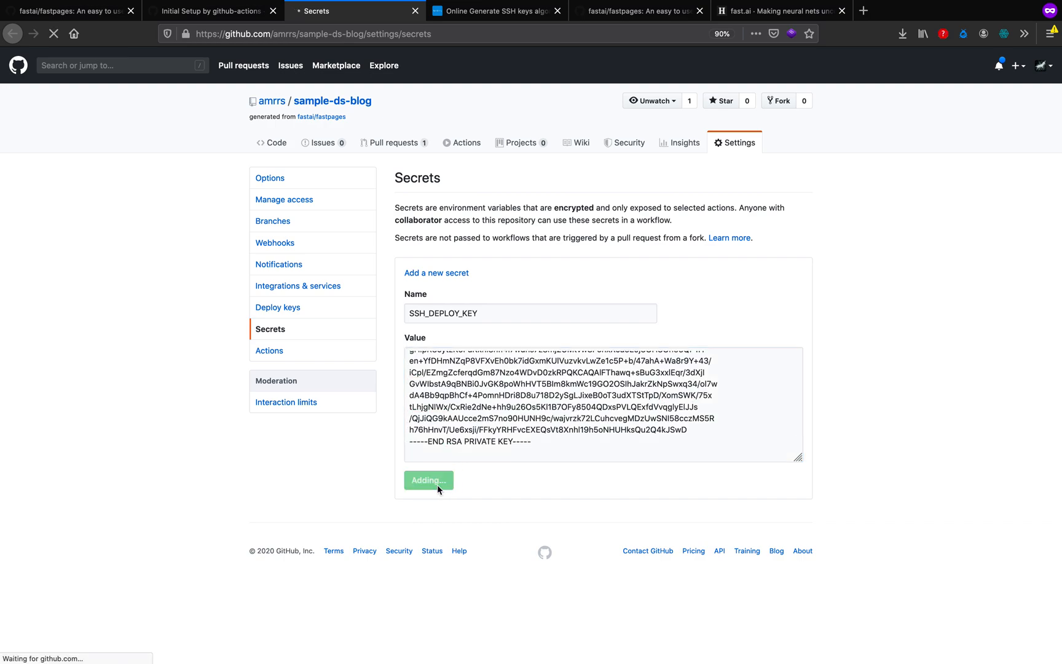
{"action": "left_click", "coordinate": [428, 480]}
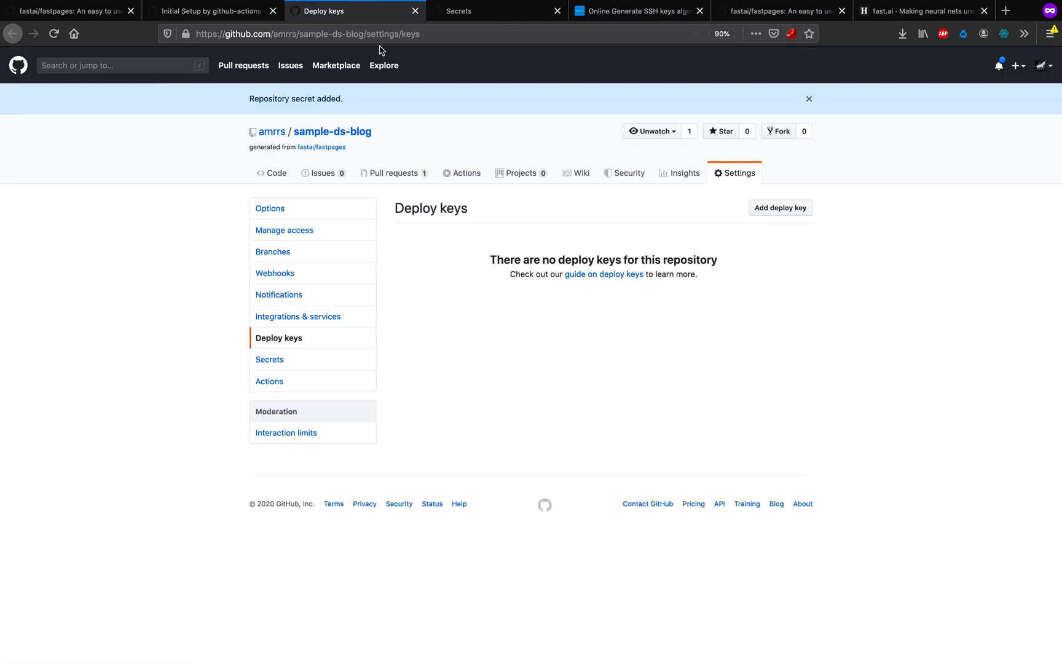
Step: Add deploy key 'fastpages-blog' with the generated public key and write access
{"action": "left_click", "coordinate": [780, 207]}
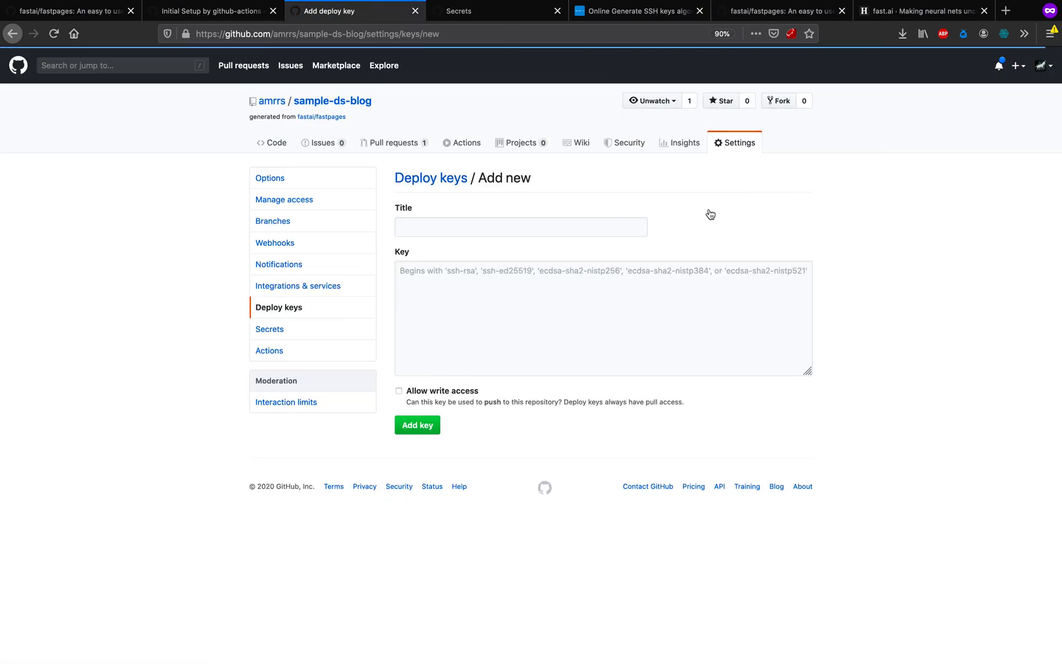
{"action": "type", "text": "fastpages-blog"}
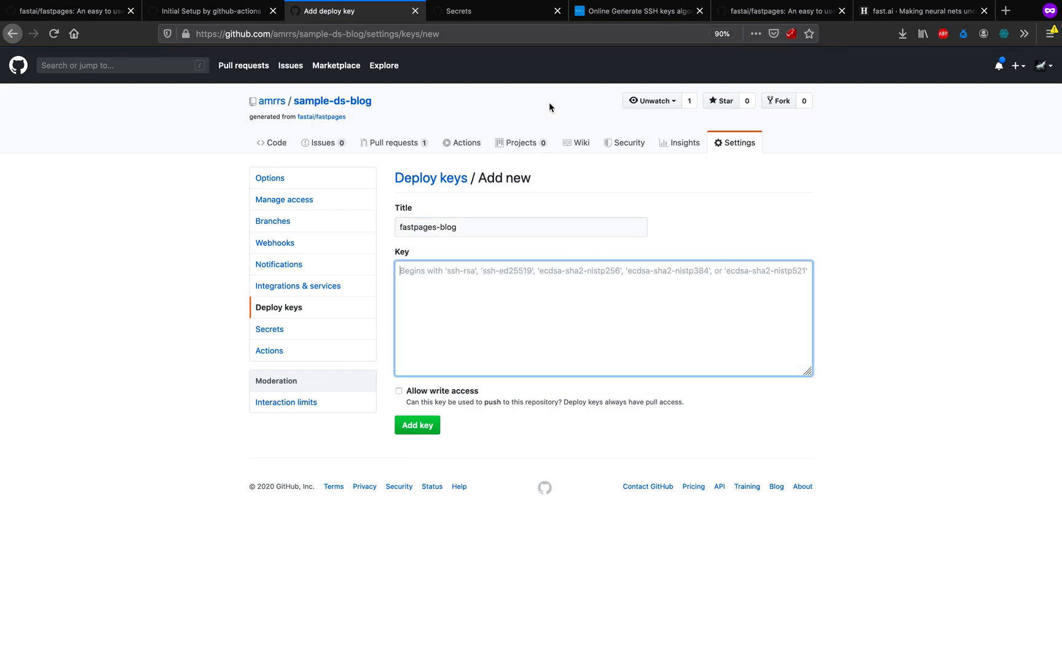
{"action": "left_click", "coordinate": [642, 11]}
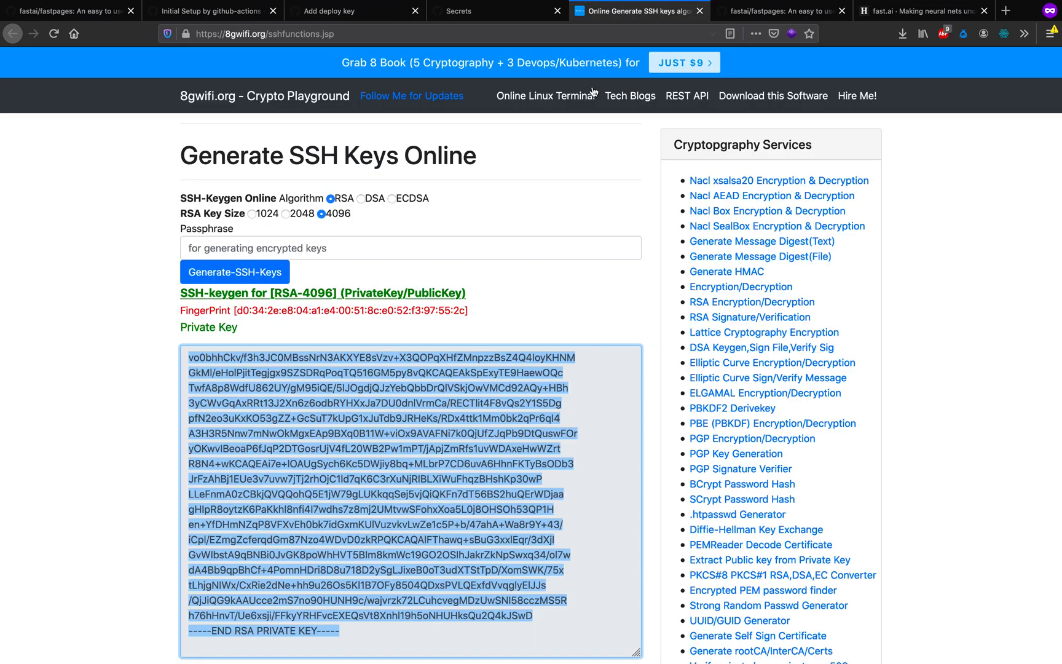
{"action": "scroll", "scroll_direction": "down", "scroll_amount": 3}
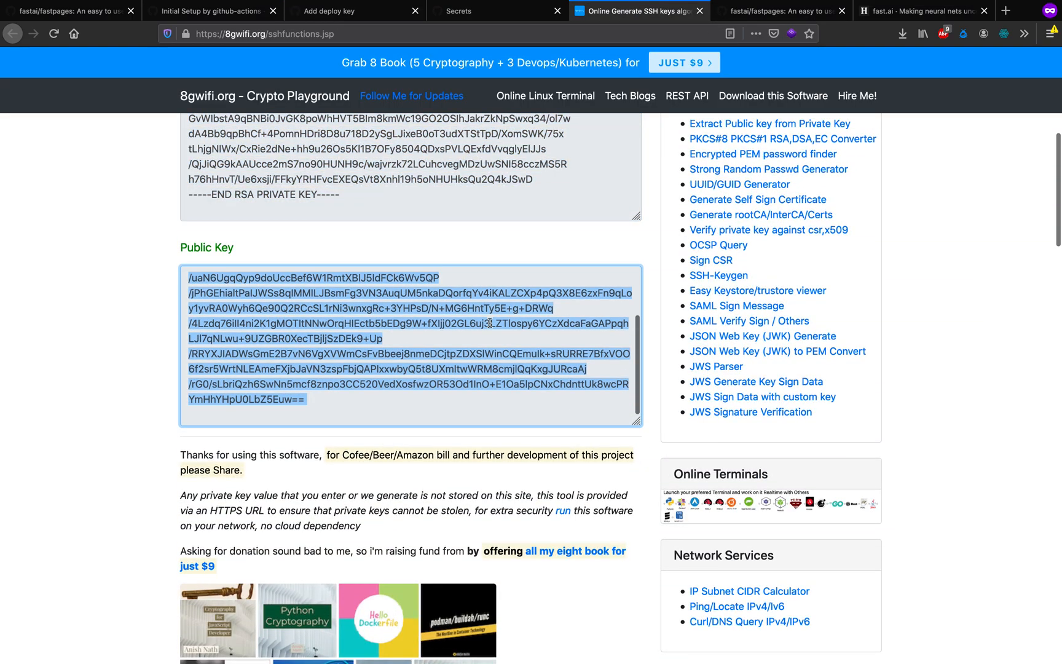
{"action": "left_click", "coordinate": [337, 11]}
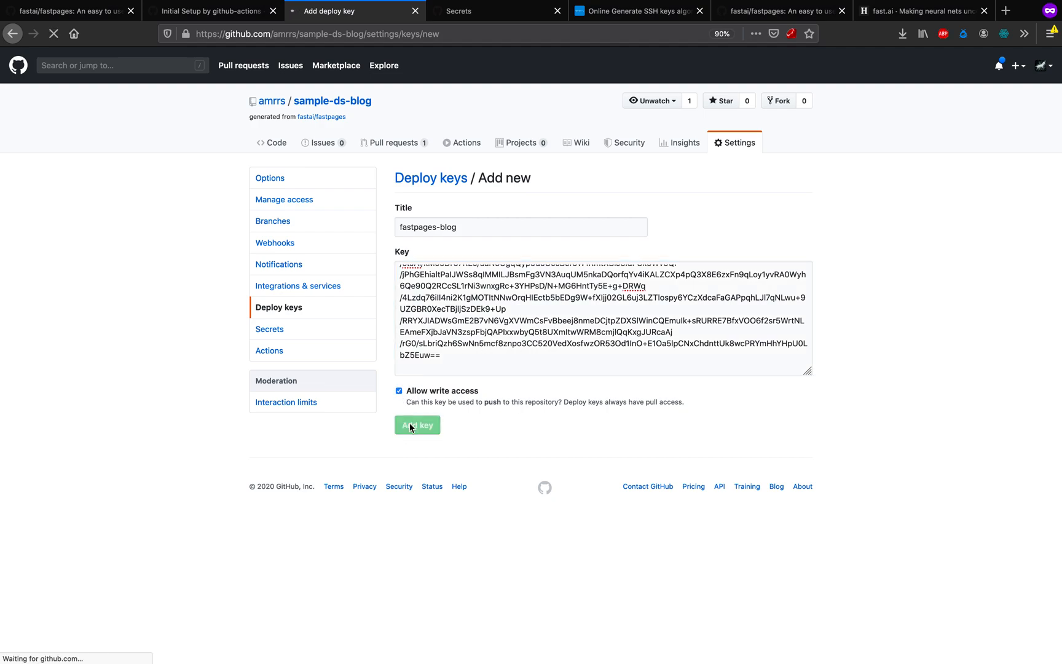
{"action": "left_click", "coordinate": [417, 425]}
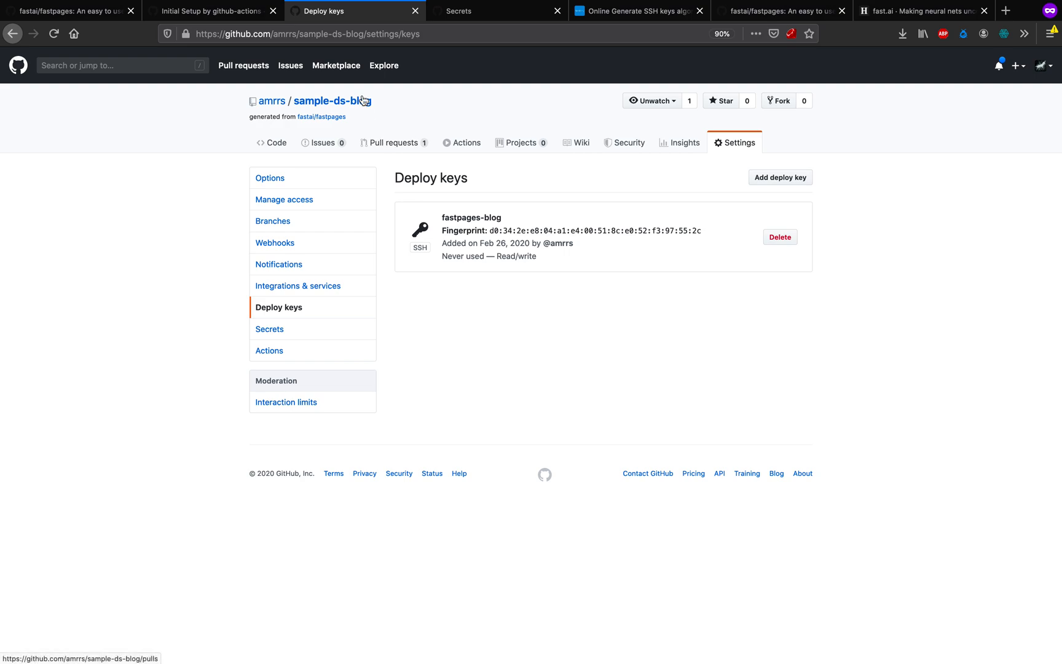
Step: Merge the 'Initial Setup #1' pull request into master
{"action": "left_click", "coordinate": [333, 101]}
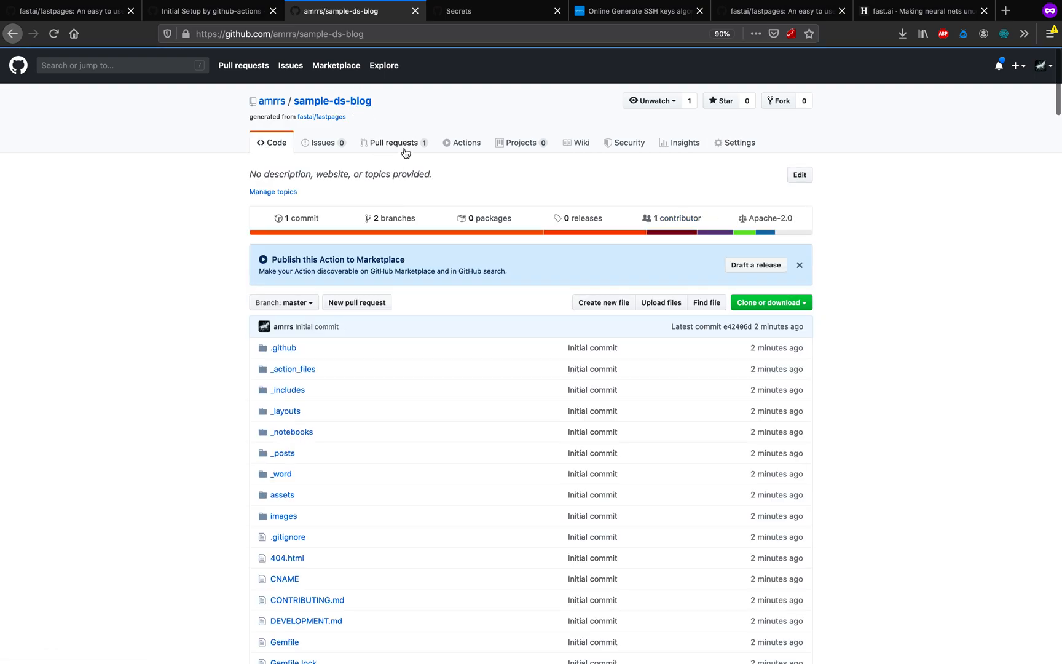
{"action": "left_click", "coordinate": [393, 143]}
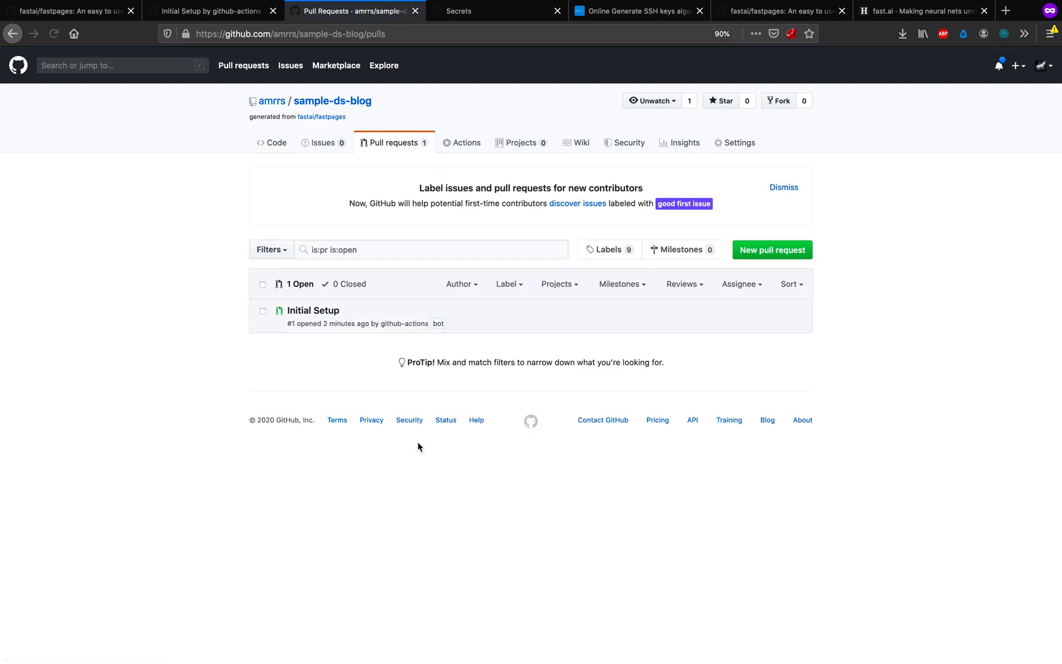
{"action": "left_click", "coordinate": [313, 311]}
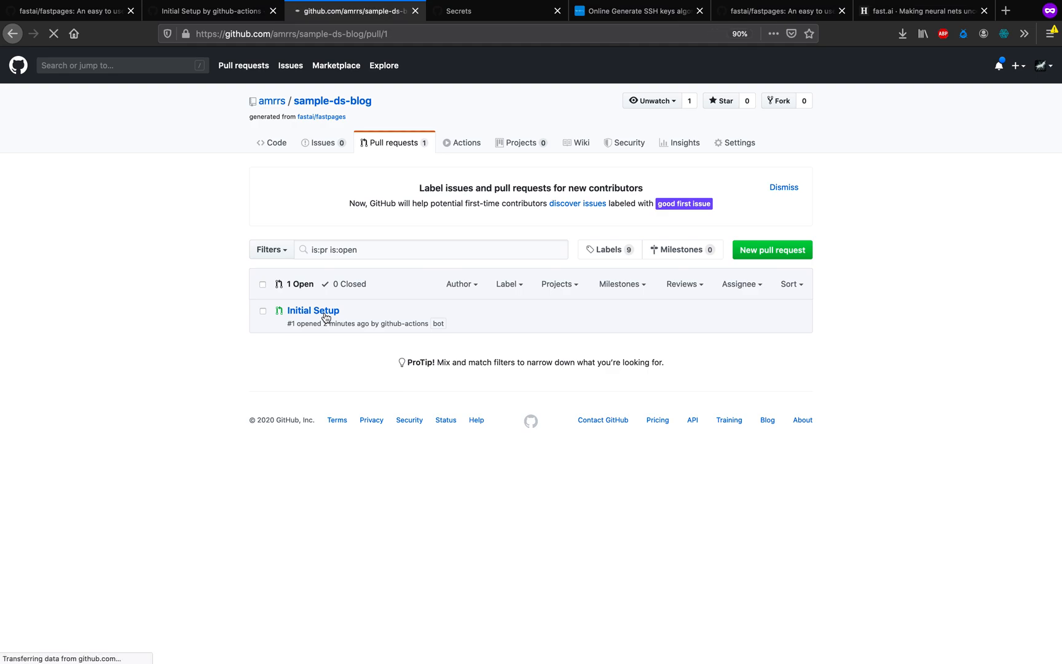
{"action": "left_click", "coordinate": [312, 310]}
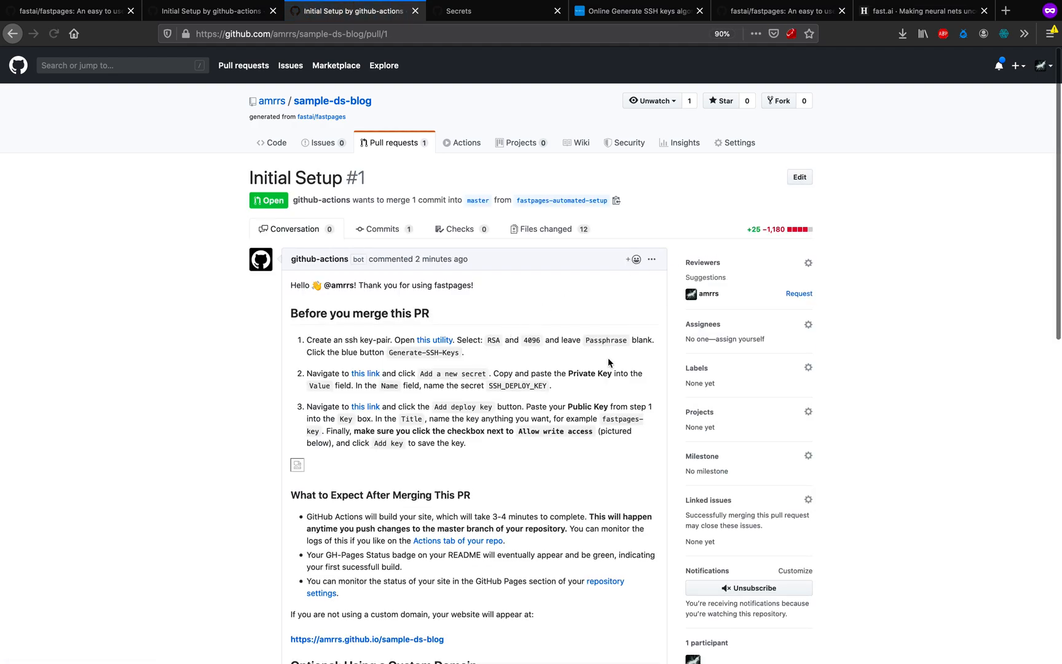
{"action": "scroll", "scroll_direction": "down", "scroll_amount": 3}
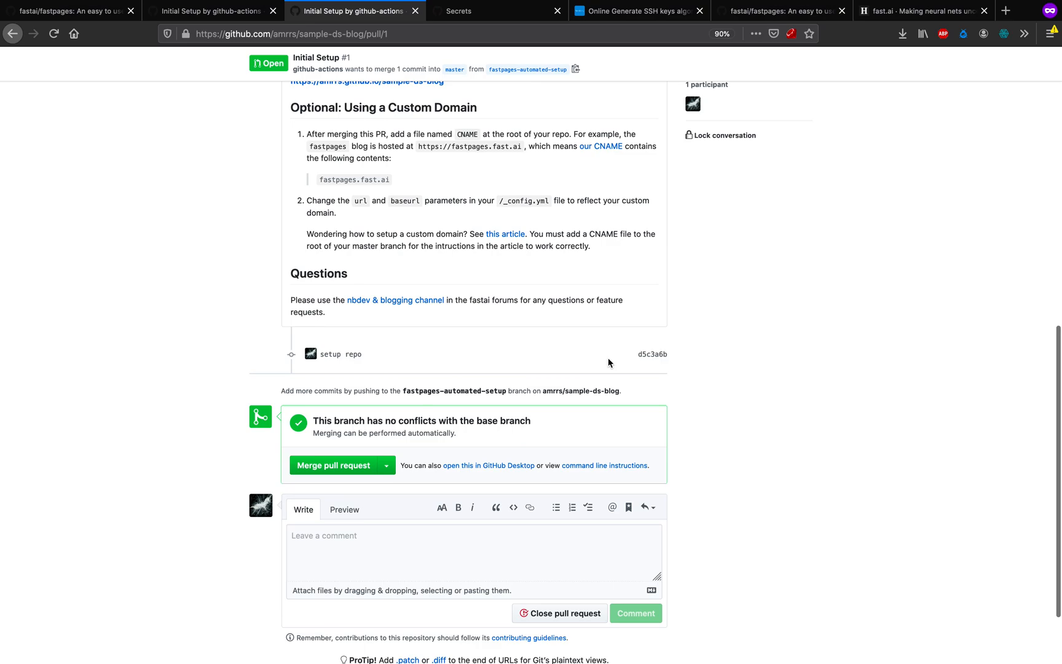
{"action": "left_click", "coordinate": [334, 464]}
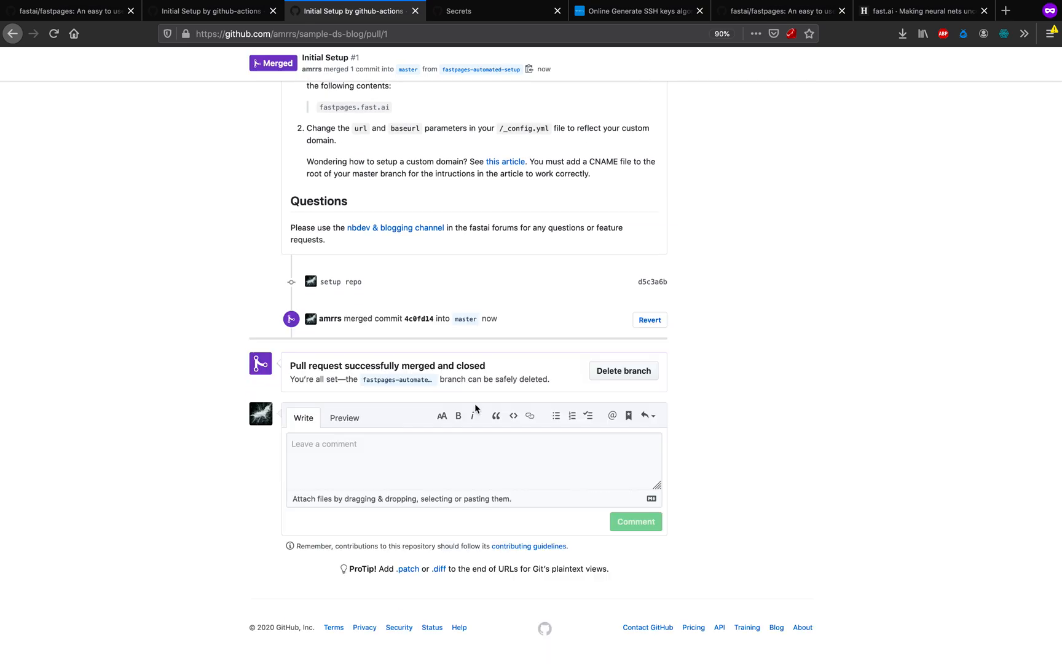
{"action": "scroll", "scroll_direction": "up", "scroll_amount": 3}
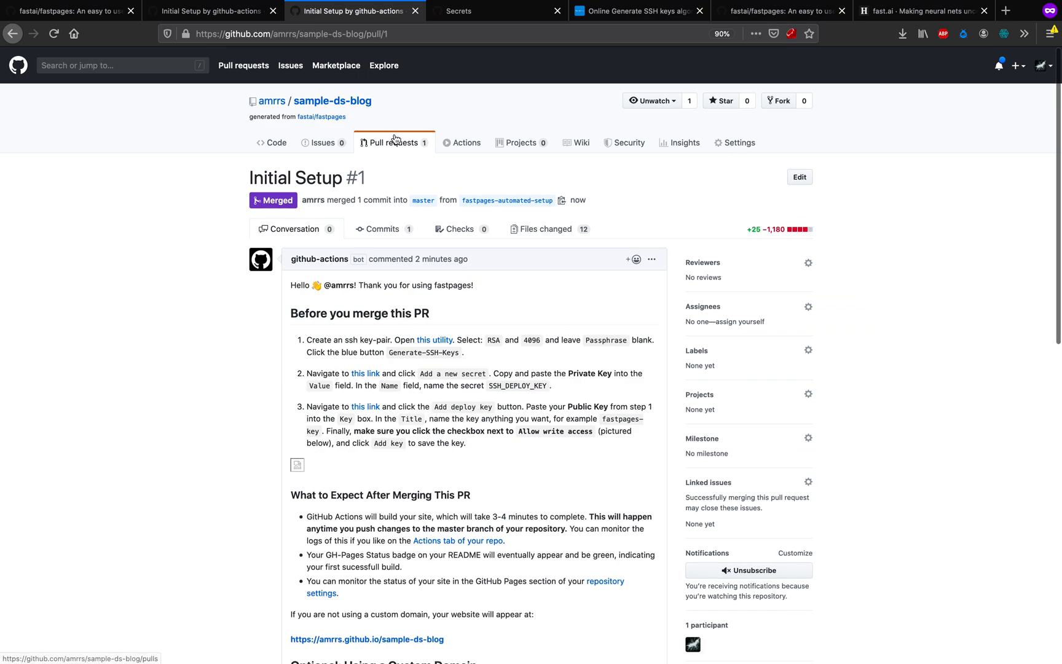
{"action": "left_click", "coordinate": [466, 143]}
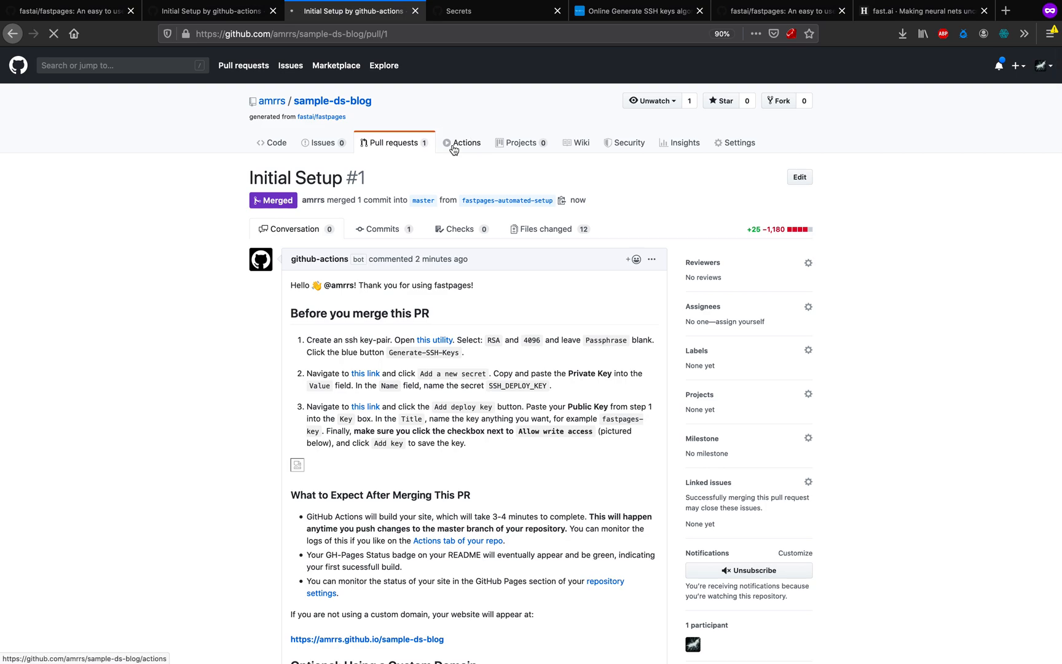
Step: Review the workflow runs for sample-ds-blog and sample-blog
{"action": "left_click", "coordinate": [467, 142]}
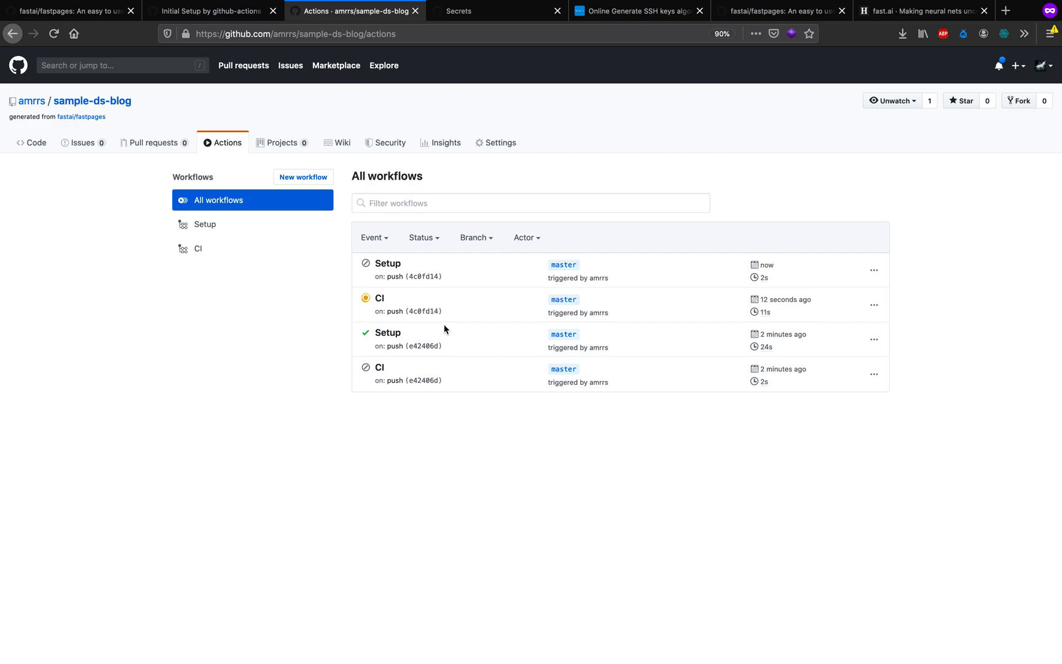
{"action": "mouse_move", "coordinate": [352, 223]}
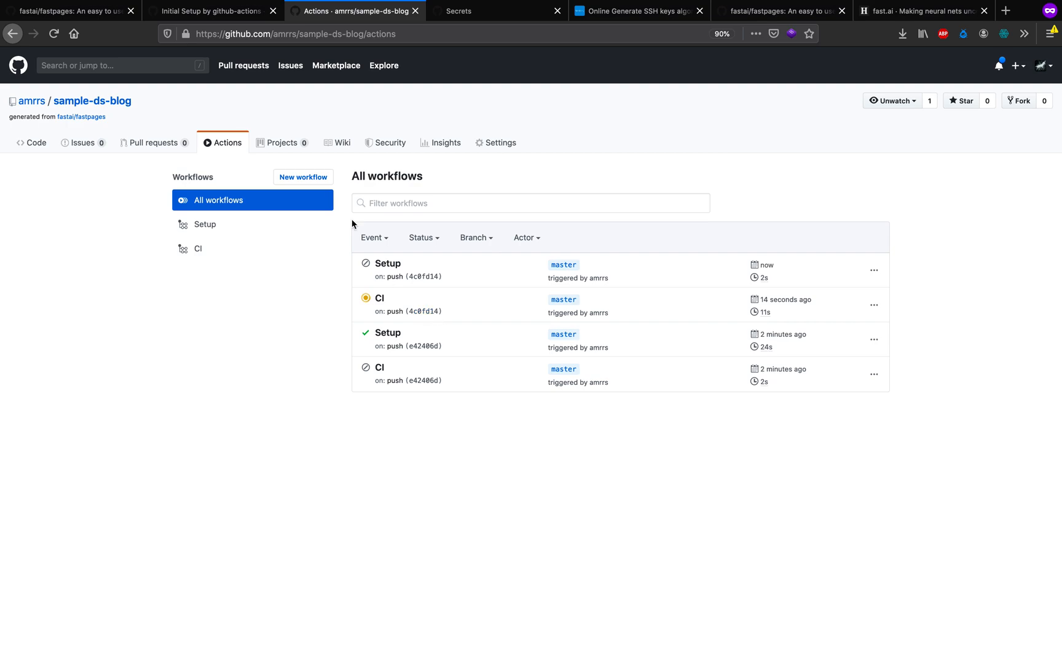
{"action": "left_click", "coordinate": [461, 11]}
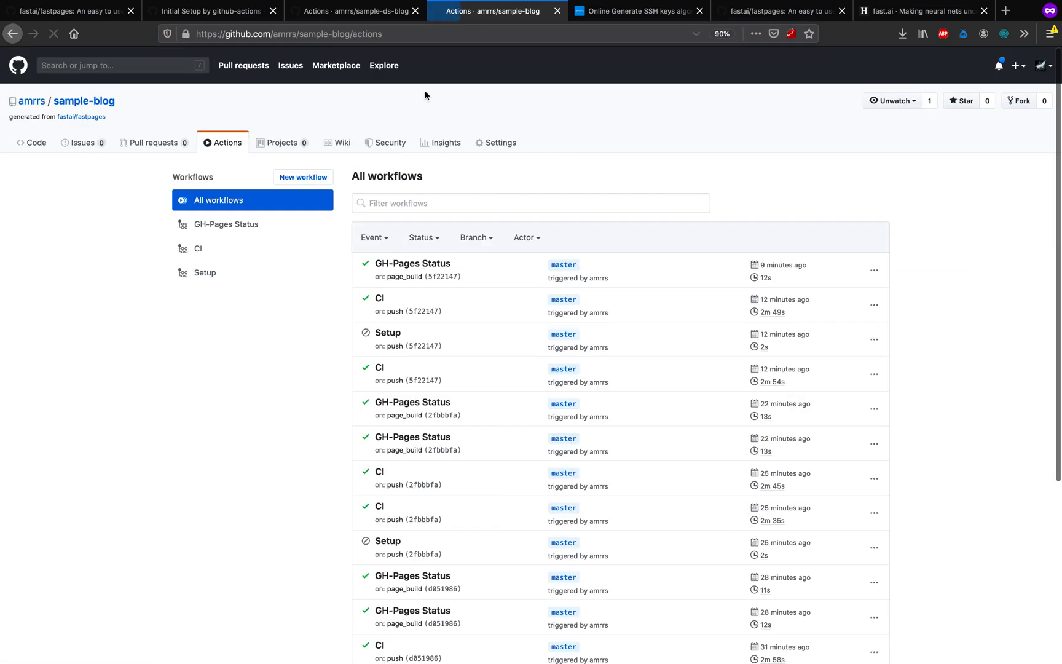
{"action": "scroll", "scroll_direction": "down", "scroll_amount": 3}
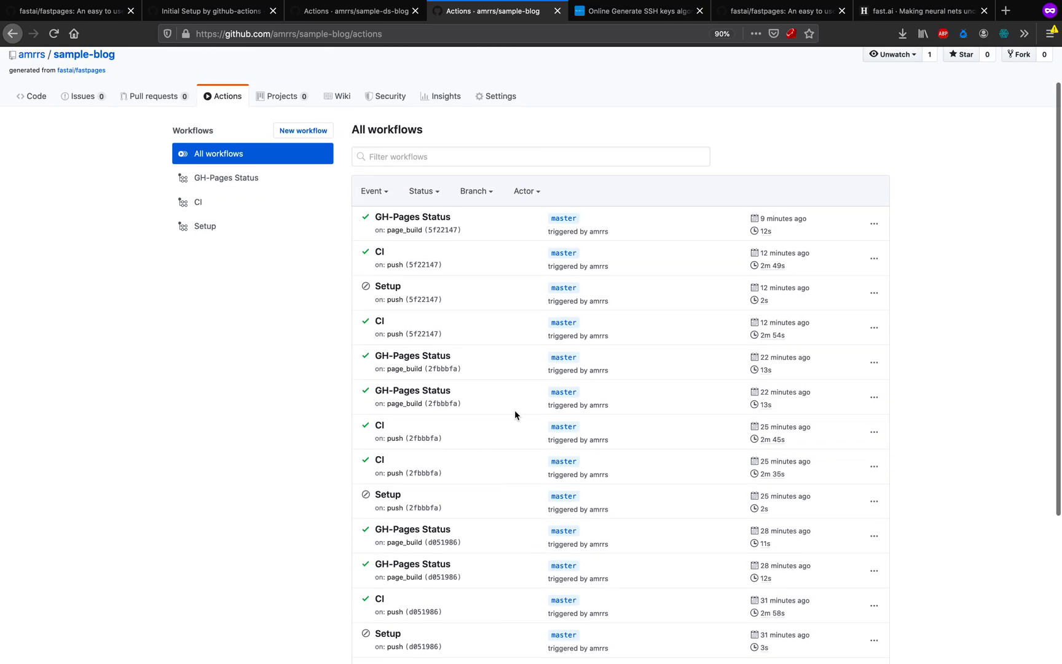
{"action": "mouse_move", "coordinate": [477, 371]}
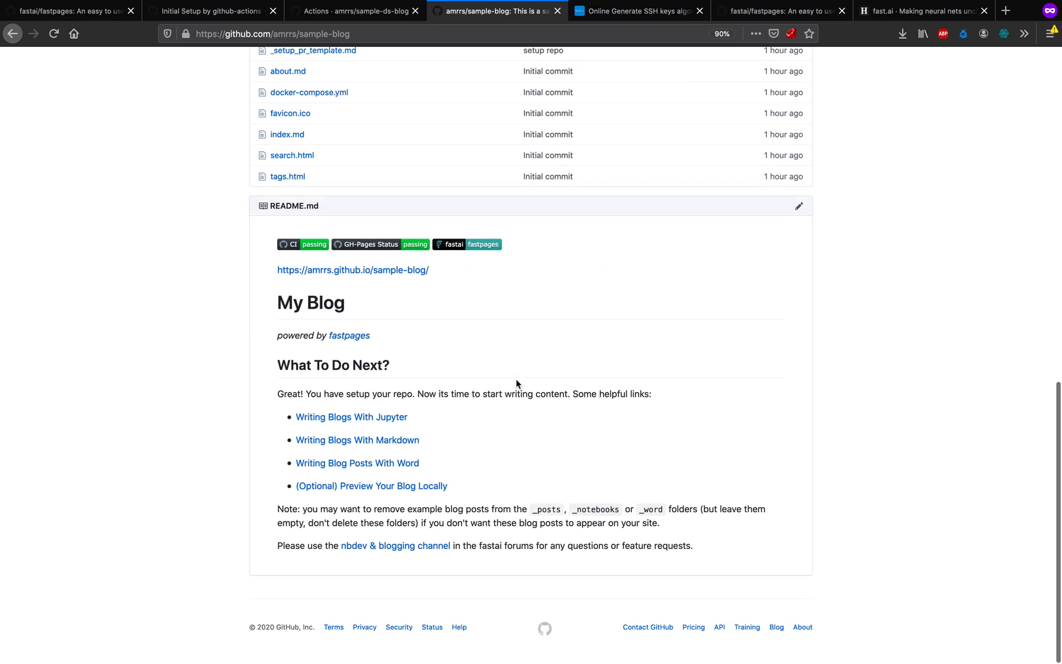
Step: Open the live amrrs.github.io/sample-blog site and scroll its homepage
{"action": "left_click", "coordinate": [353, 270]}
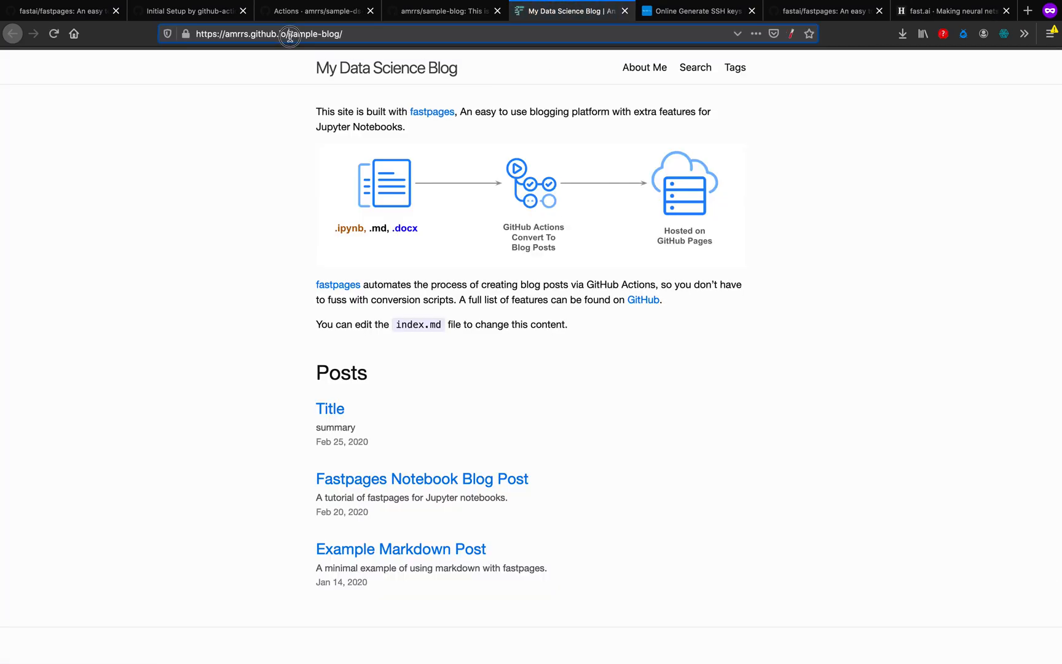
{"action": "left_click", "coordinate": [287, 34]}
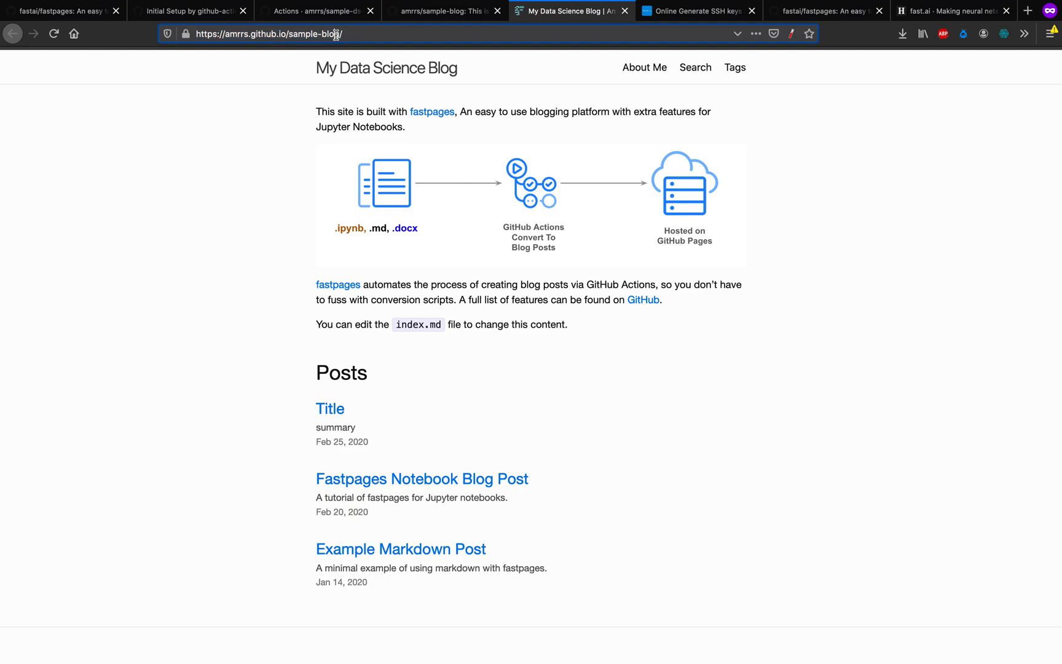
{"action": "scroll", "scroll_direction": "down", "scroll_amount": 3}
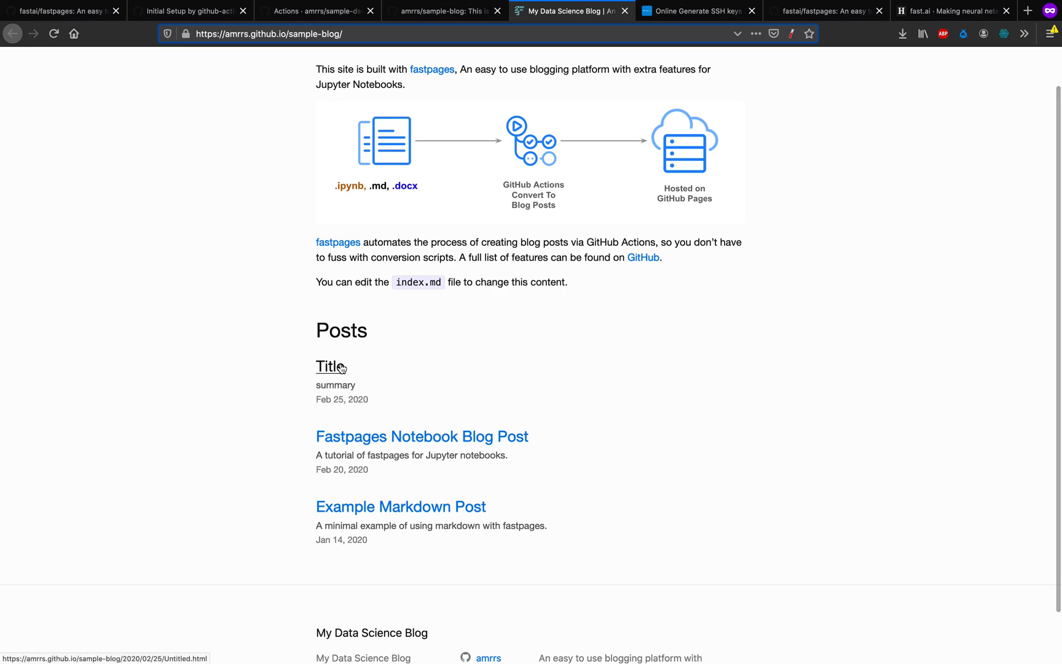
Step: Read the Title notebook post, then view its source _notebooks folder on GitHub
{"action": "left_click", "coordinate": [332, 366]}
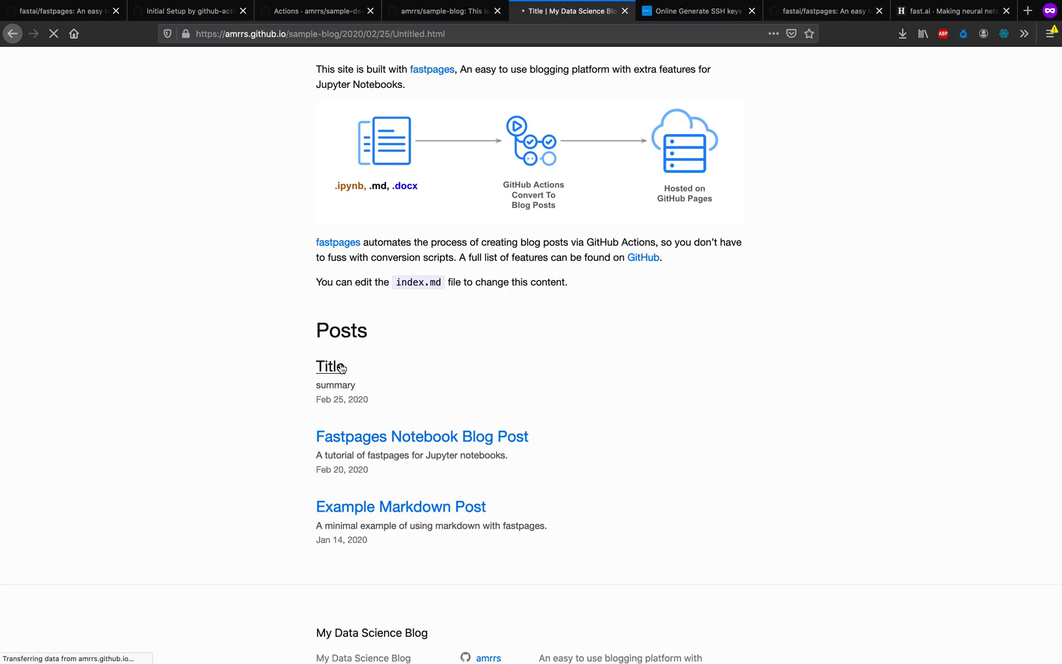
{"action": "left_click", "coordinate": [328, 366]}
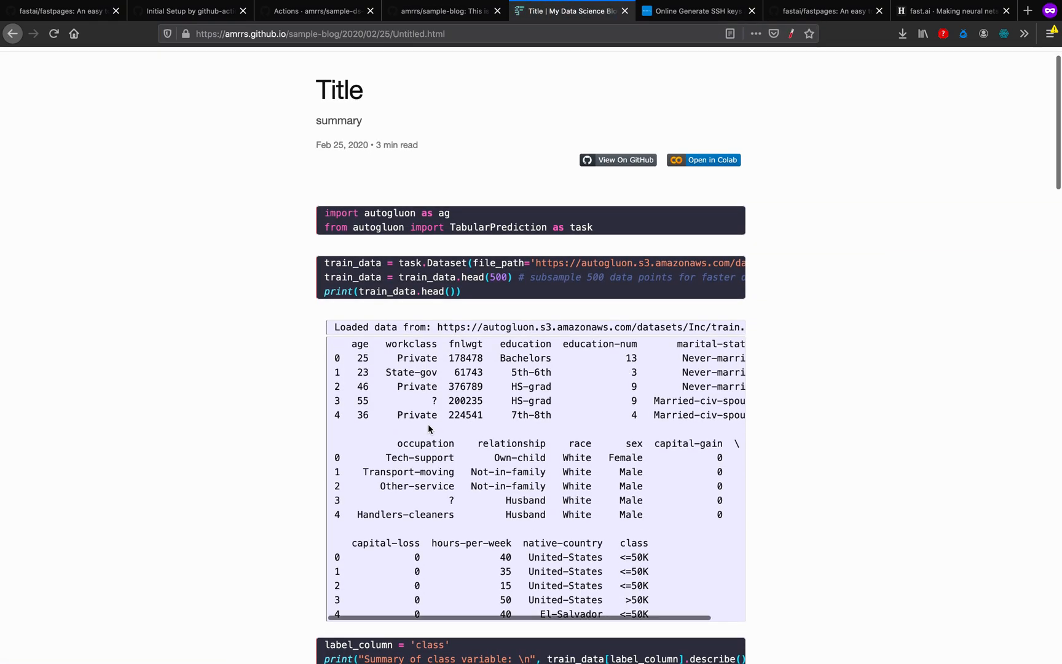
{"action": "scroll", "scroll_direction": "down", "scroll_amount": 3}
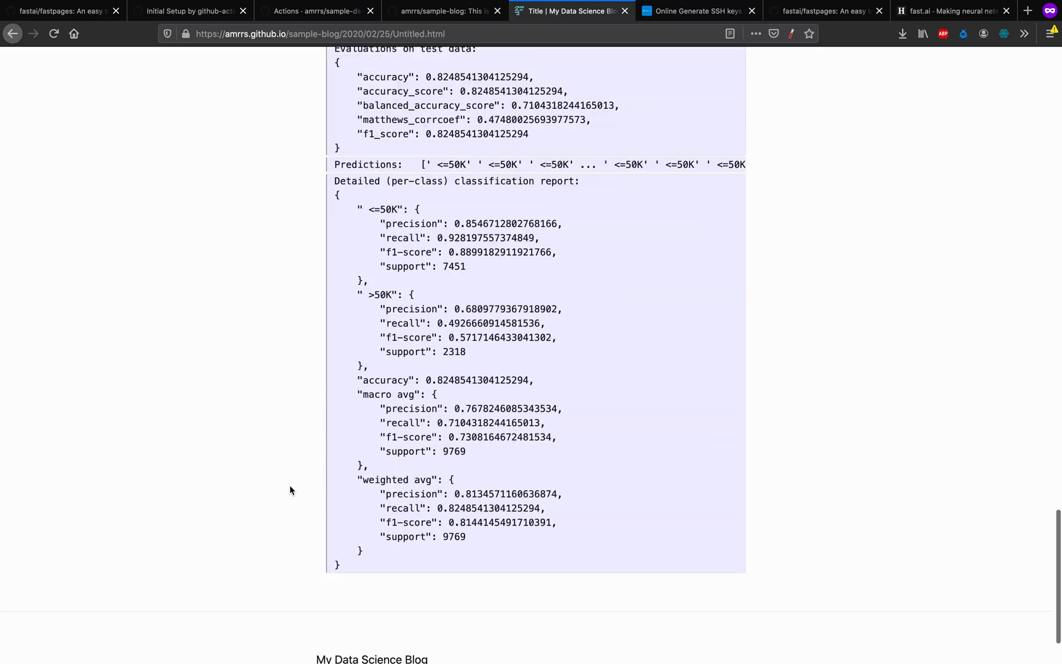
{"action": "scroll", "scroll_direction": "up", "scroll_amount": 3}
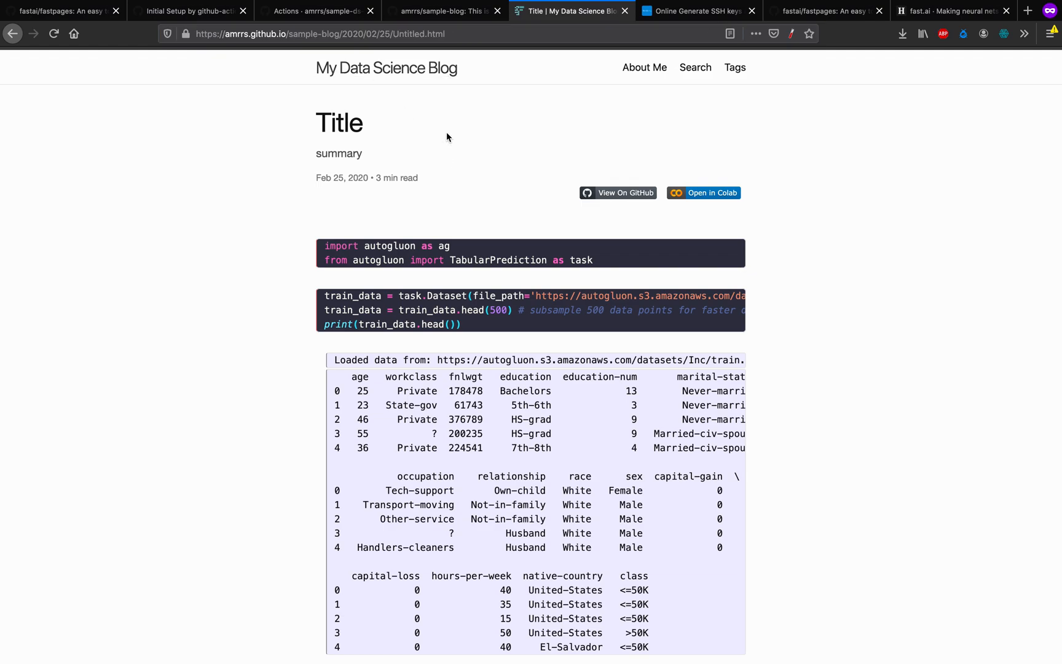
{"action": "mouse_move", "coordinate": [611, 252]}
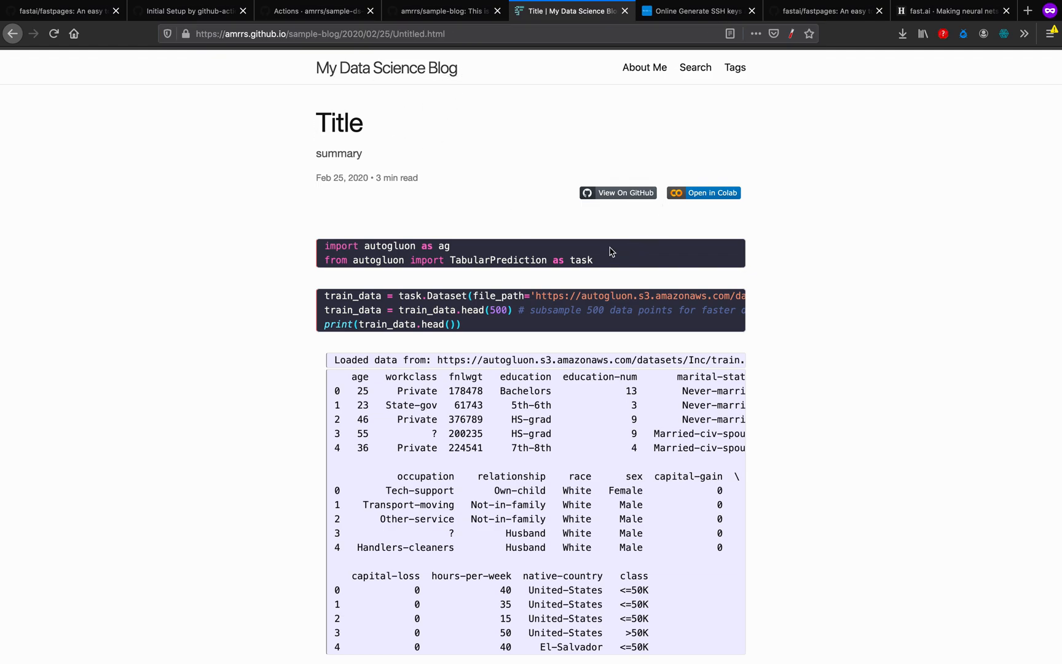
{"action": "mouse_move", "coordinate": [620, 193]}
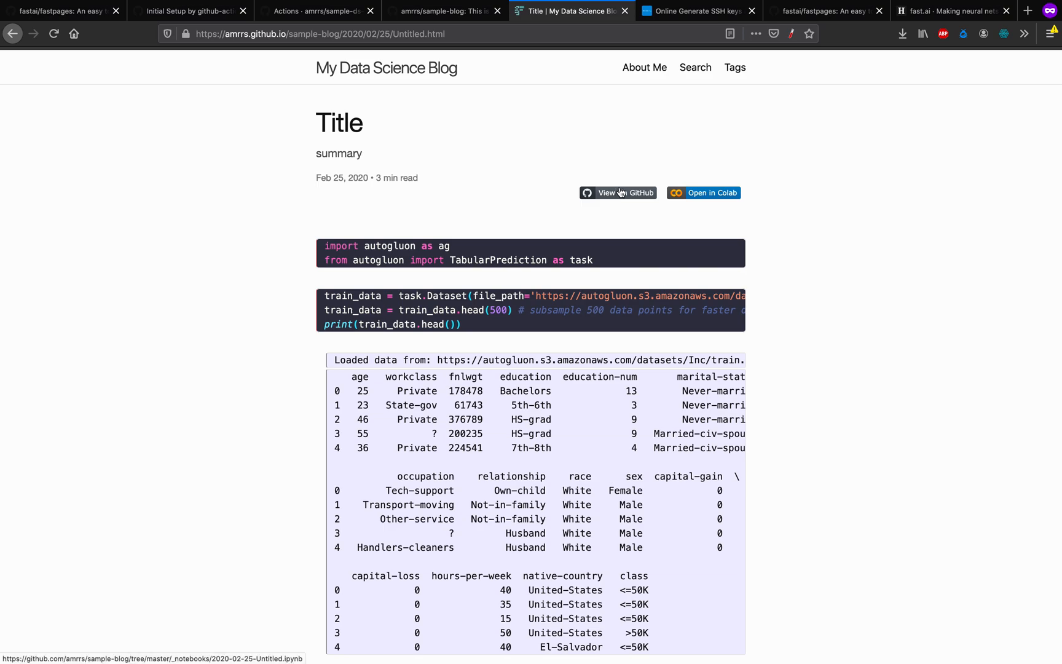
{"action": "left_click", "coordinate": [618, 193]}
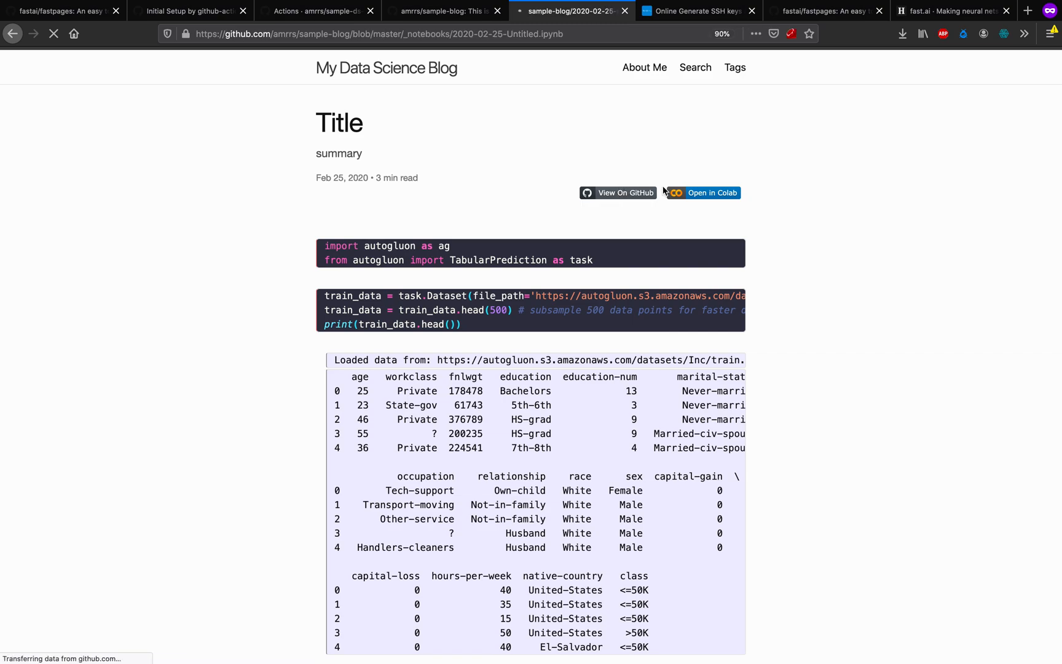
{"action": "left_click", "coordinate": [617, 192]}
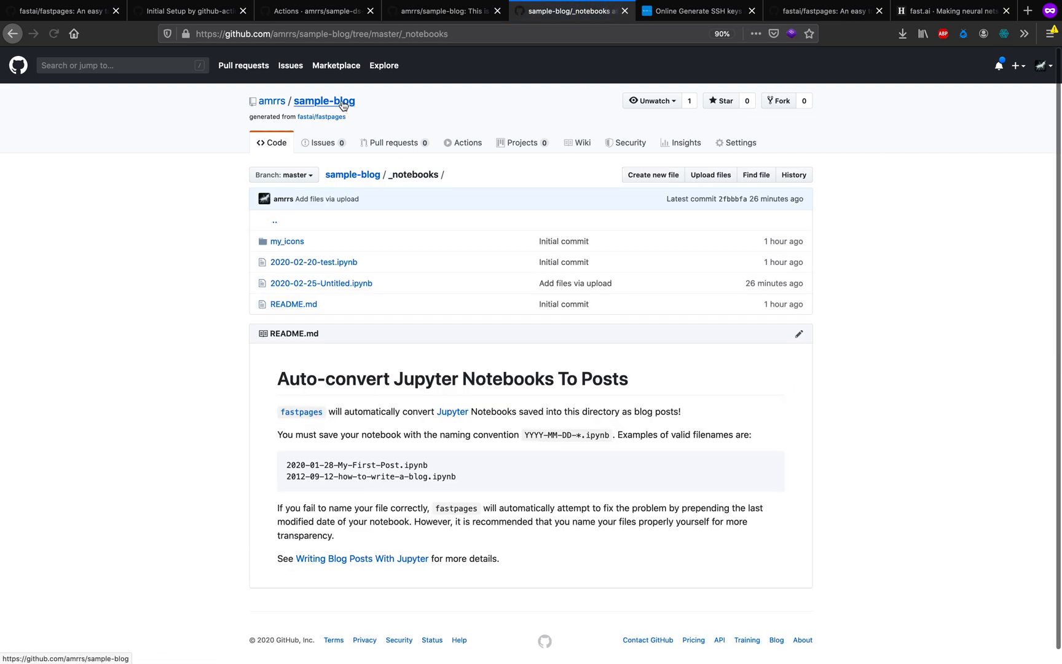
Step: Return to the sample-blog repository home page
{"action": "left_click", "coordinate": [324, 101]}
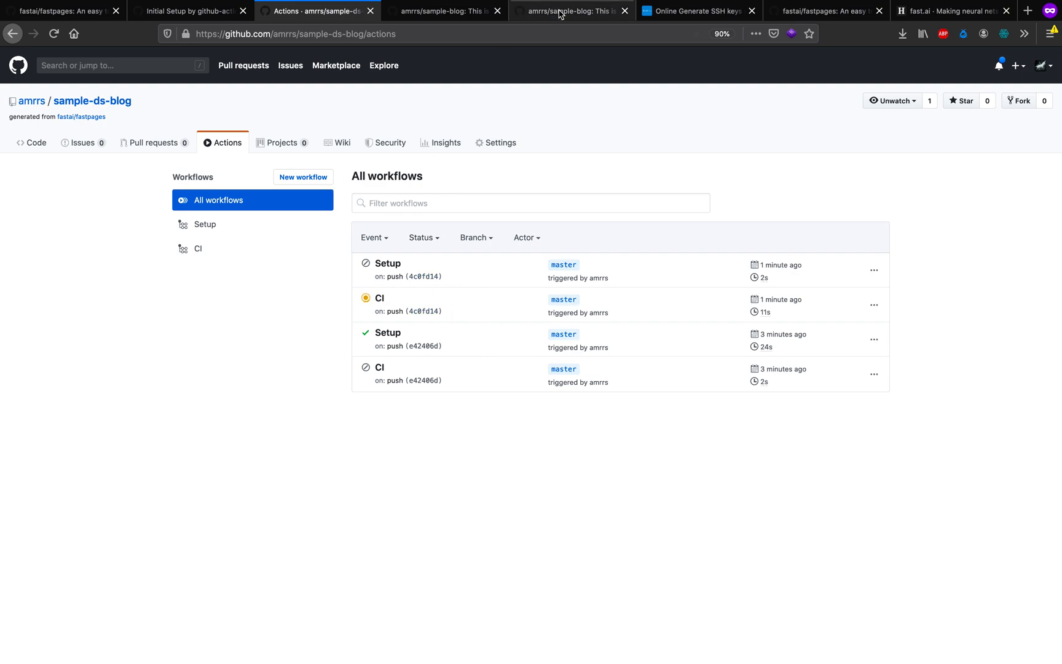
{"action": "left_click", "coordinate": [569, 11]}
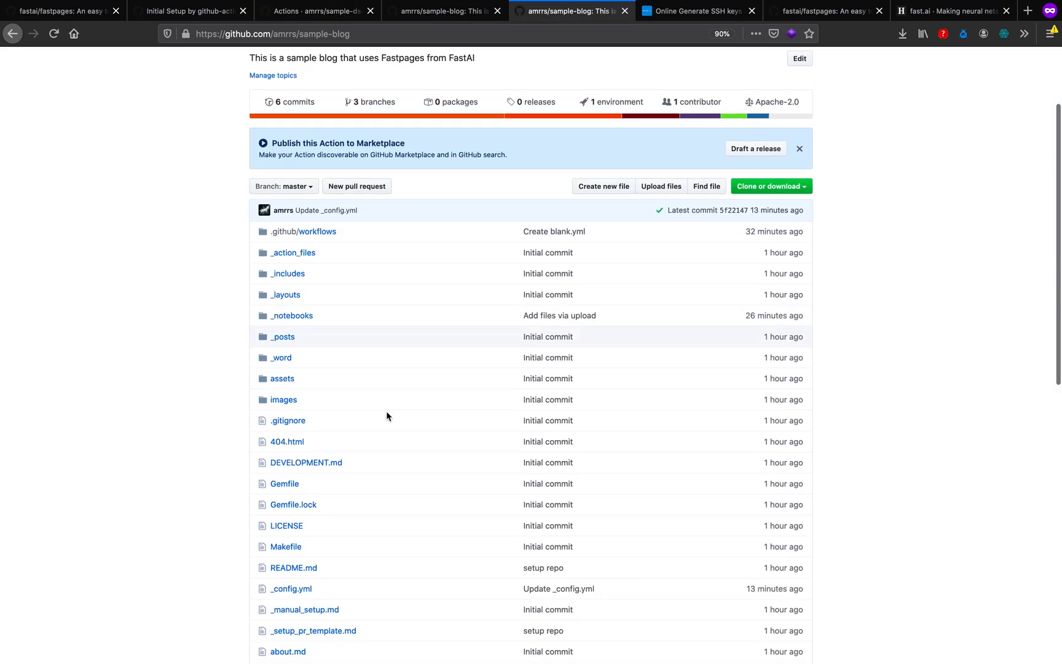
{"action": "scroll", "scroll_direction": "down", "scroll_amount": 3}
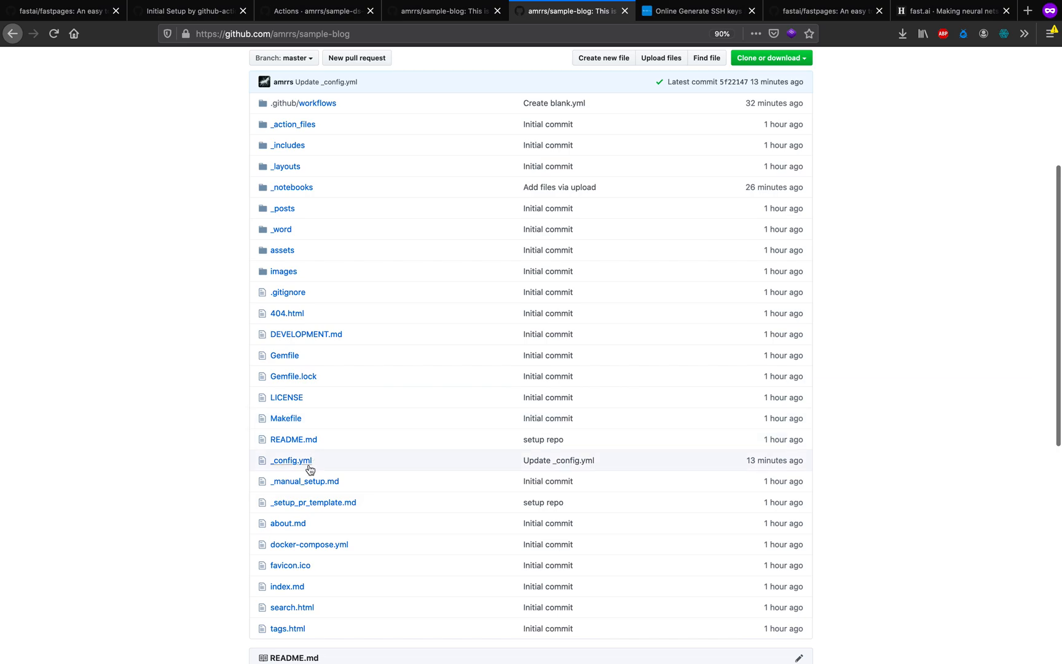
Step: Open _config.yml and review the blog description and other settings
{"action": "left_click", "coordinate": [291, 460]}
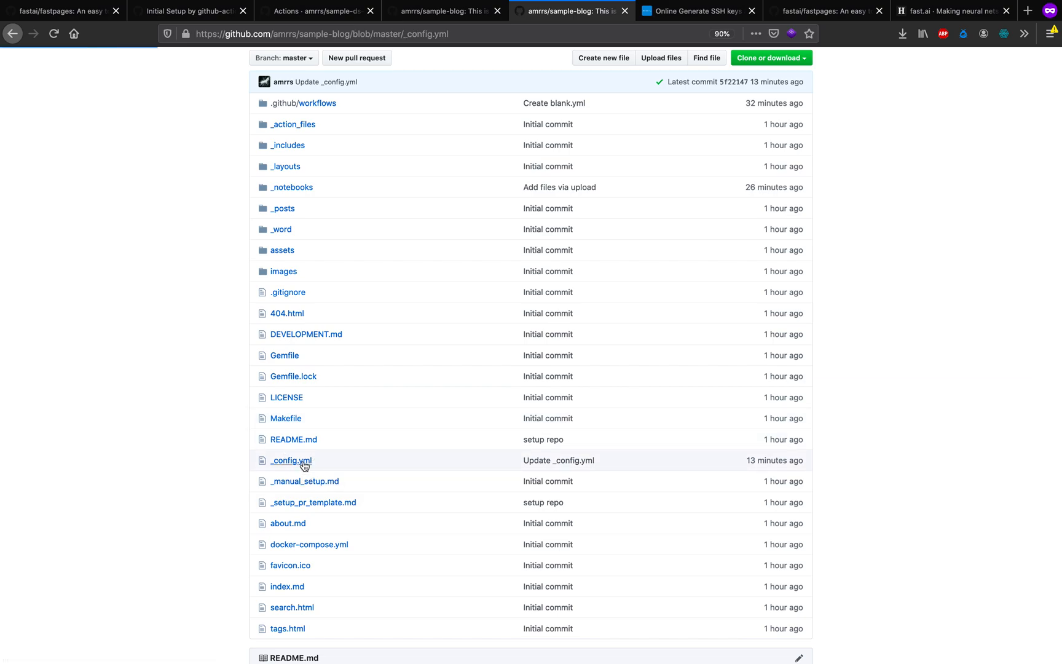
{"action": "left_click", "coordinate": [288, 461]}
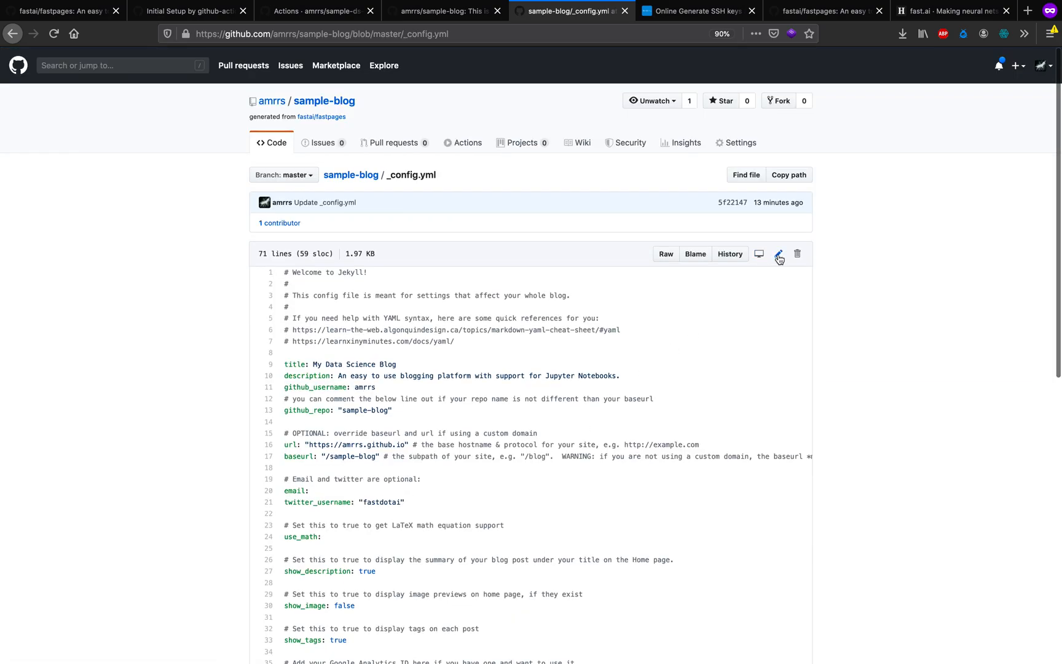
{"action": "double_click", "coordinate": [345, 363]}
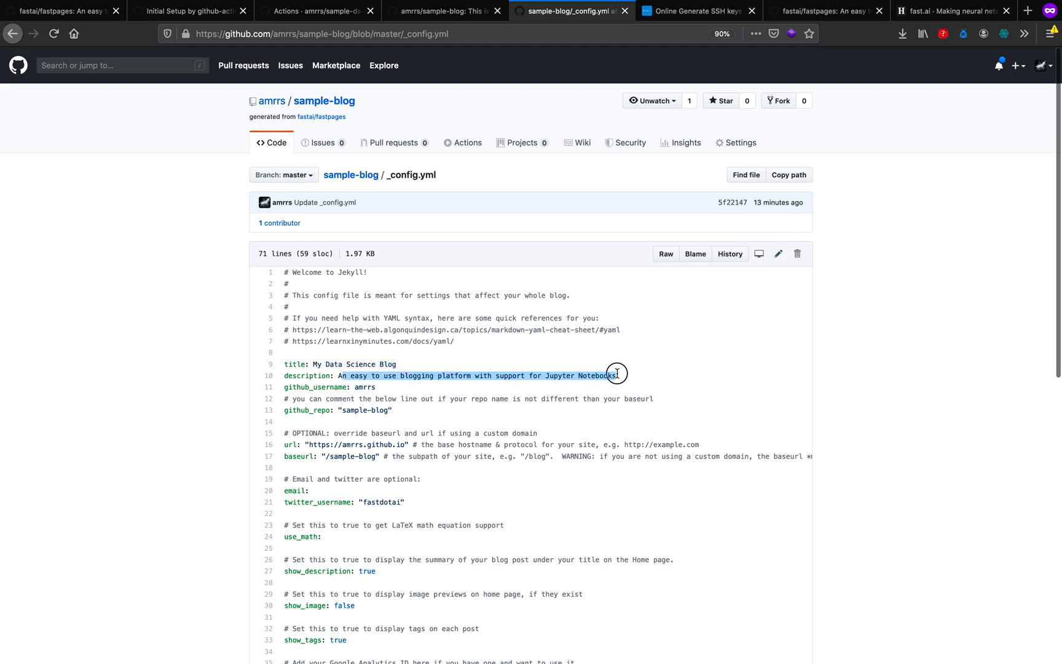
{"action": "left_click", "coordinate": [618, 373]}
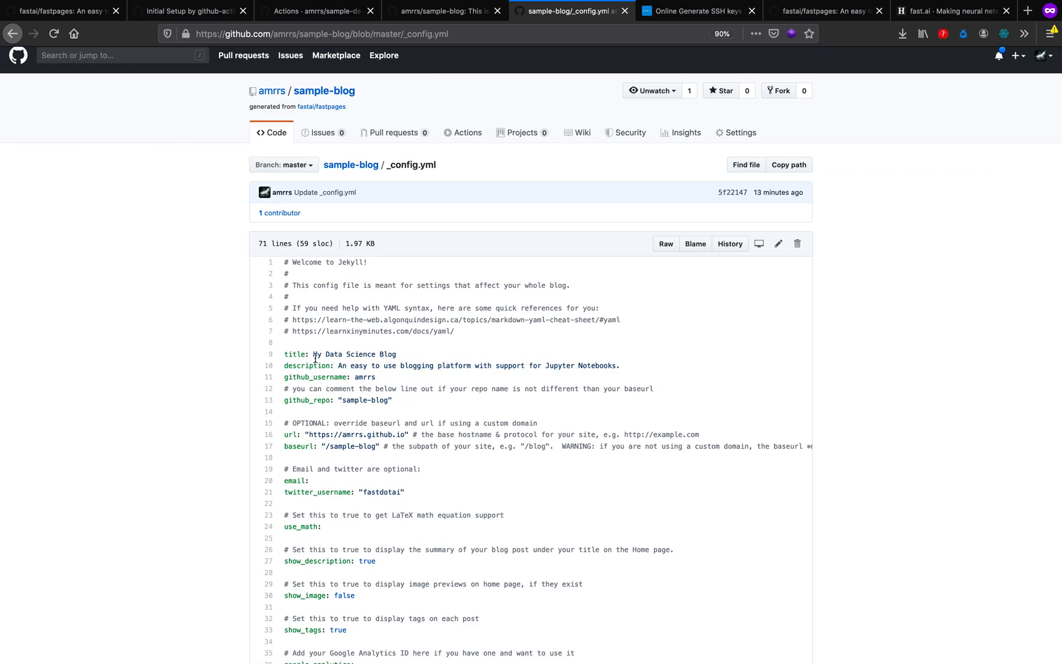
{"action": "scroll", "scroll_direction": "down", "scroll_amount": 3}
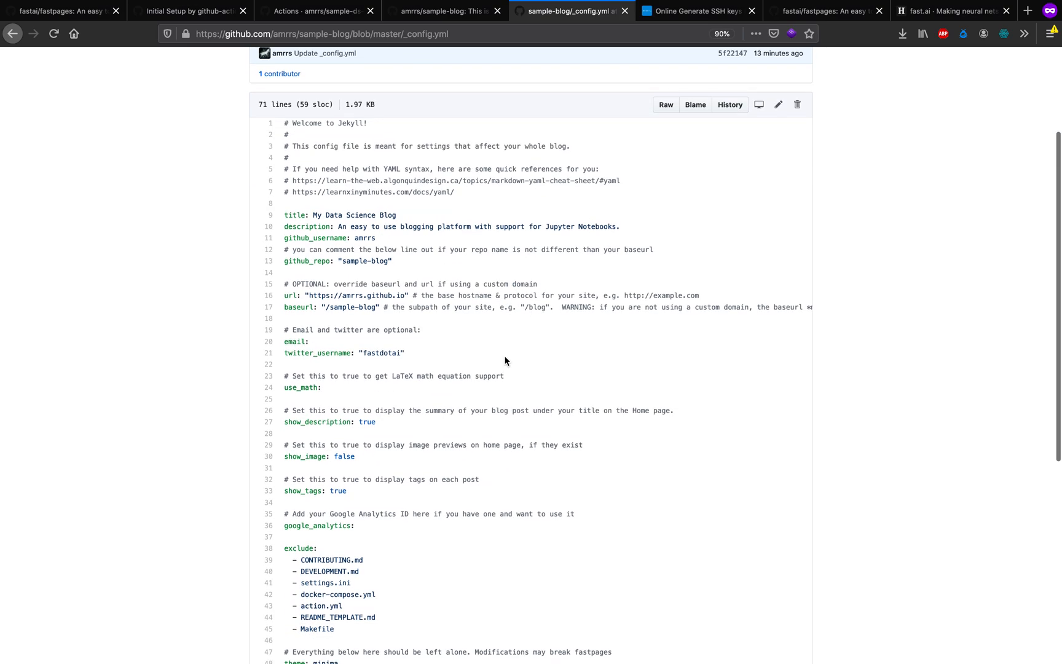
{"action": "scroll", "scroll_direction": "down", "scroll_amount": 3}
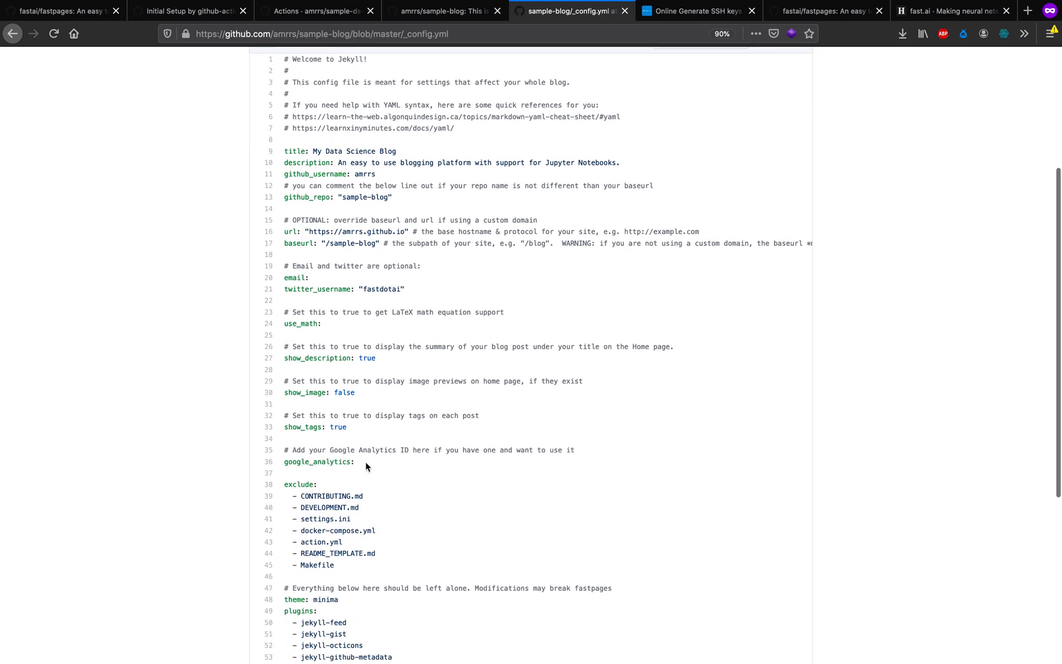
{"action": "mouse_move", "coordinate": [357, 464]}
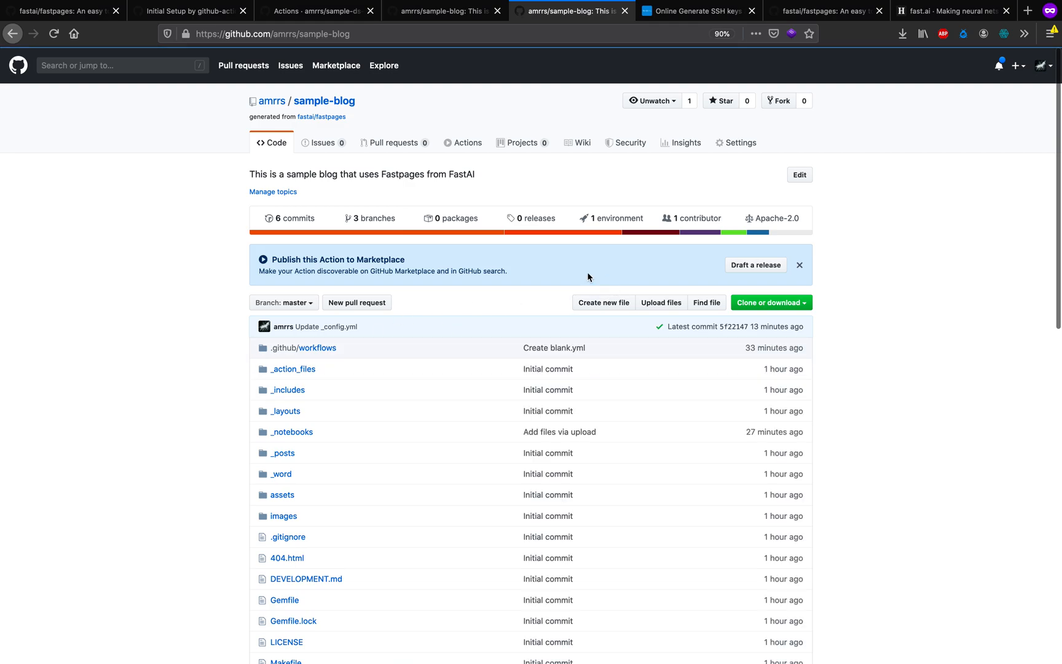
{"action": "scroll", "scroll_direction": "down", "scroll_amount": 3}
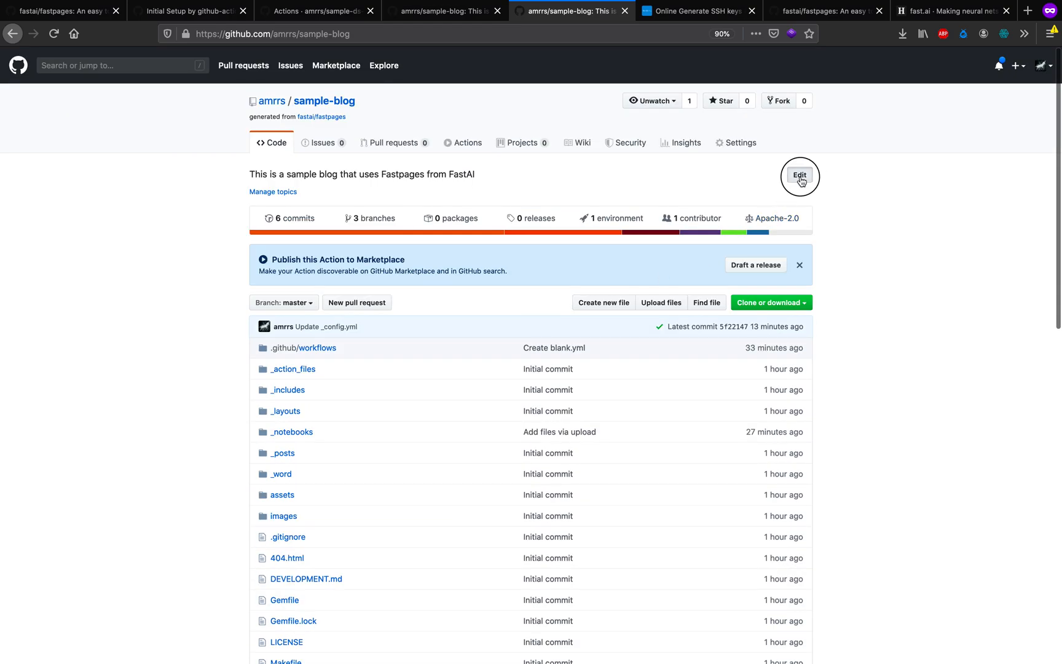
{"action": "left_click", "coordinate": [800, 176]}
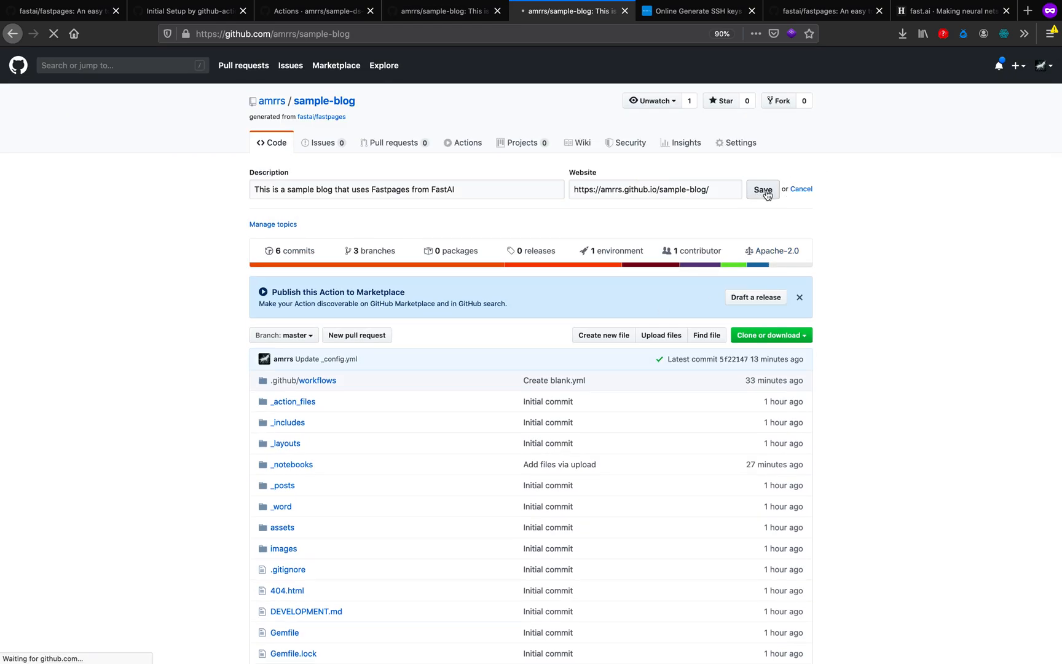
{"action": "left_click", "coordinate": [762, 190]}
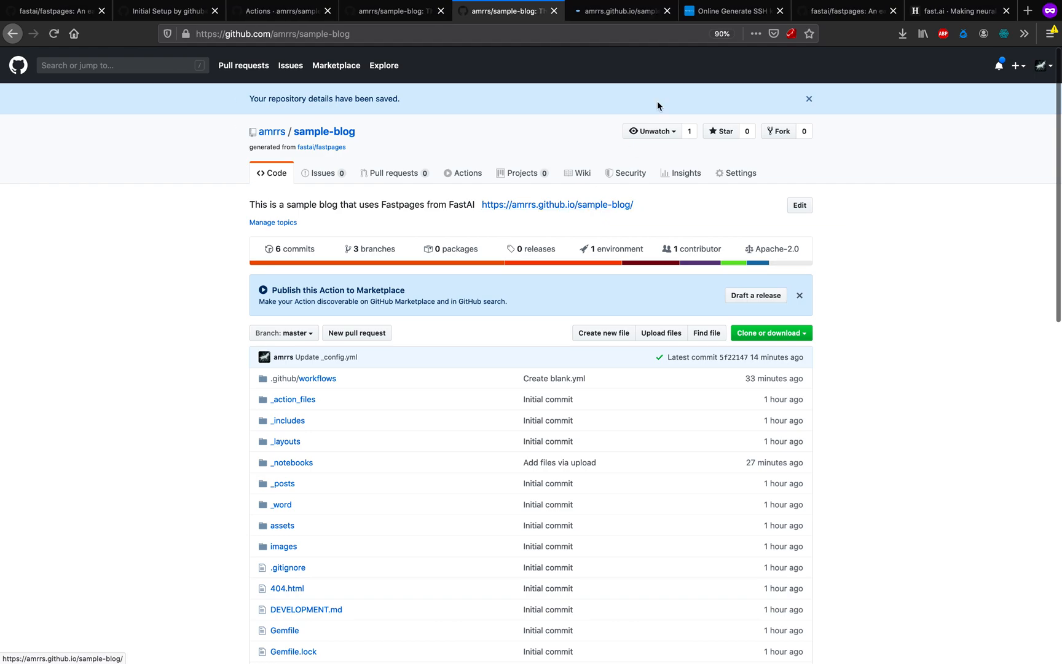
{"action": "left_click", "coordinate": [620, 11]}
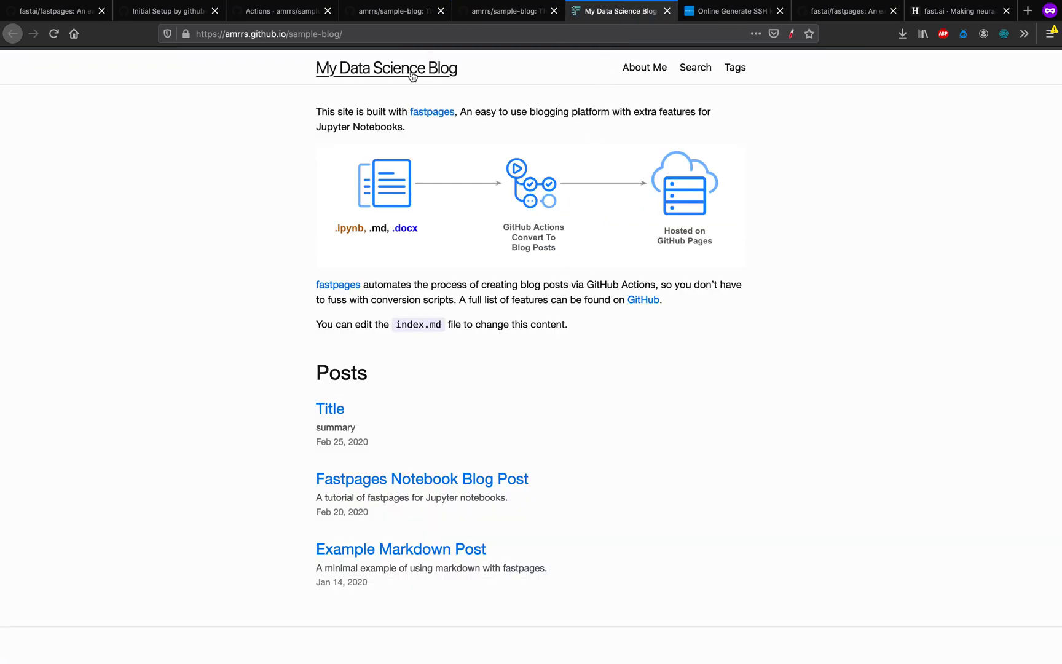
Step: Open the About Me page of the live My Data Science Blog
{"action": "left_click", "coordinate": [644, 67]}
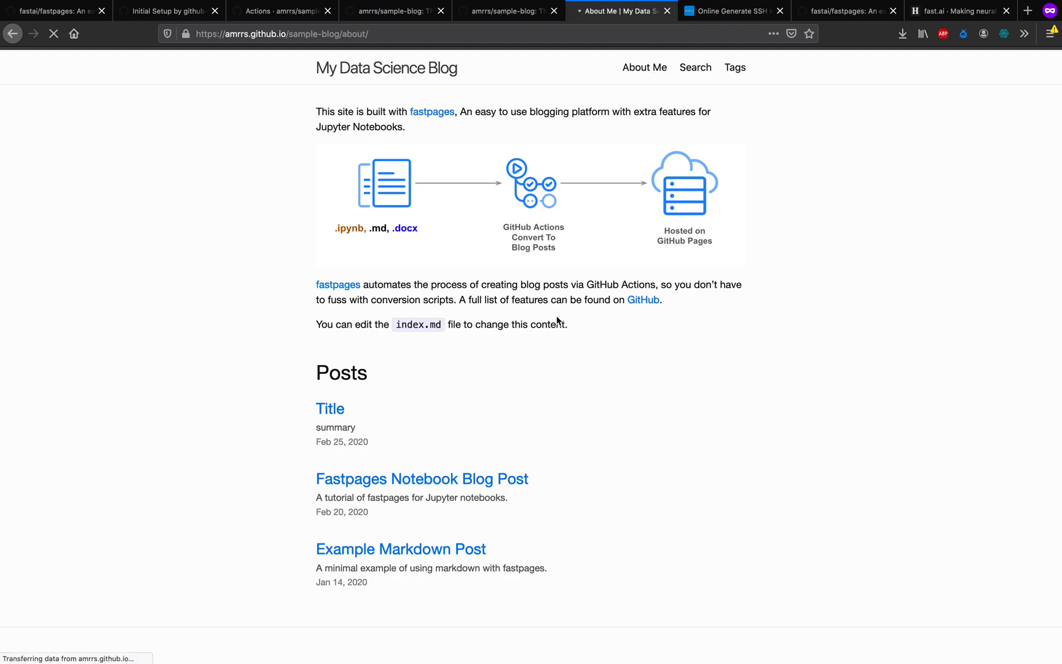
{"action": "left_click", "coordinate": [644, 67]}
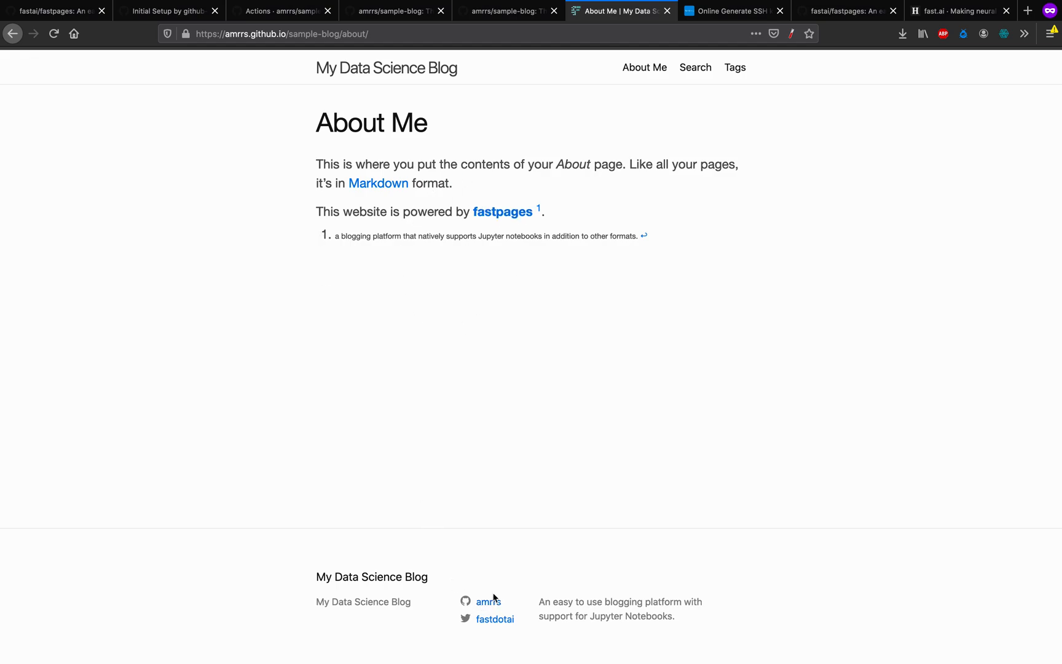
{"action": "mouse_move", "coordinate": [494, 625]}
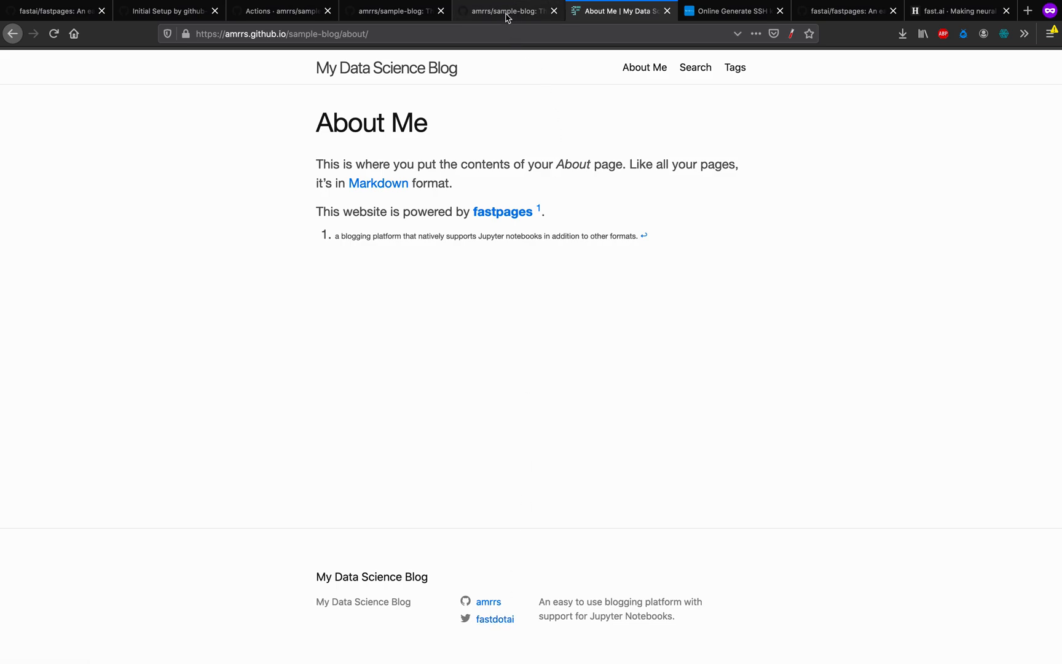
Step: Commit twitter_username 1littlecoder in sample-blog's _config.yml and return to the repository
{"action": "left_click", "coordinate": [506, 10]}
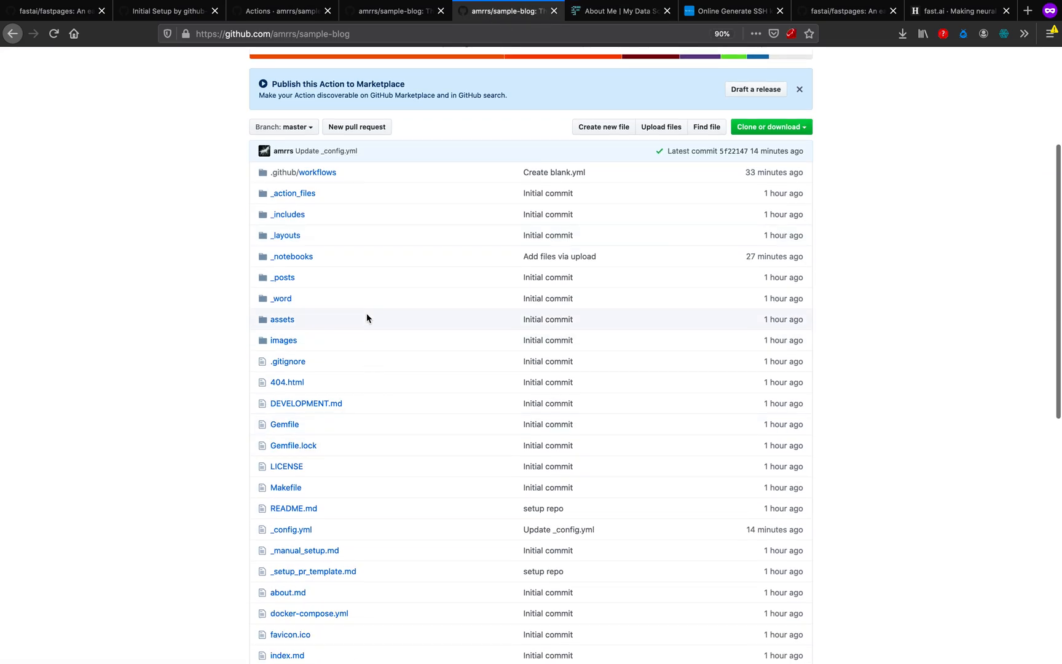
{"action": "scroll", "scroll_direction": "down", "scroll_amount": 3}
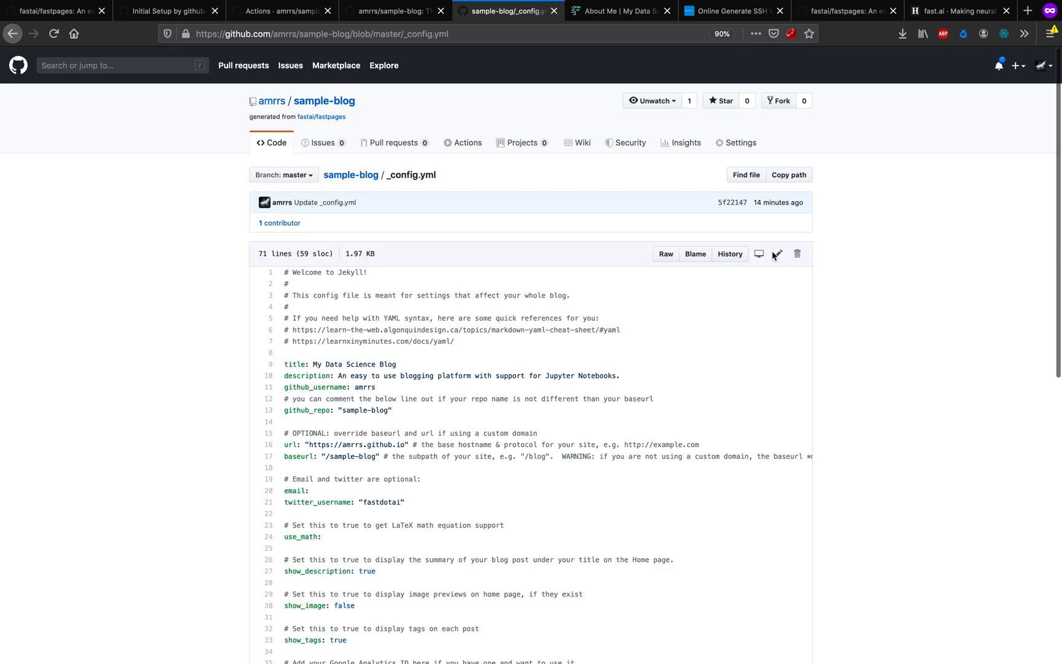
{"action": "left_click", "coordinate": [777, 254]}
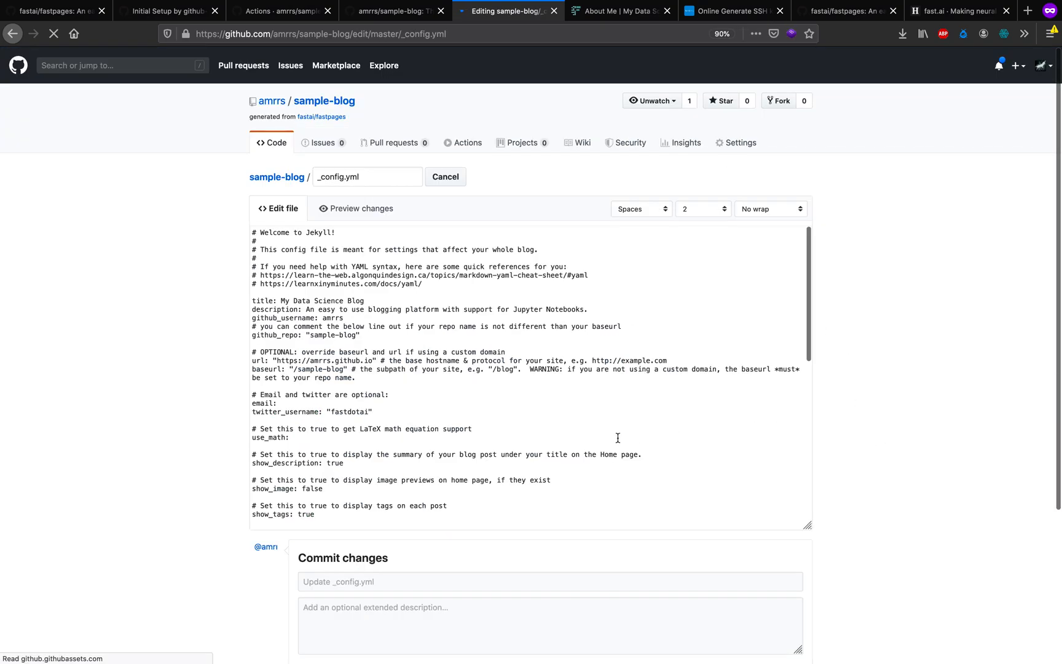
{"action": "scroll", "scroll_direction": "down", "scroll_amount": 3}
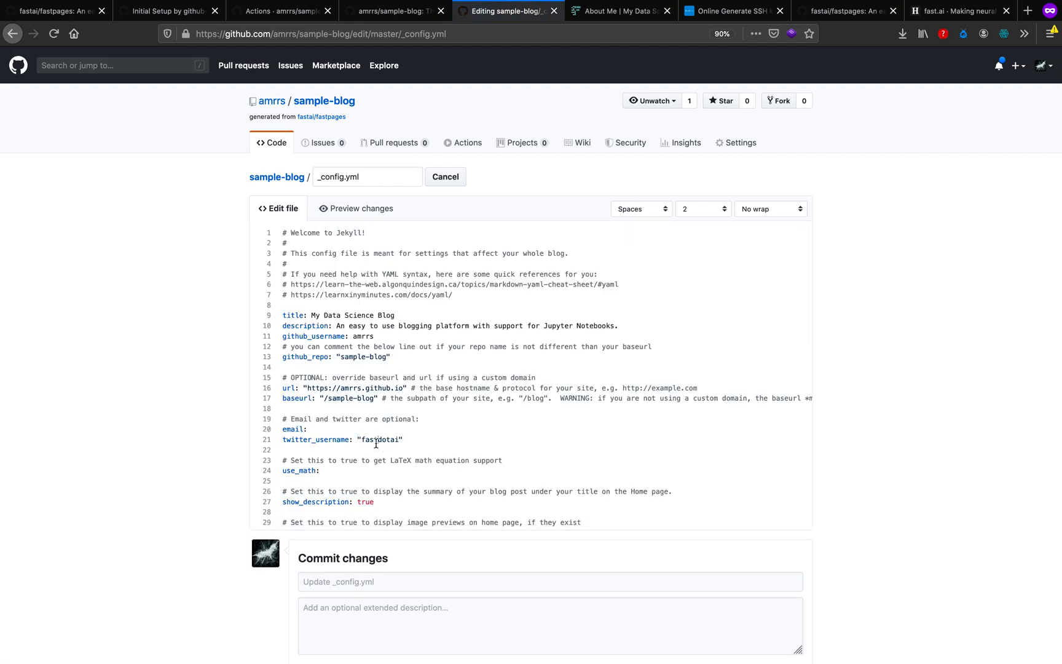
{"action": "type", "text": "1littlecoder"}
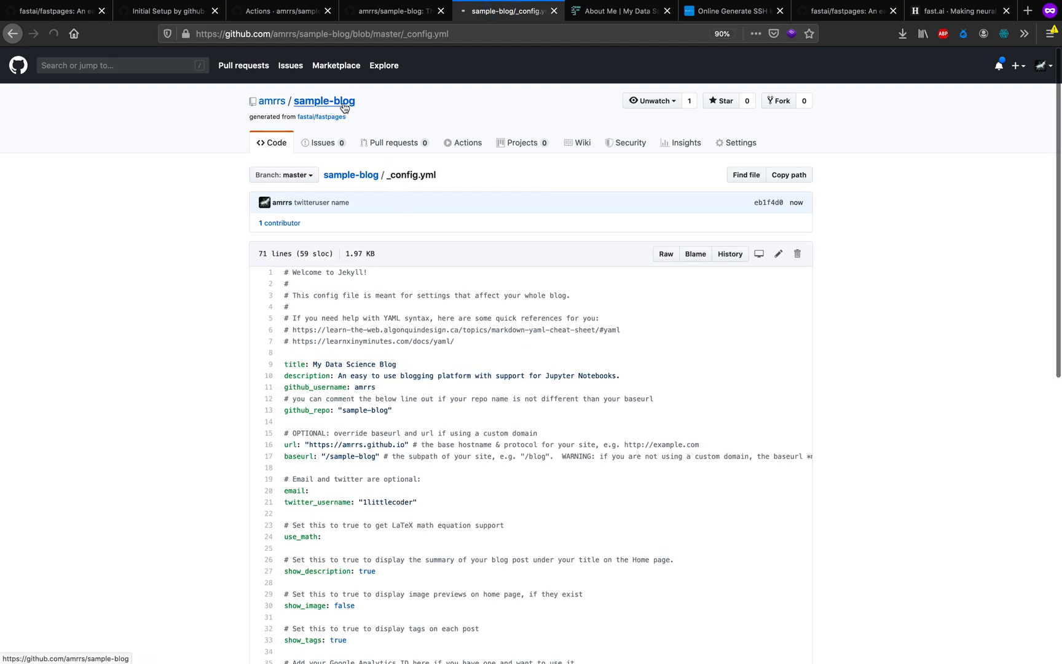
{"action": "left_click", "coordinate": [324, 101]}
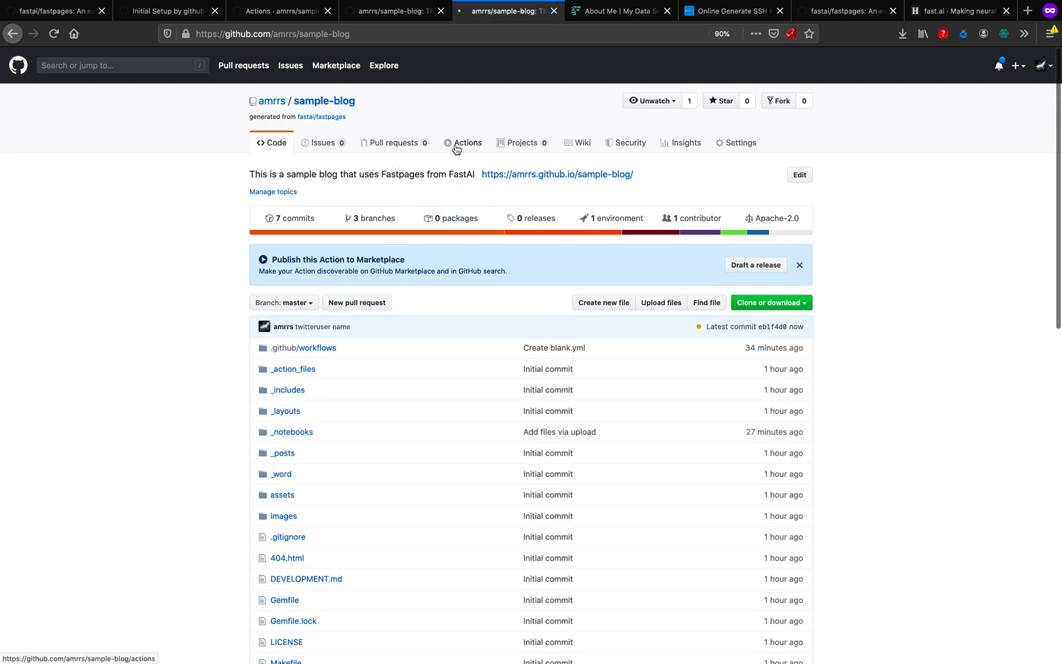
{"action": "left_click", "coordinate": [469, 143]}
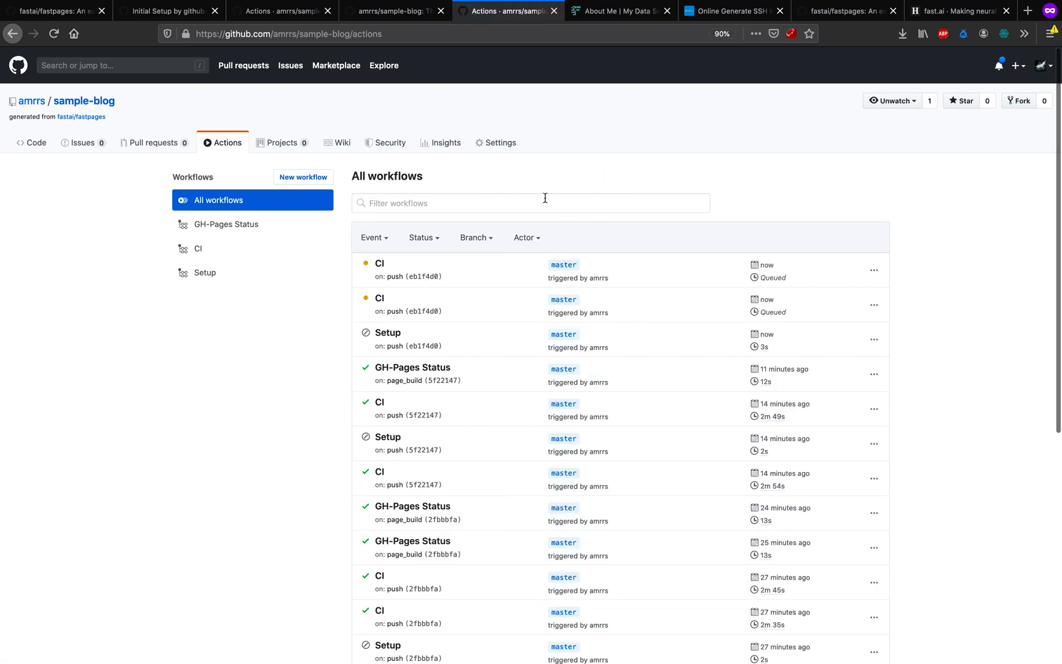
{"action": "mouse_move", "coordinate": [521, 284]}
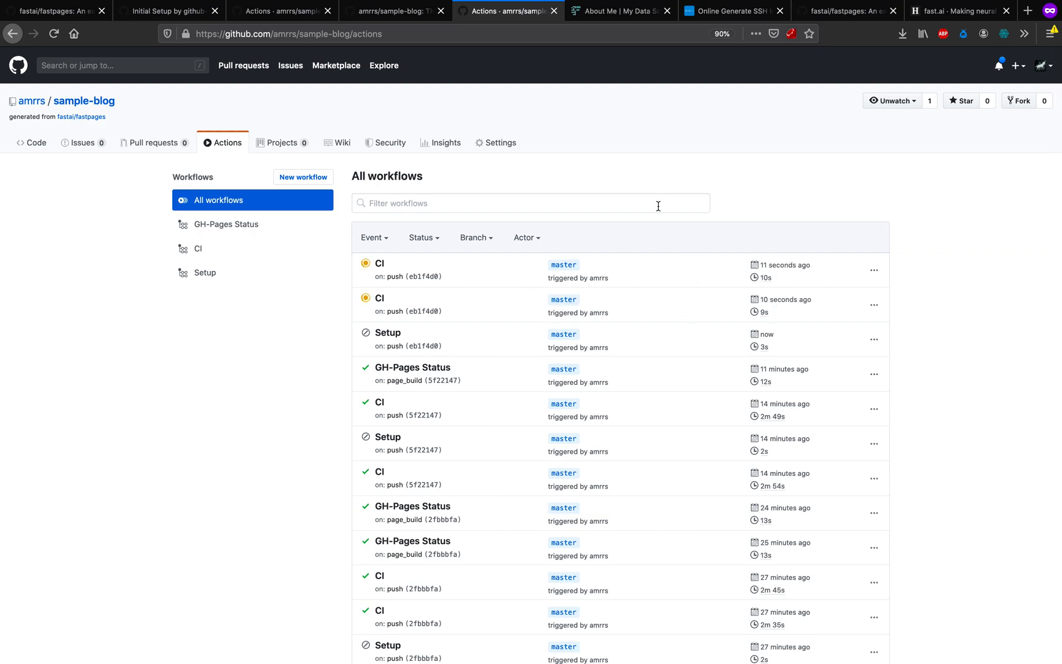
{"action": "mouse_move", "coordinate": [83, 101]}
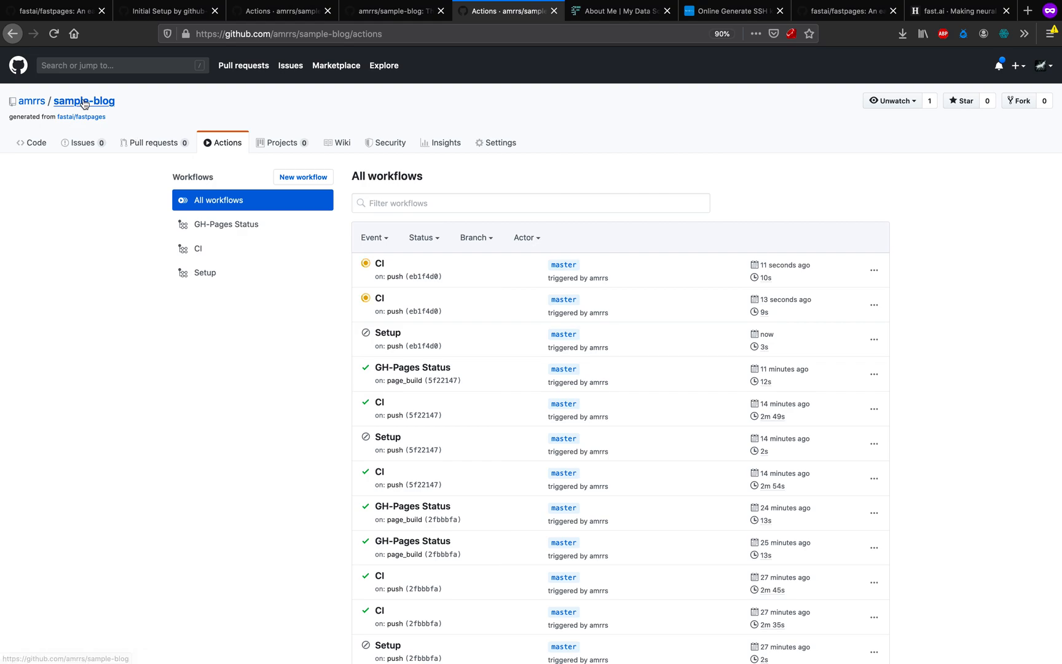
{"action": "left_click", "coordinate": [84, 101]}
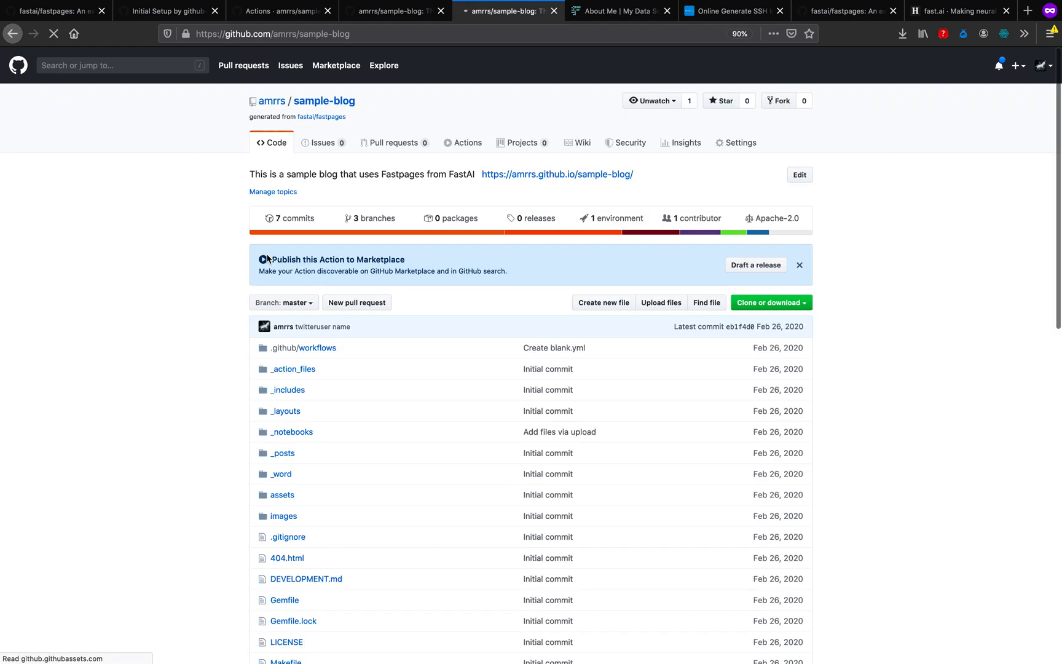
{"action": "left_click", "coordinate": [317, 348]}
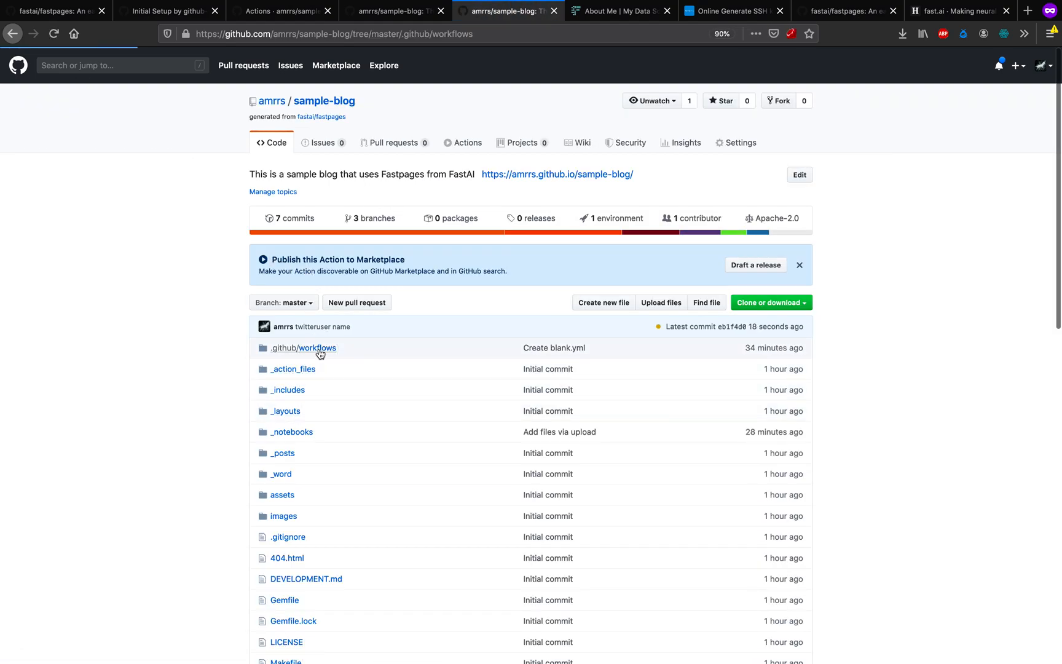
{"action": "left_click", "coordinate": [303, 348]}
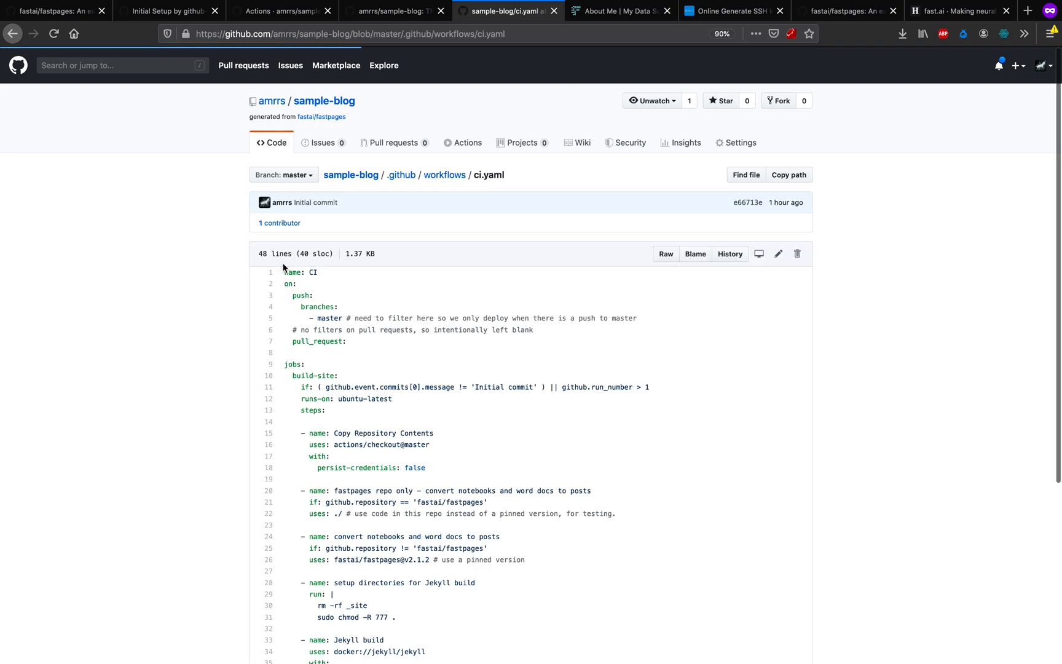
{"action": "scroll", "scroll_direction": "down", "scroll_amount": 3}
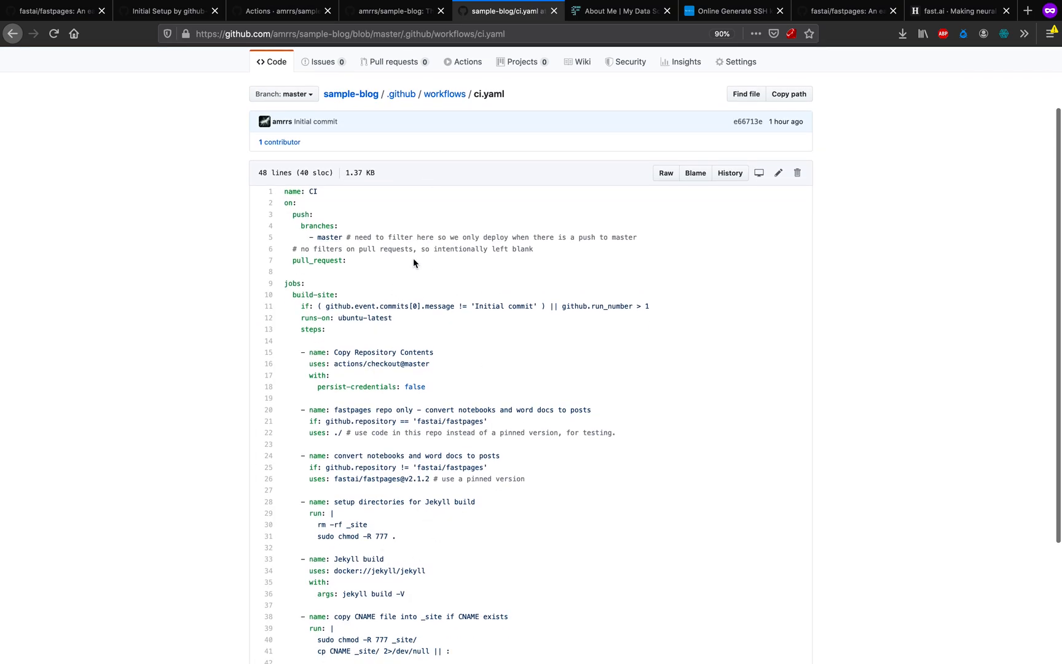
{"action": "scroll", "scroll_direction": "down", "scroll_amount": 3}
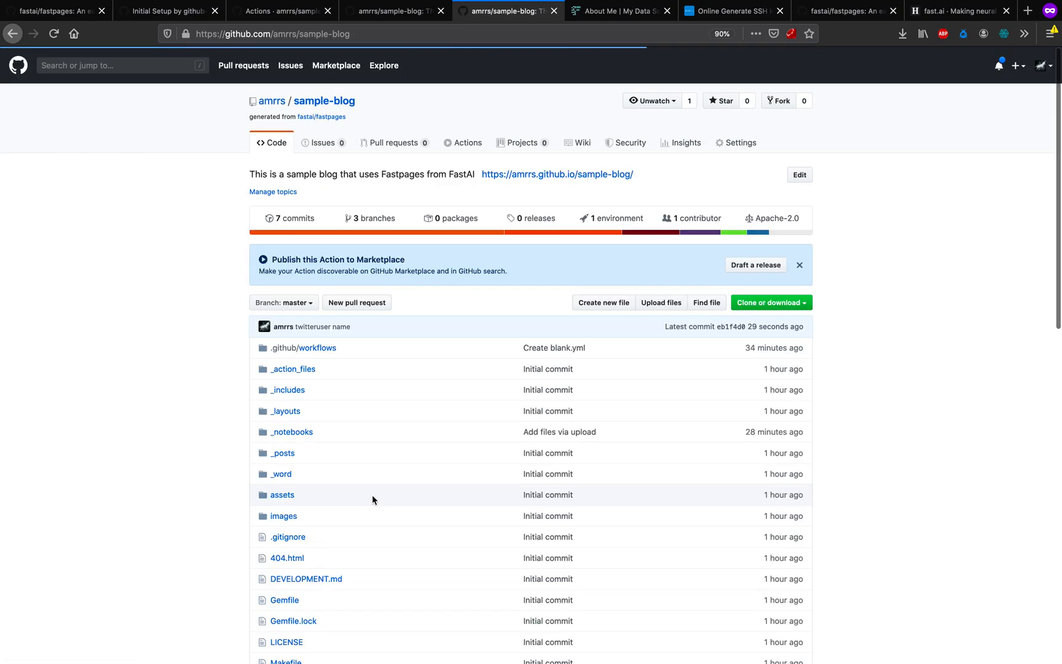
{"action": "scroll", "scroll_direction": "down", "scroll_amount": 3}
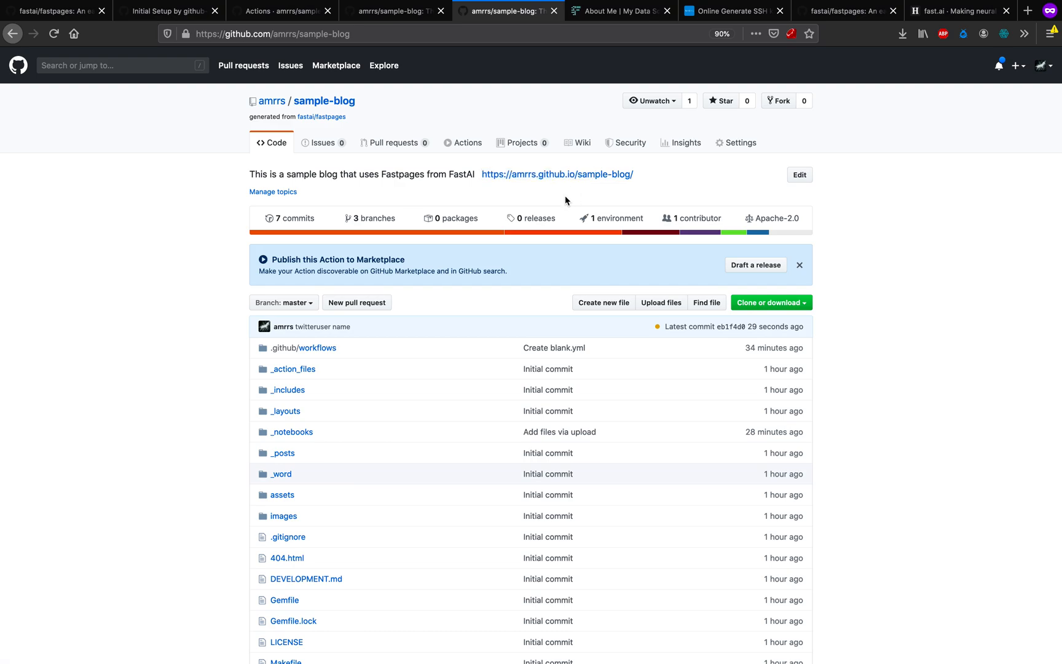
{"action": "scroll", "scroll_direction": "down", "scroll_amount": 3}
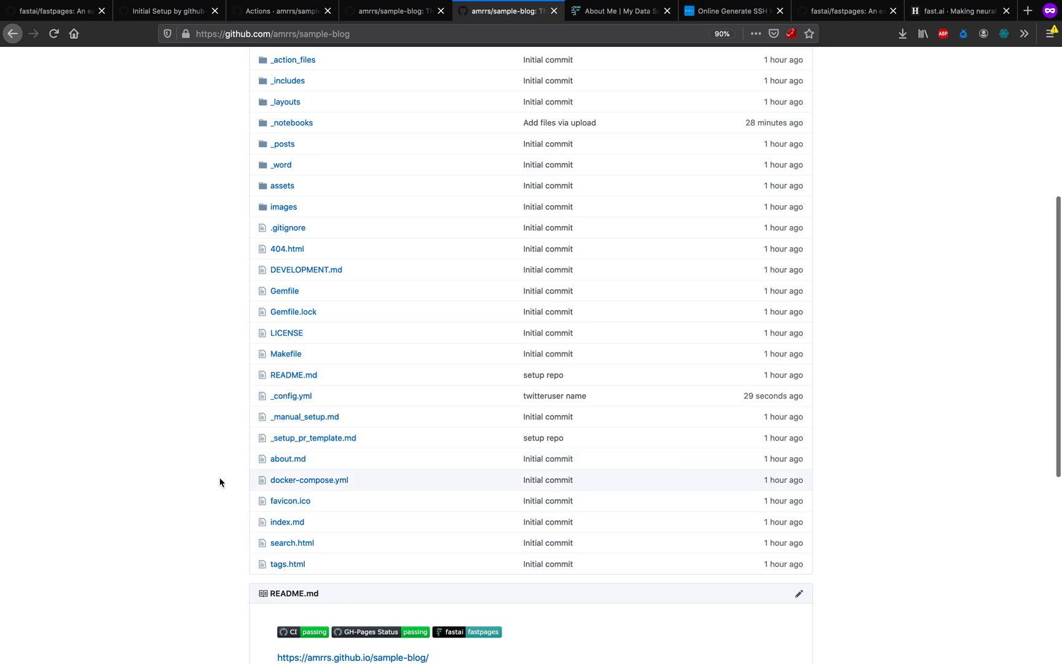
{"action": "mouse_move", "coordinate": [295, 546]}
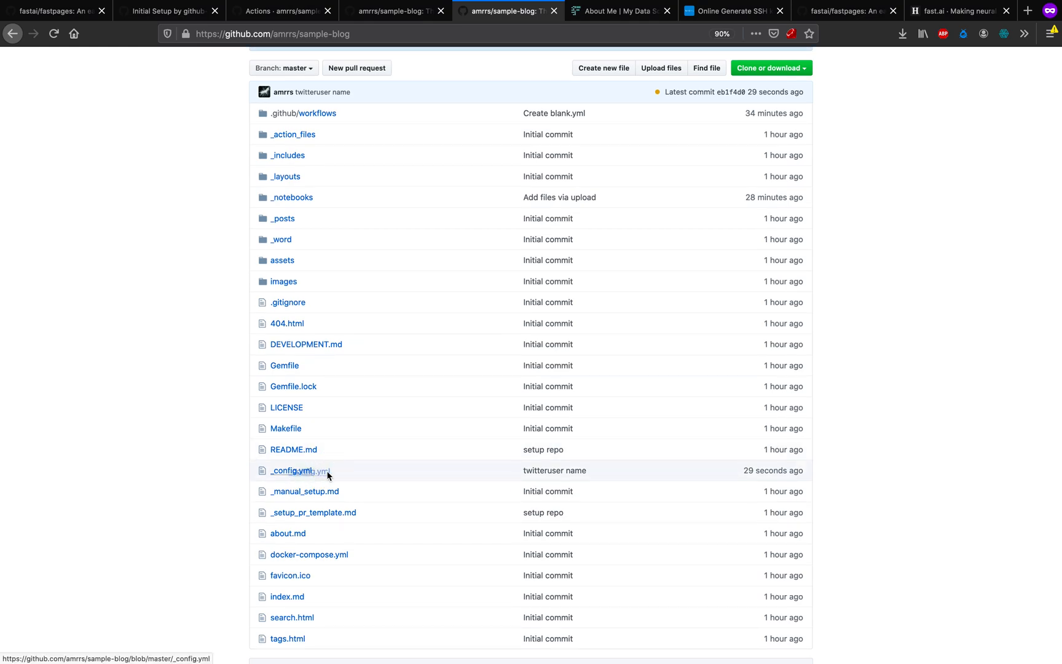
{"action": "scroll", "scroll_direction": "down", "scroll_amount": 3}
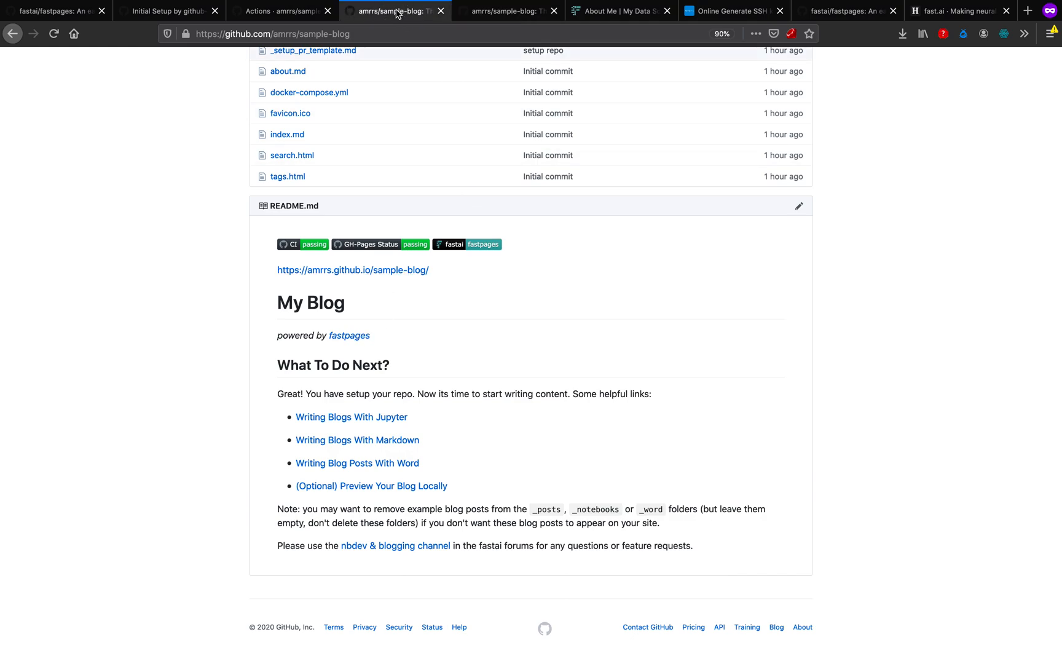
{"action": "left_click", "coordinate": [291, 11]}
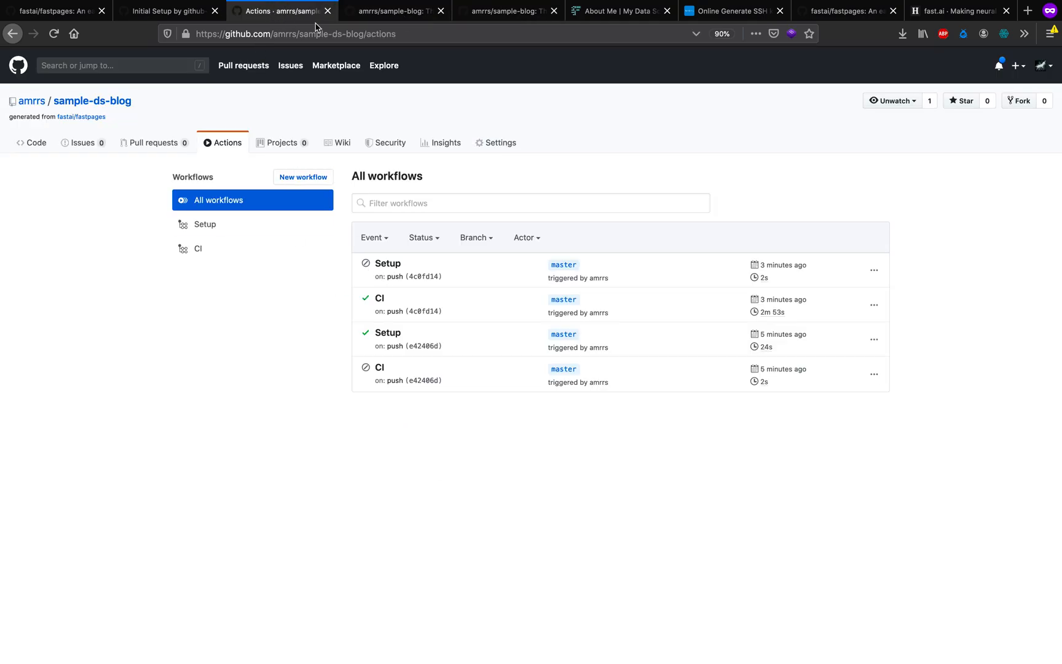
{"action": "mouse_move", "coordinate": [111, 100]}
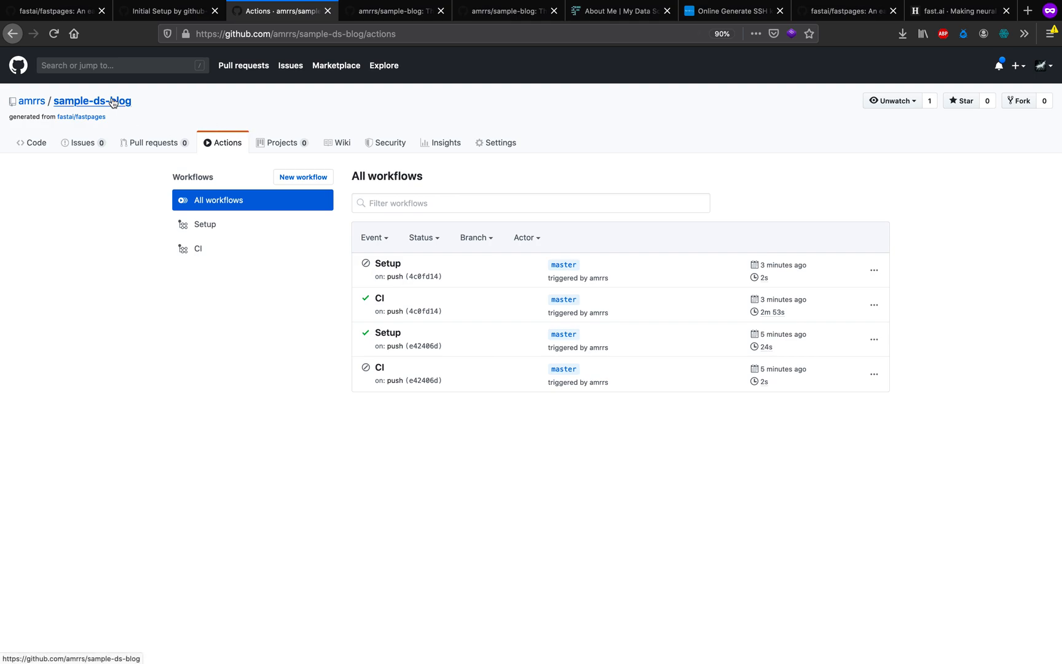
{"action": "left_click", "coordinate": [91, 101]}
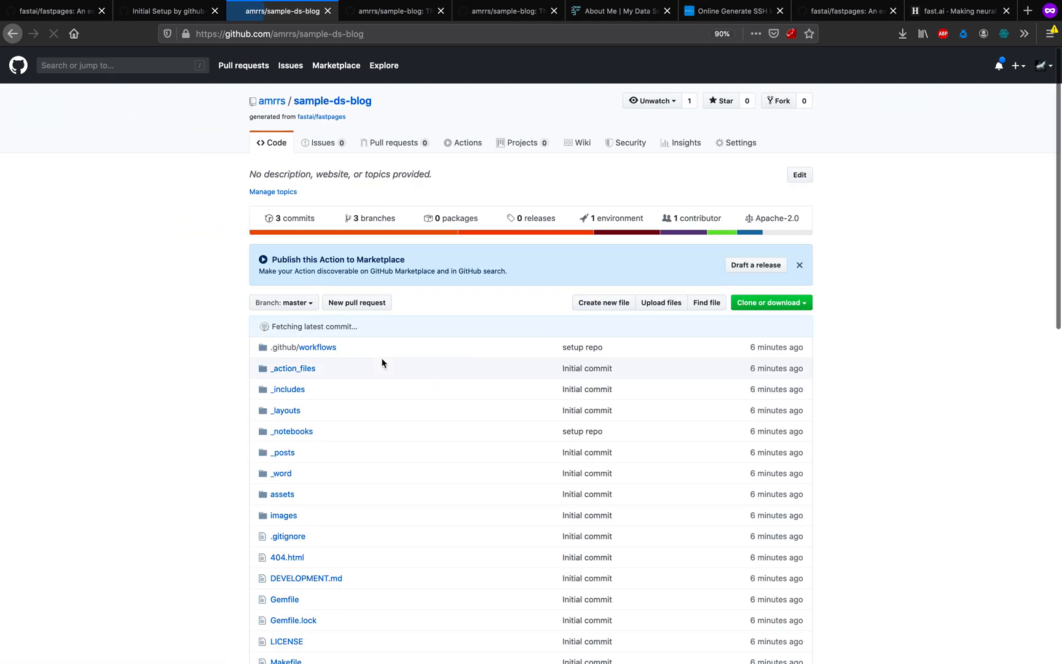
{"action": "scroll", "scroll_direction": "down", "scroll_amount": 3}
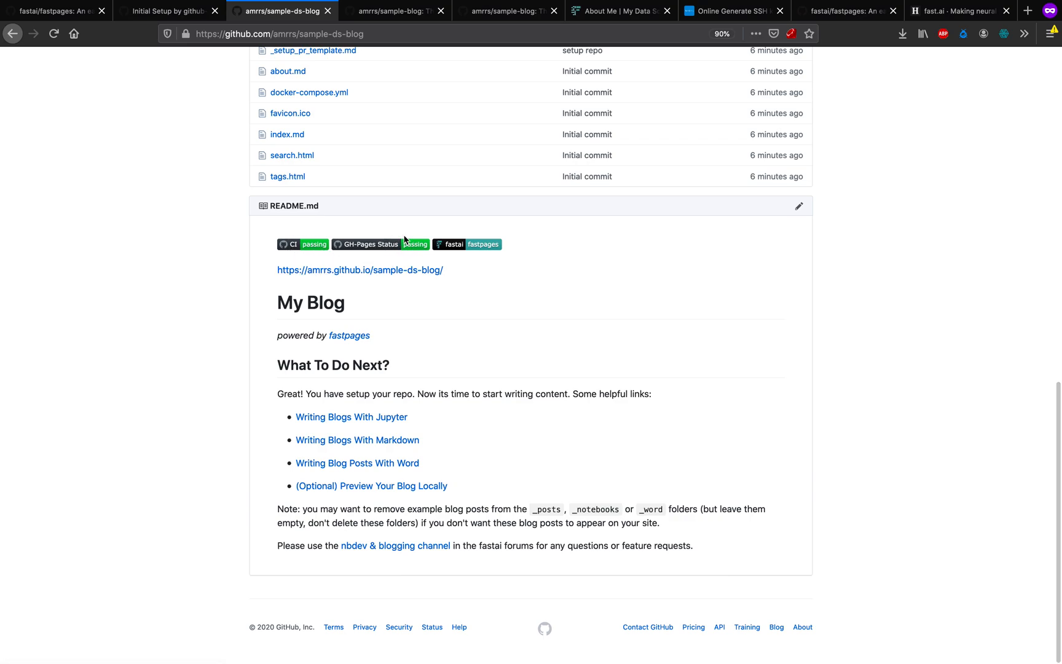
{"action": "mouse_move", "coordinate": [421, 272]}
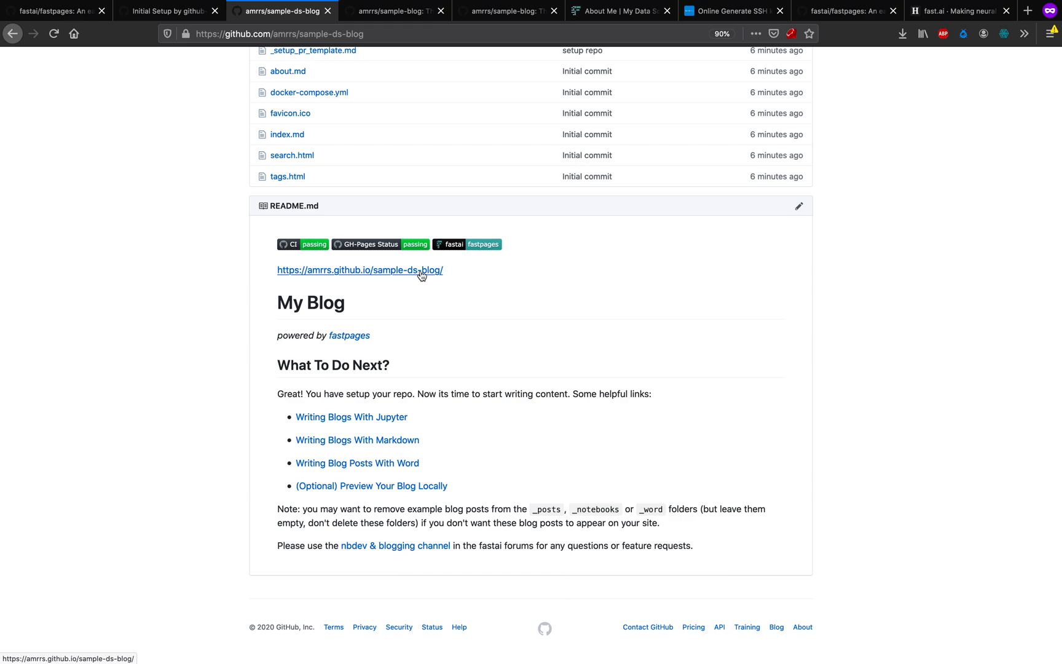
{"action": "left_click", "coordinate": [420, 270]}
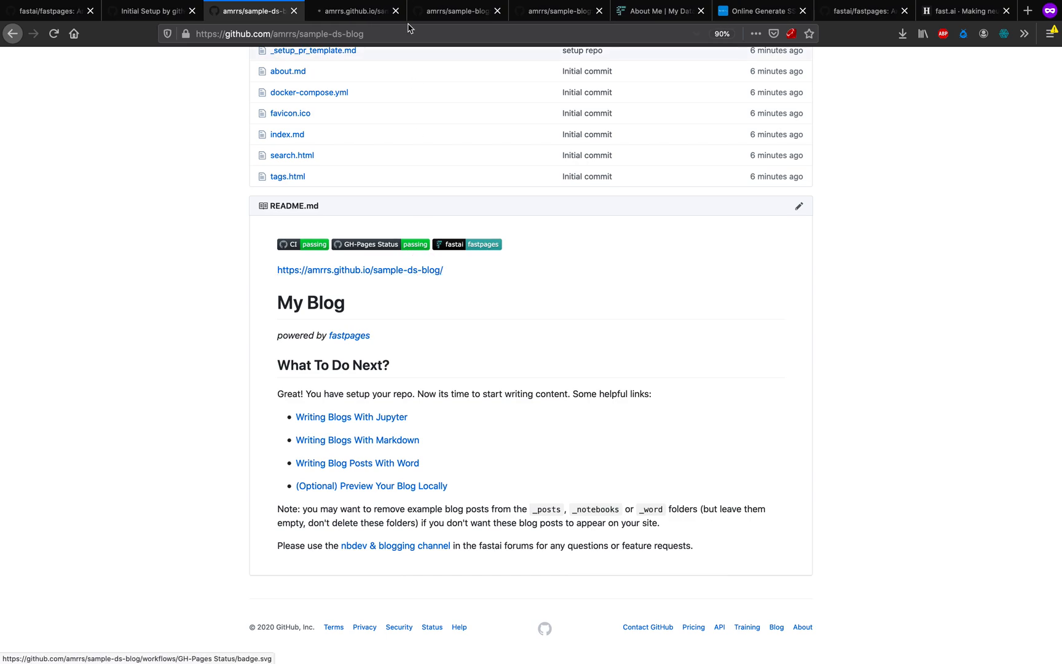
{"action": "left_click", "coordinate": [359, 270]}
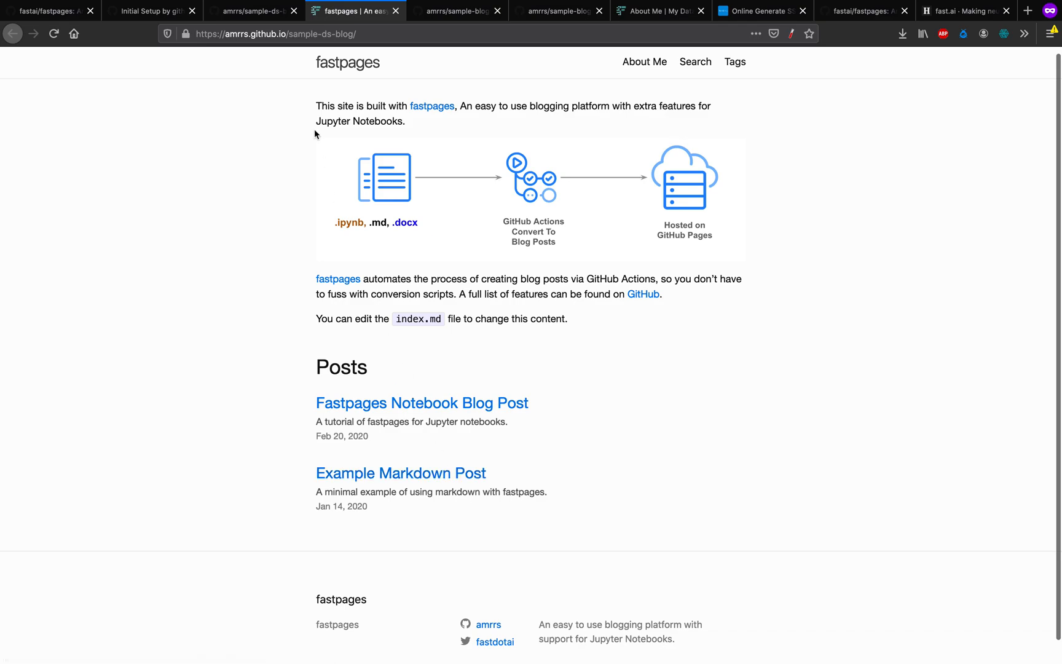
{"action": "left_click", "coordinate": [259, 11]}
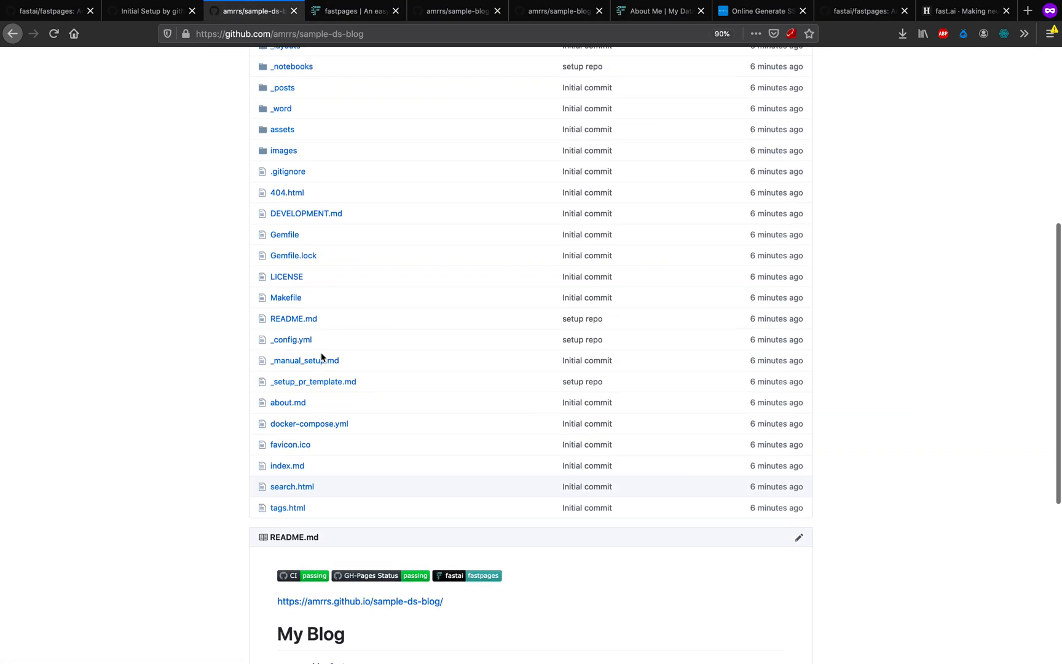
Step: Commit _config.yml with title 'My first own Blog' and twitter_username 1littlecoder
{"action": "left_click", "coordinate": [291, 339]}
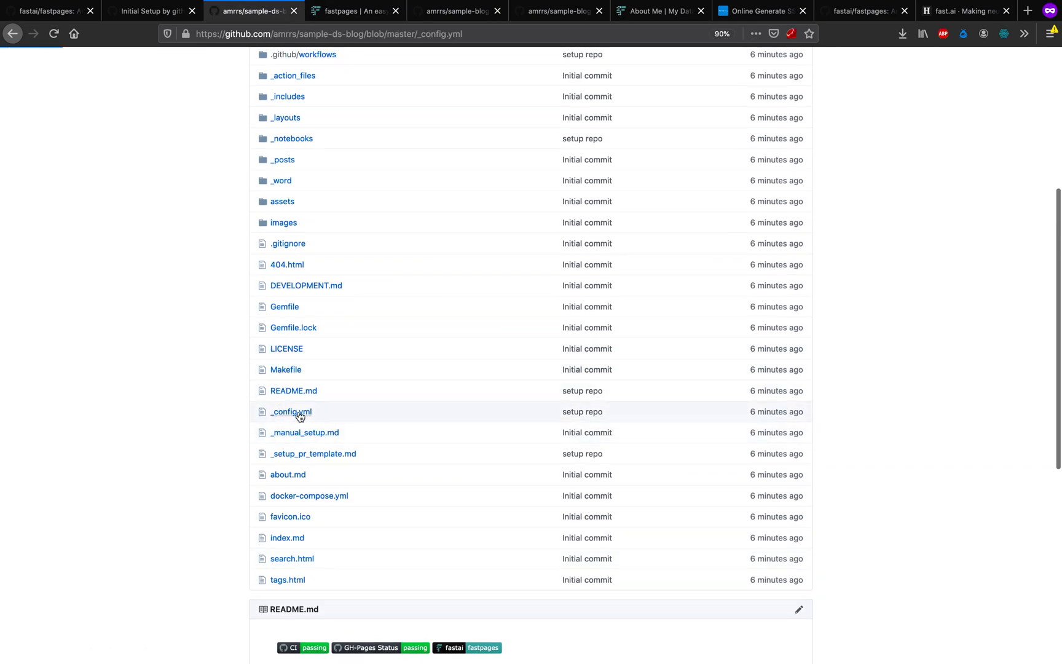
{"action": "left_click", "coordinate": [290, 411]}
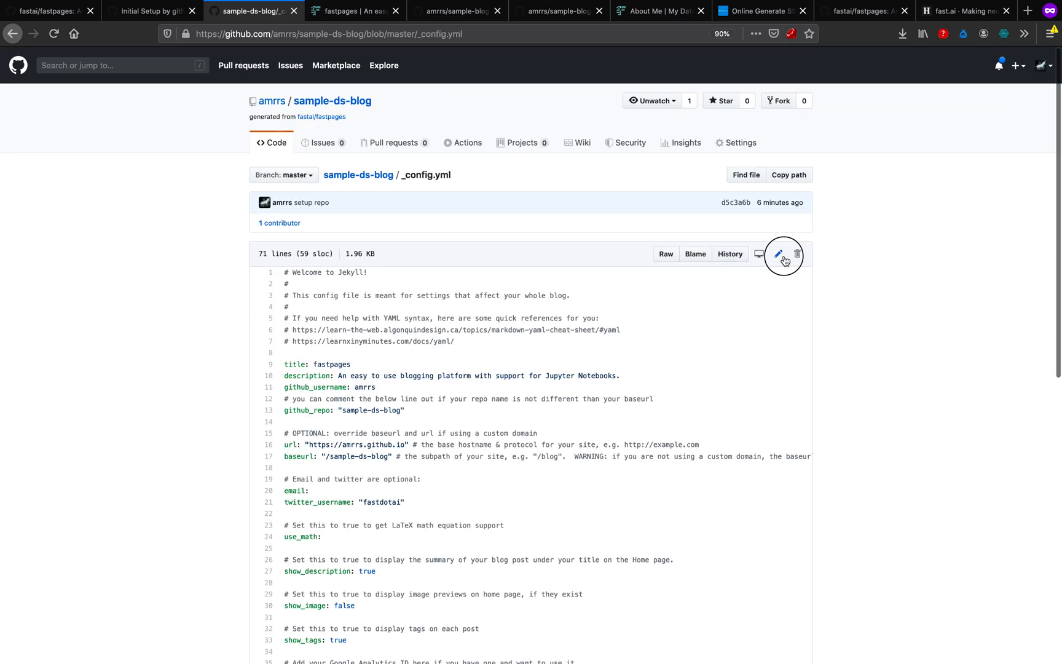
{"action": "left_click", "coordinate": [777, 253]}
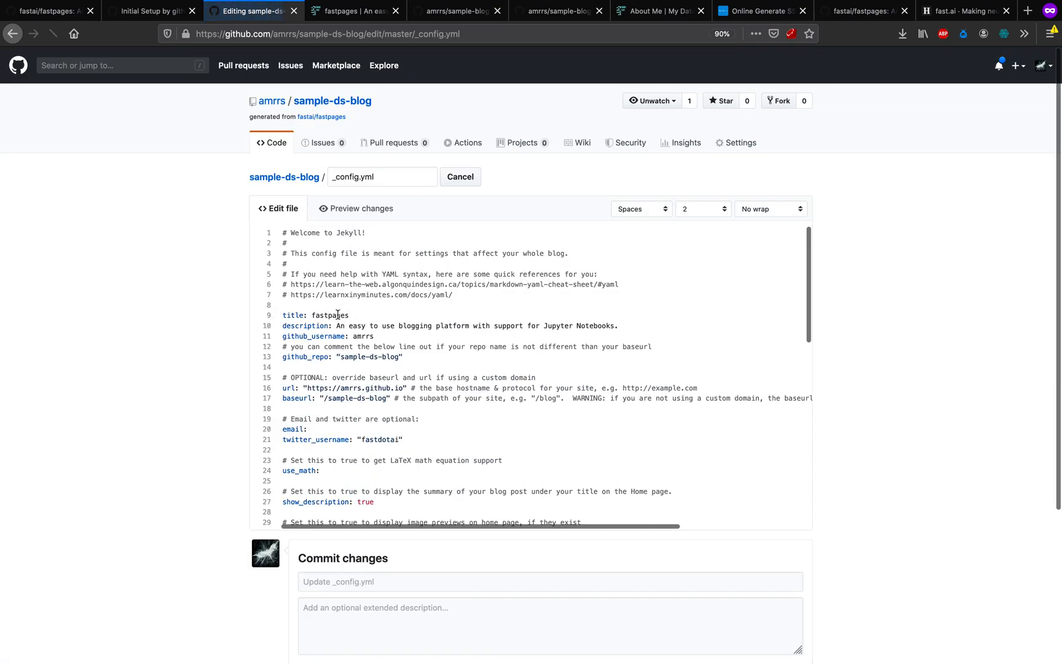
{"action": "type", "text": "Myi"}
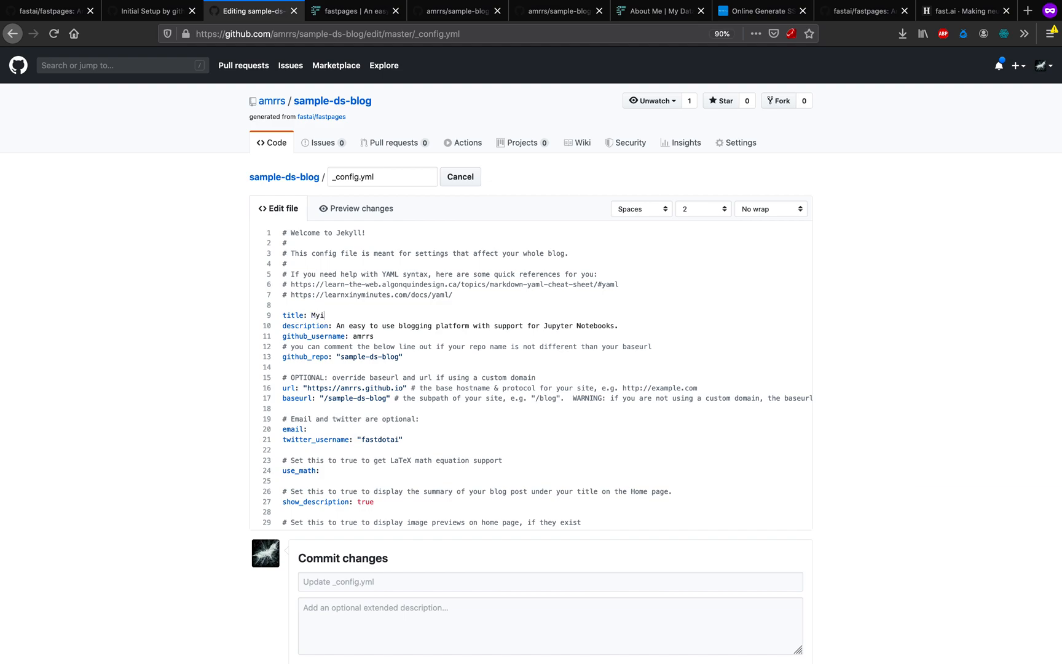
{"action": "type", "text": "first own"}
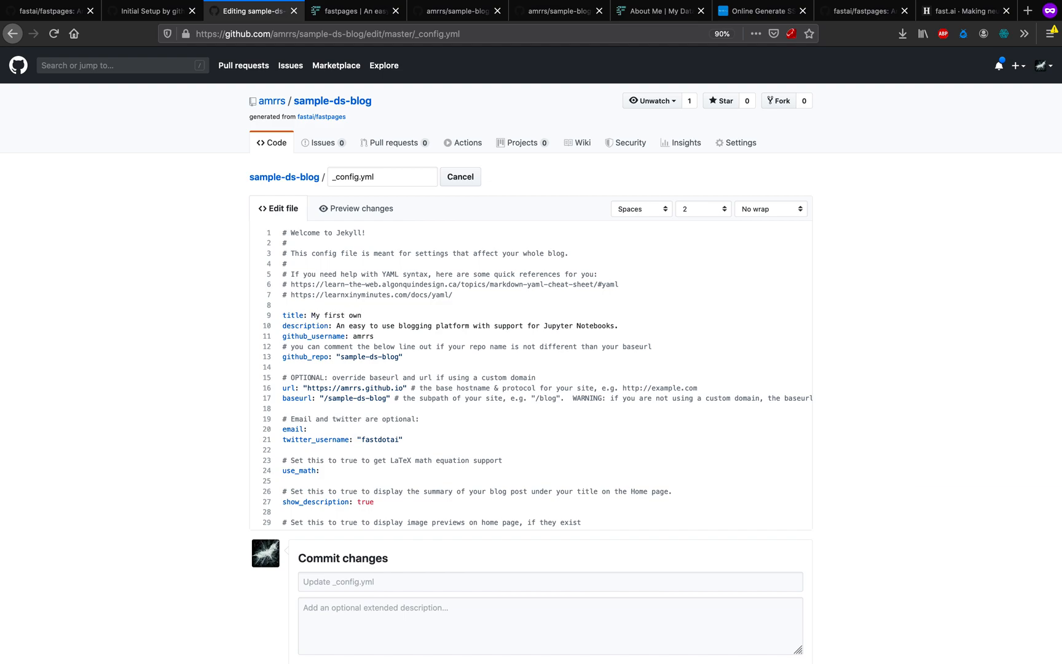
{"action": "type", "text": "Blog"}
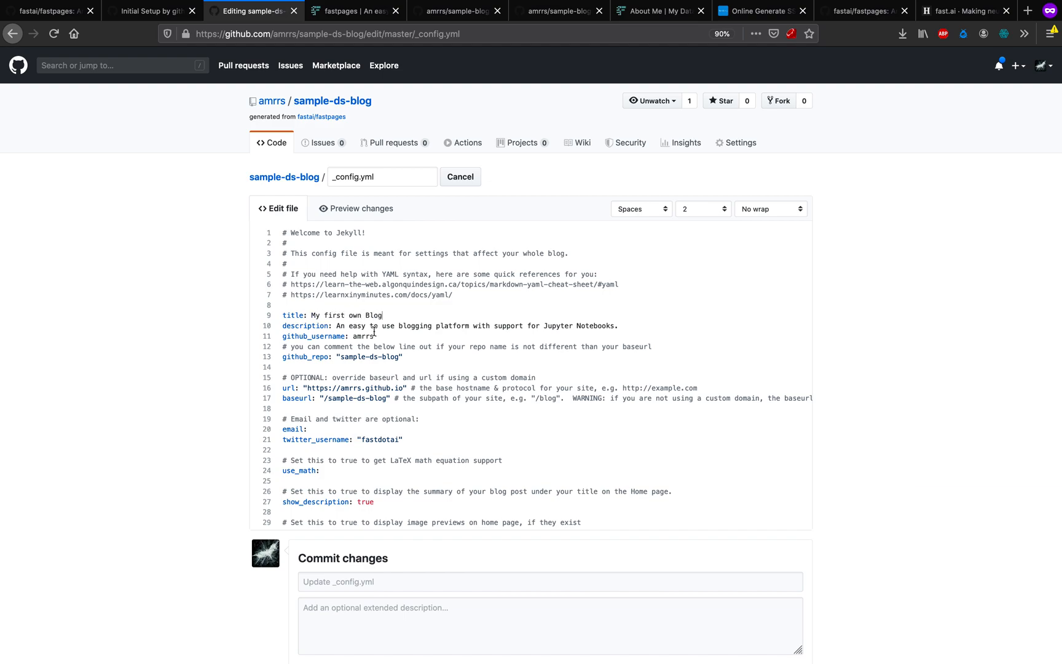
{"action": "scroll", "scroll_direction": "down", "scroll_amount": 3}
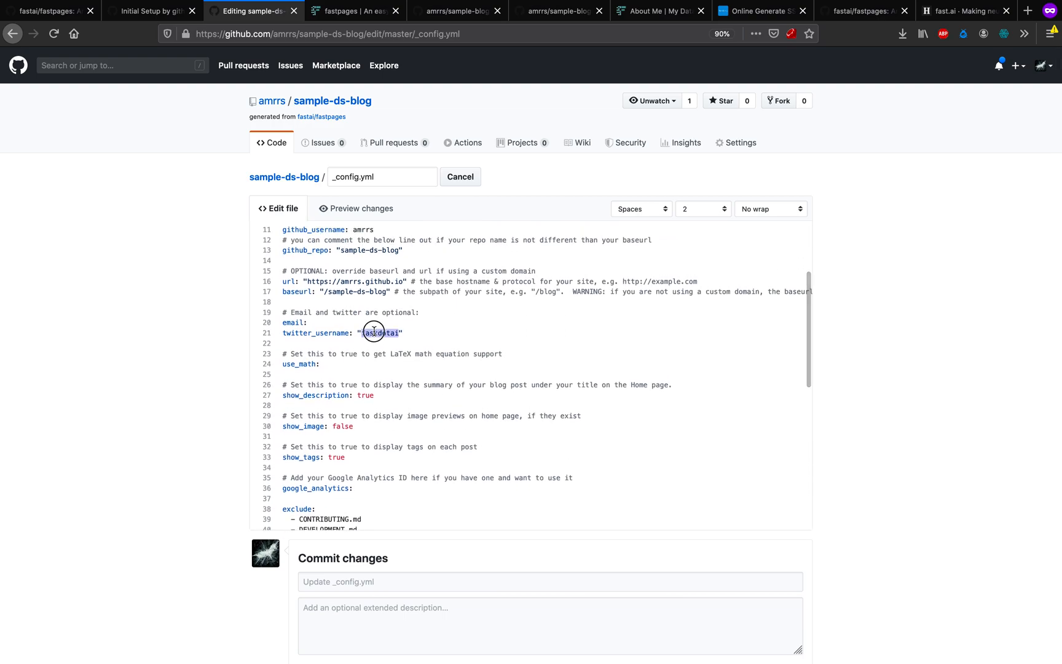
{"action": "type", "text": "1littlecoder"}
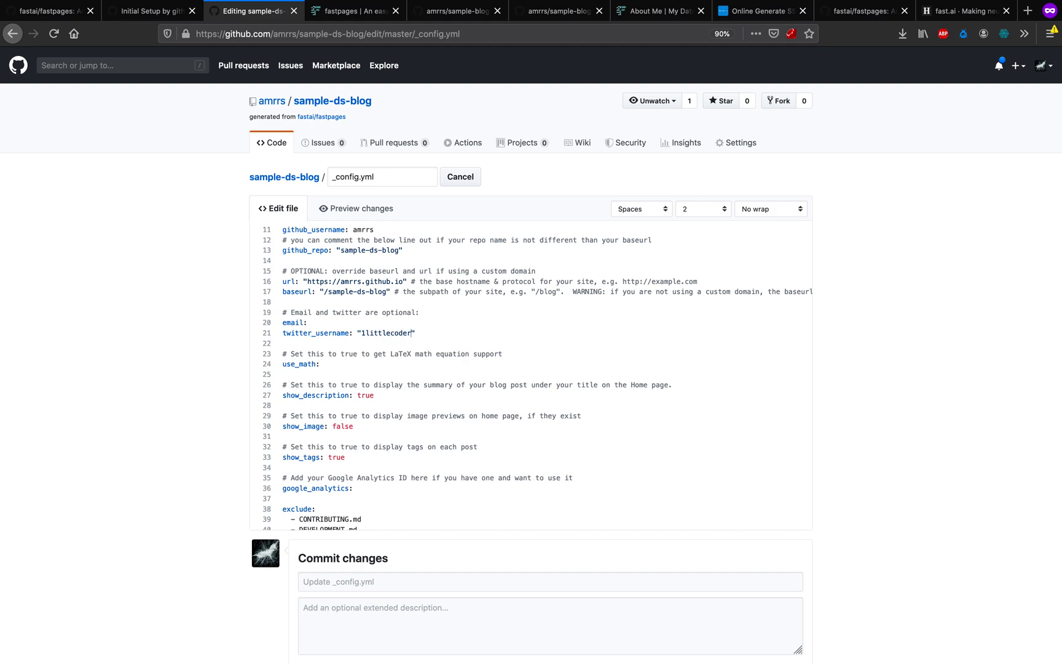
{"action": "left_click", "coordinate": [461, 177]}
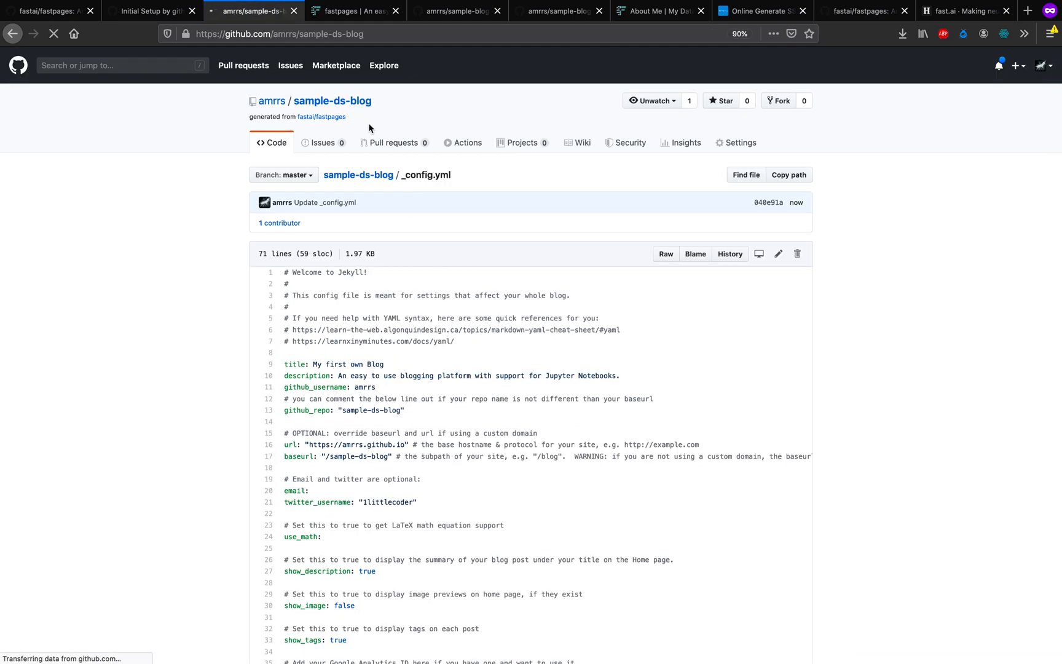
{"action": "left_click", "coordinate": [333, 100]}
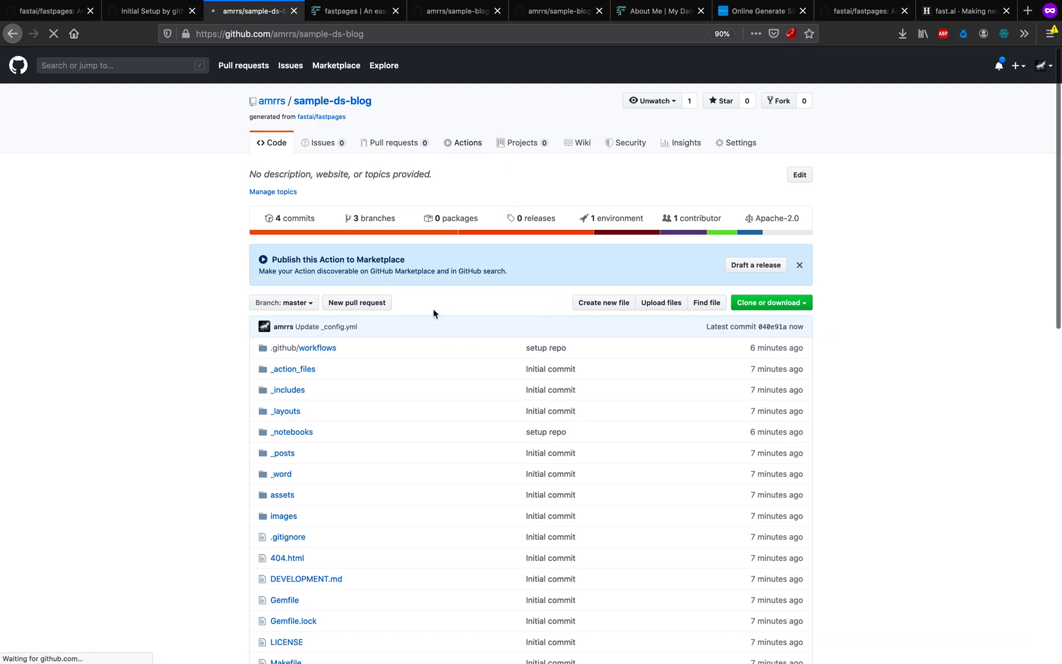
{"action": "left_click", "coordinate": [466, 143]}
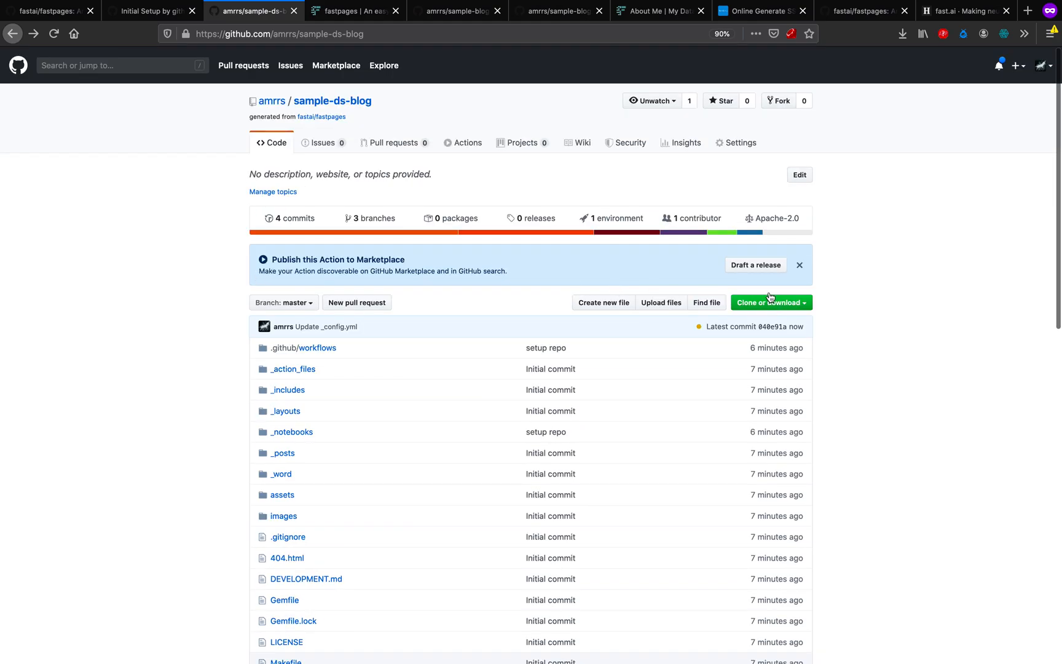
{"action": "mouse_move", "coordinate": [783, 204]}
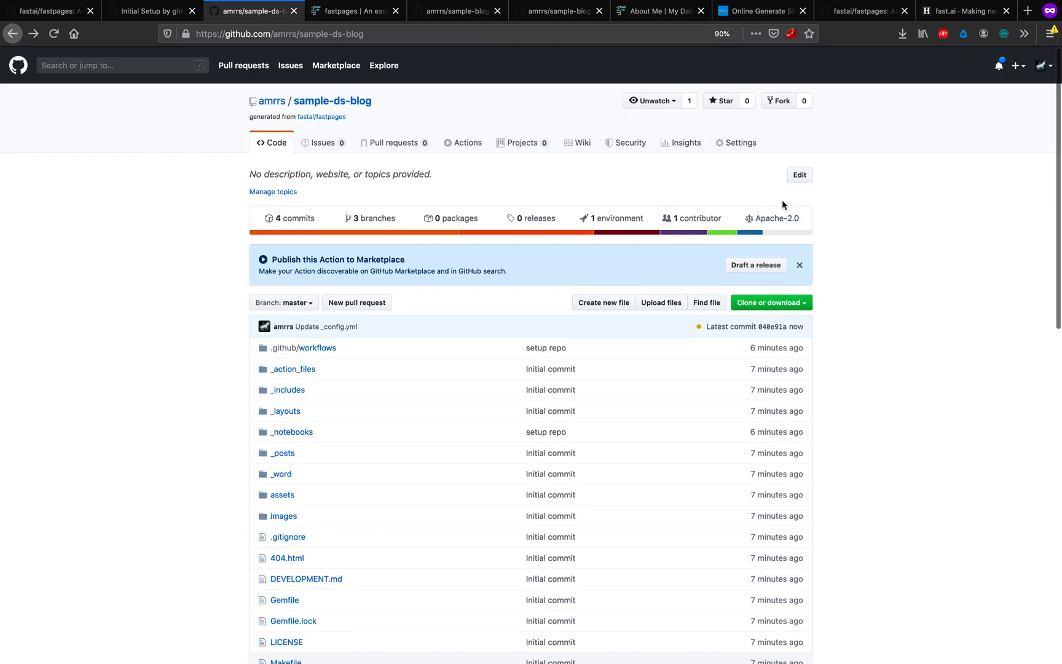
{"action": "left_click", "coordinate": [762, 189]}
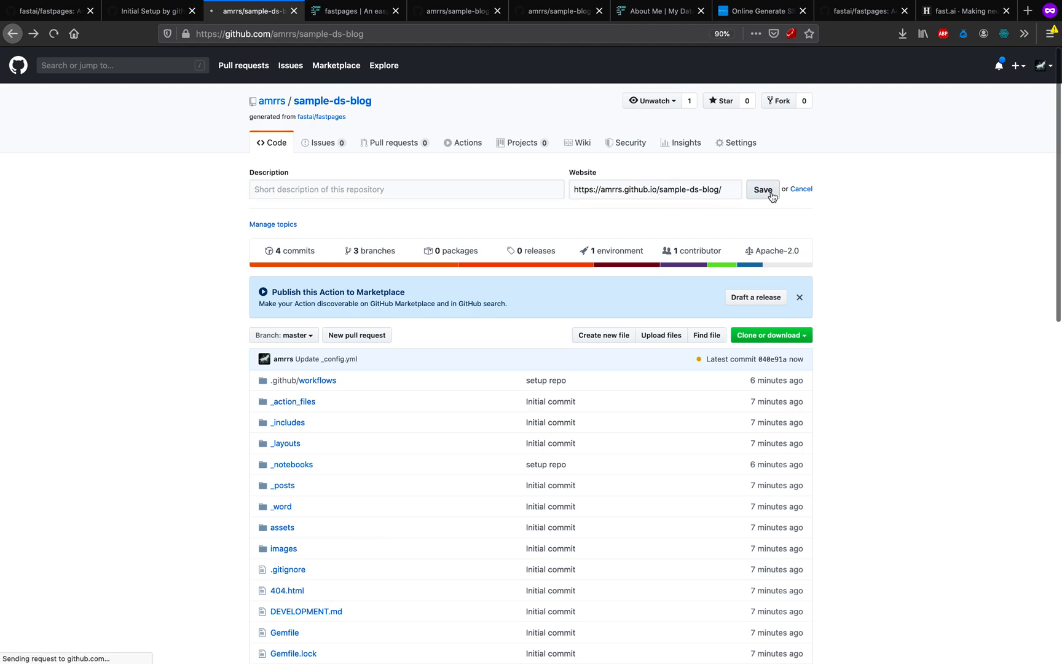
{"action": "left_click", "coordinate": [763, 189]}
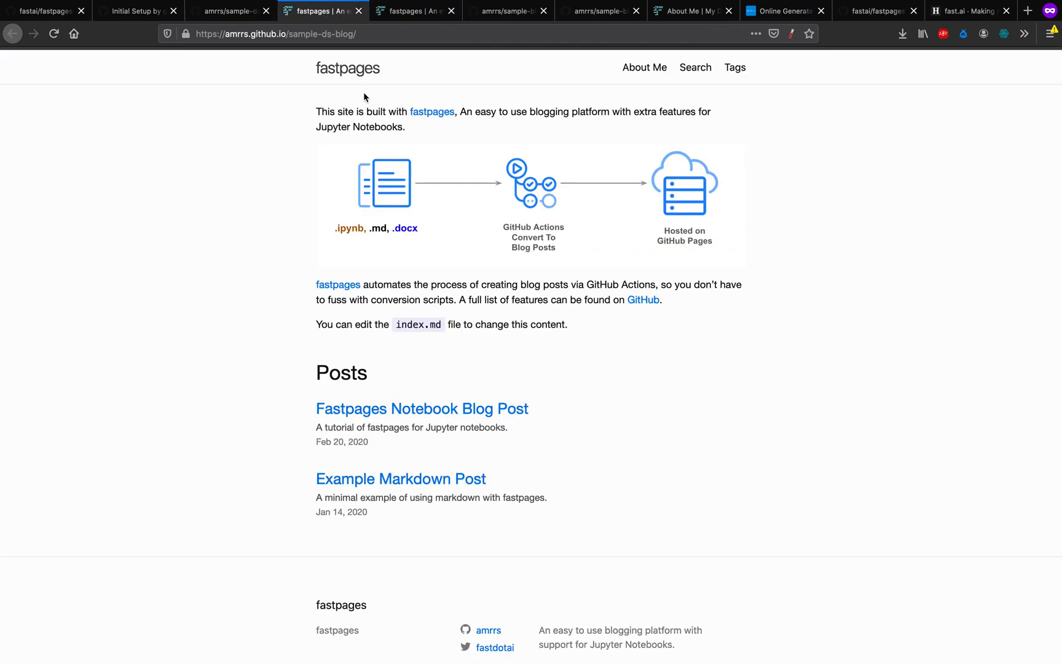
{"action": "left_click", "coordinate": [228, 10]}
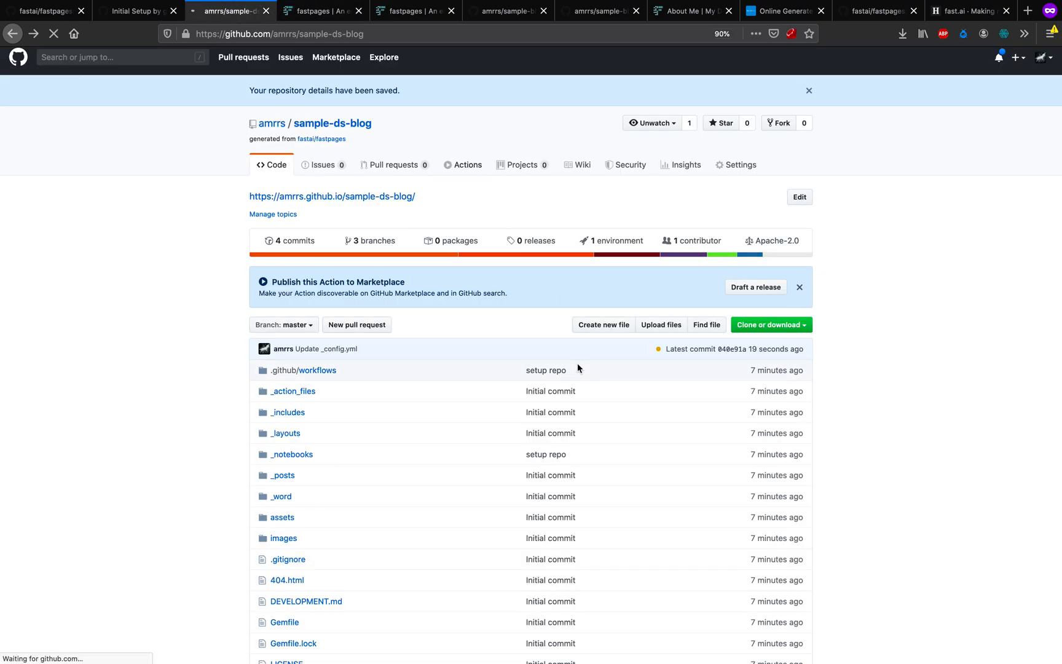
{"action": "left_click", "coordinate": [467, 164]}
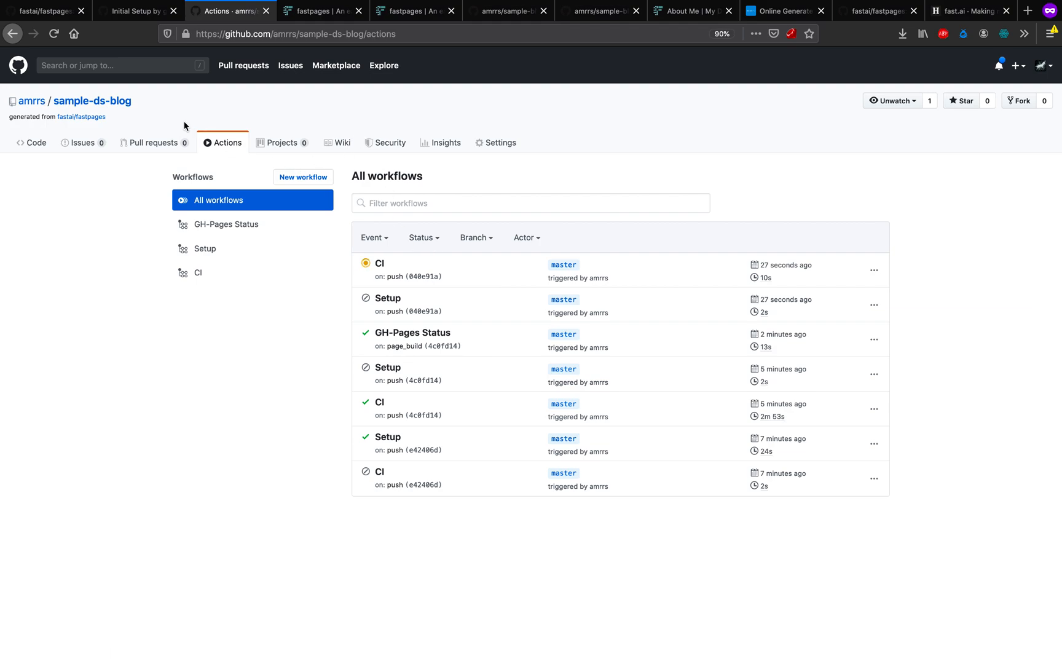
{"action": "mouse_move", "coordinate": [1005, 85]}
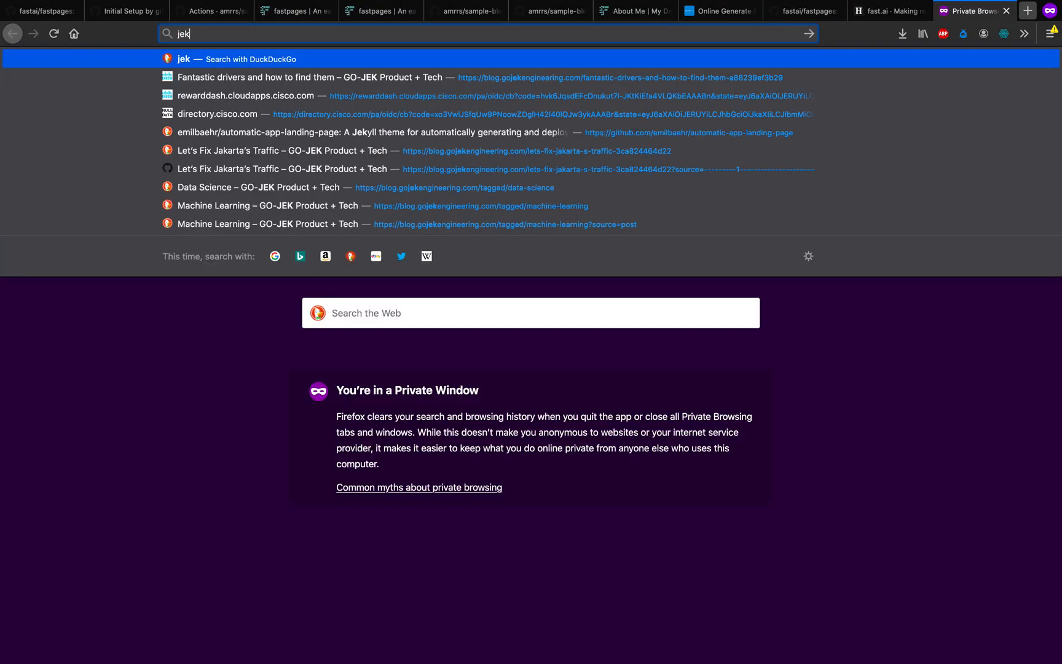
Step: Search DuckDuckGo for jekyll, hugo and gatsby, then return to the live blog
{"action": "type", "text": "jekyll&ia=web"}
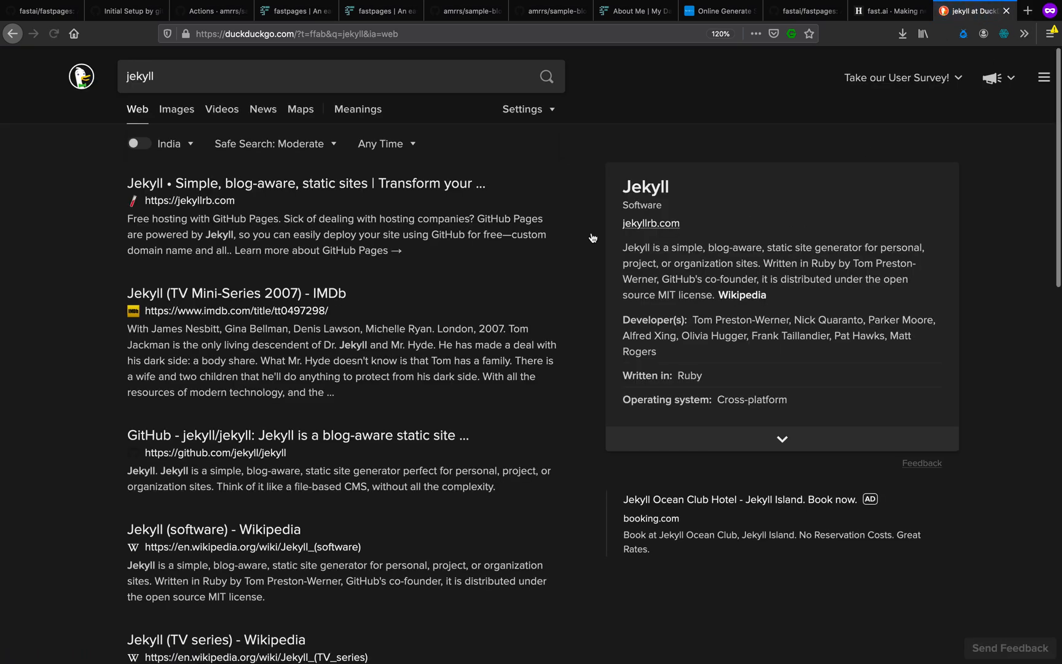
{"action": "mouse_move", "coordinate": [367, 193]}
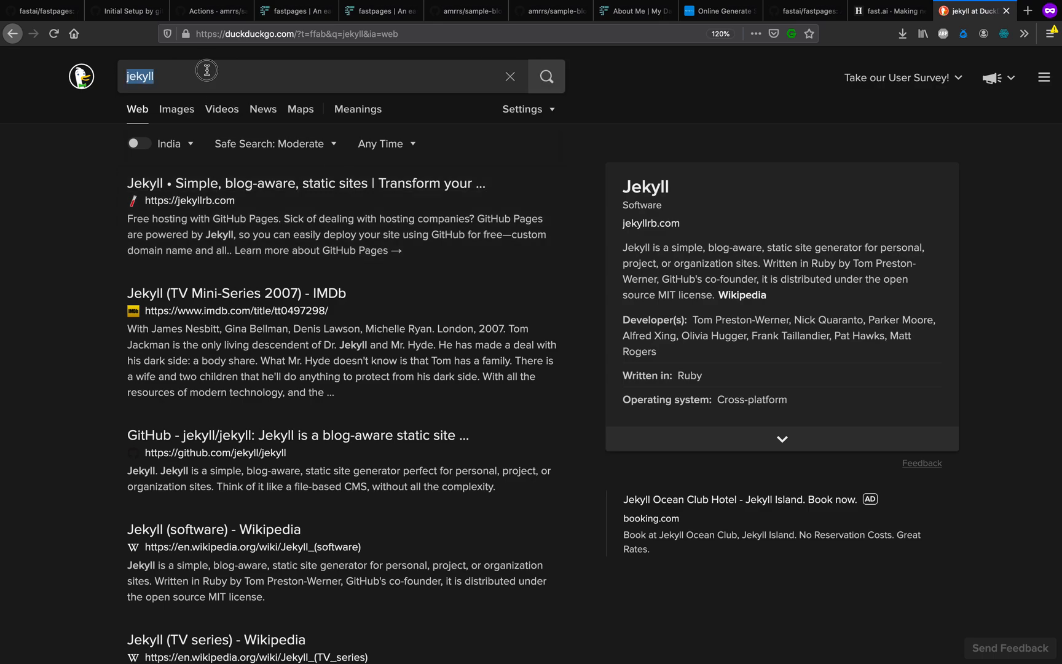
{"action": "type", "text": "hugo"}
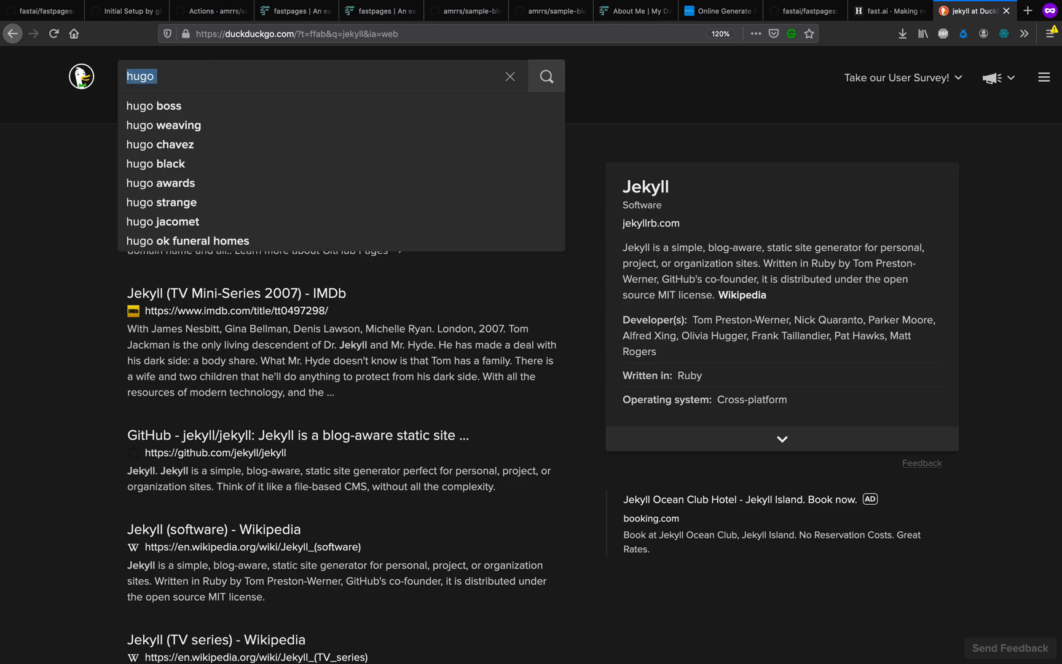
{"action": "type", "text": "gatsby"}
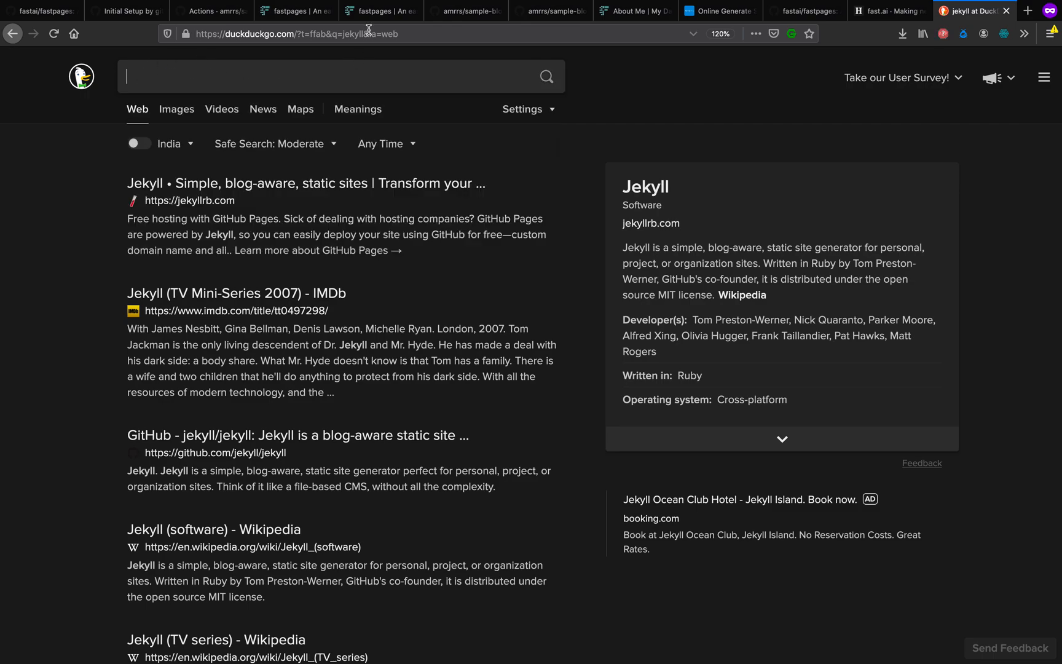
{"action": "left_click", "coordinate": [379, 10]}
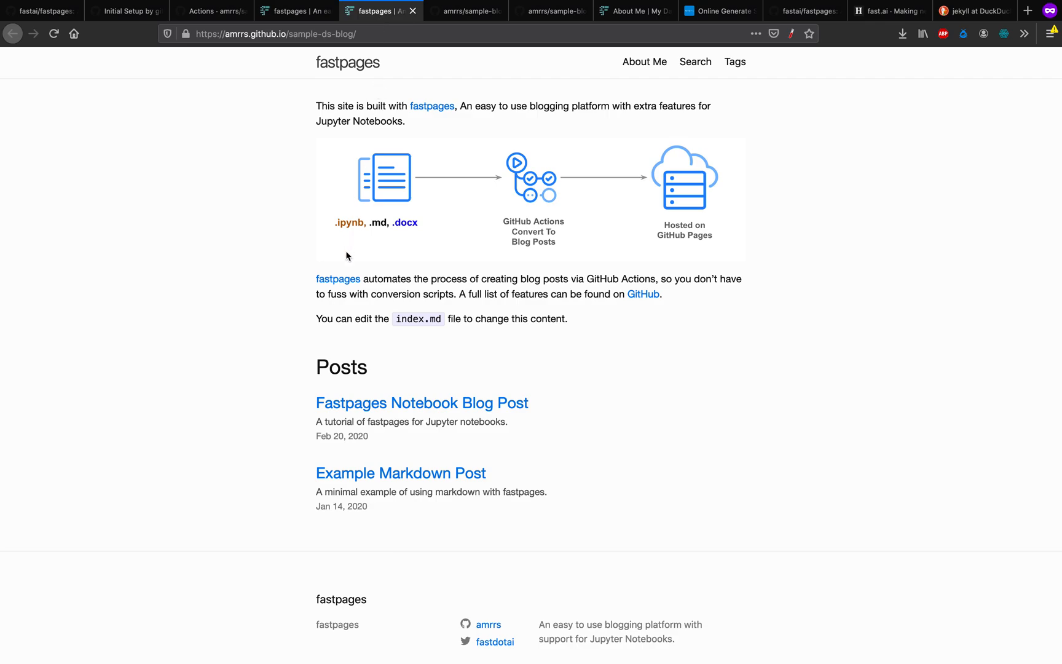
{"action": "mouse_move", "coordinate": [358, 66]}
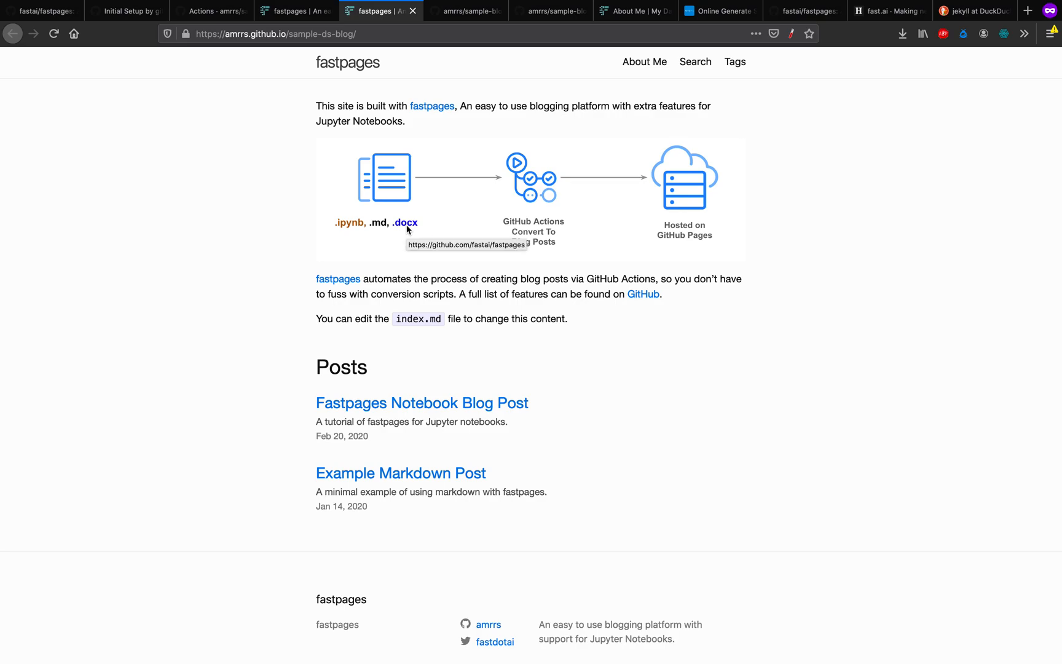
{"action": "mouse_move", "coordinate": [410, 307]}
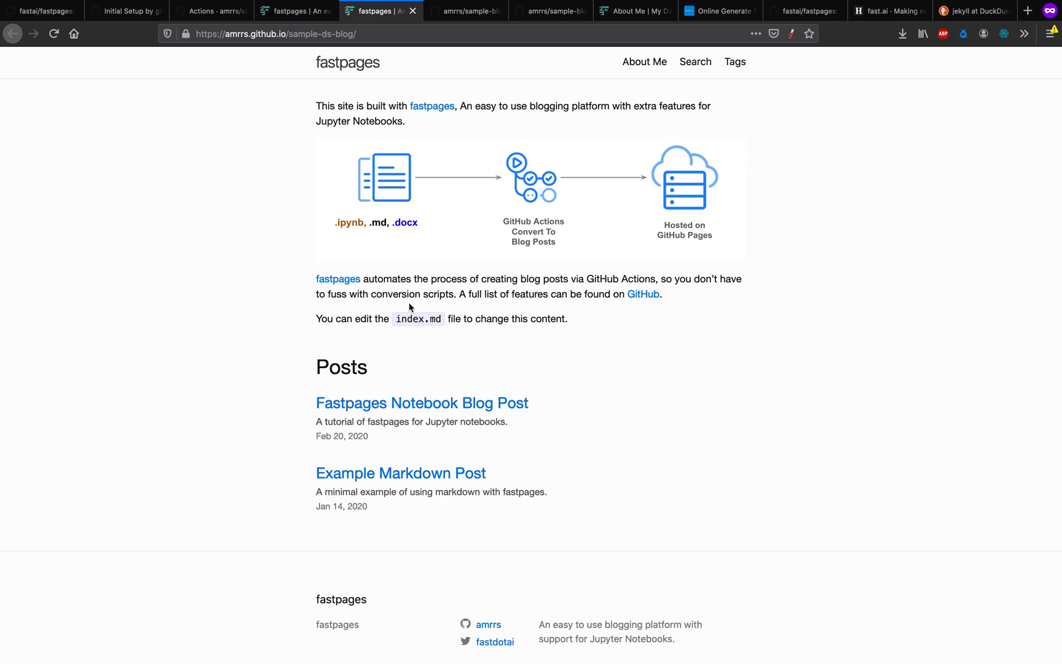
{"action": "mouse_move", "coordinate": [403, 232]}
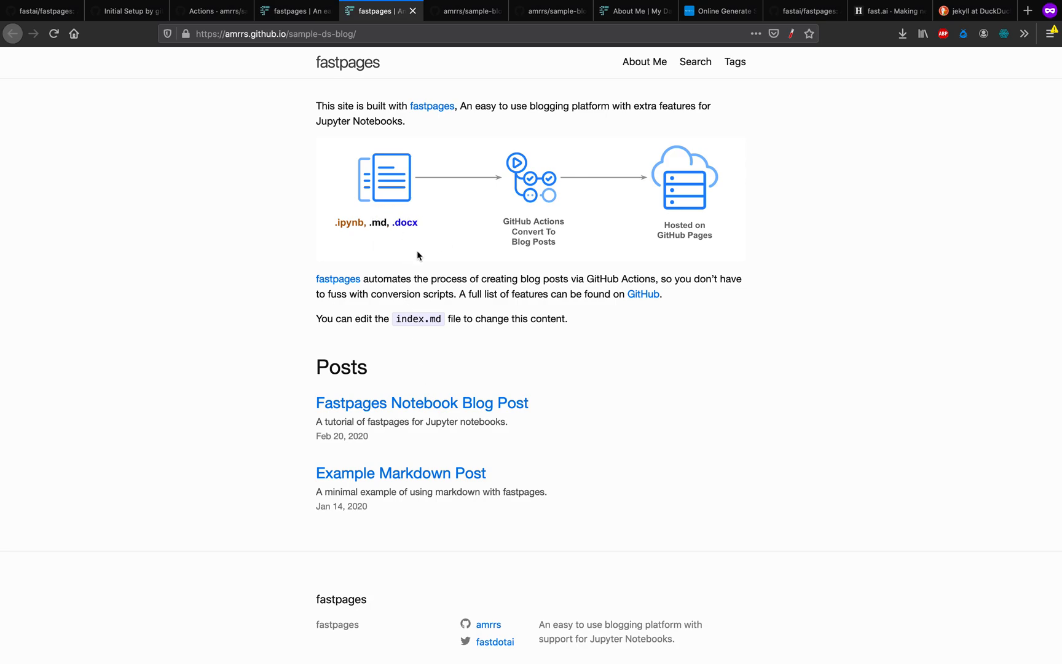
{"action": "mouse_move", "coordinate": [430, 340]}
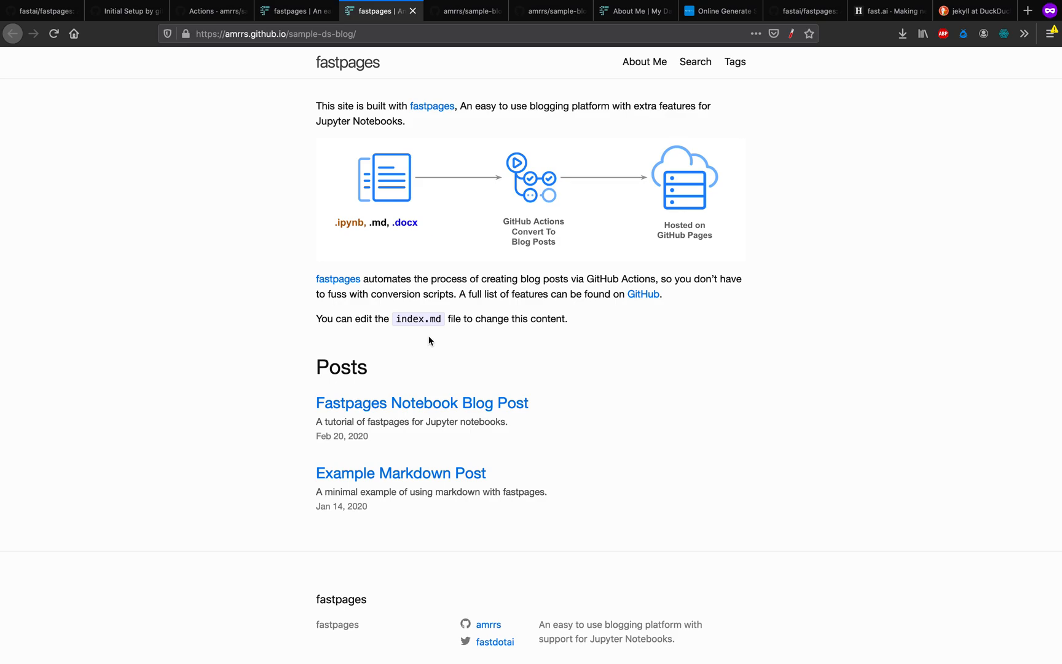
{"action": "mouse_move", "coordinate": [585, 316]}
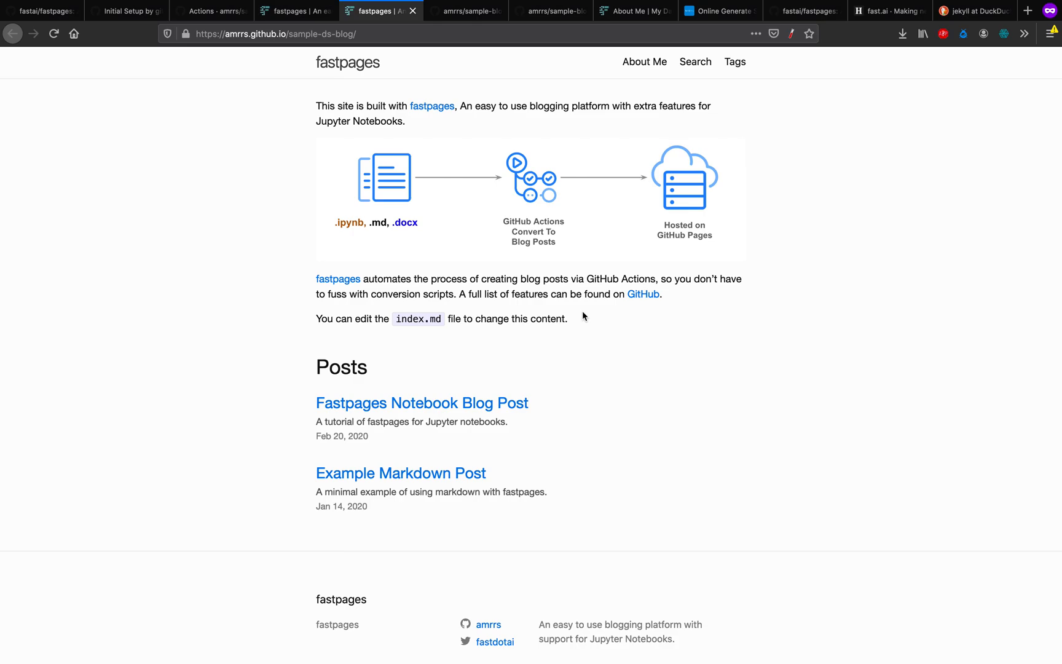
{"action": "mouse_move", "coordinate": [483, 408]}
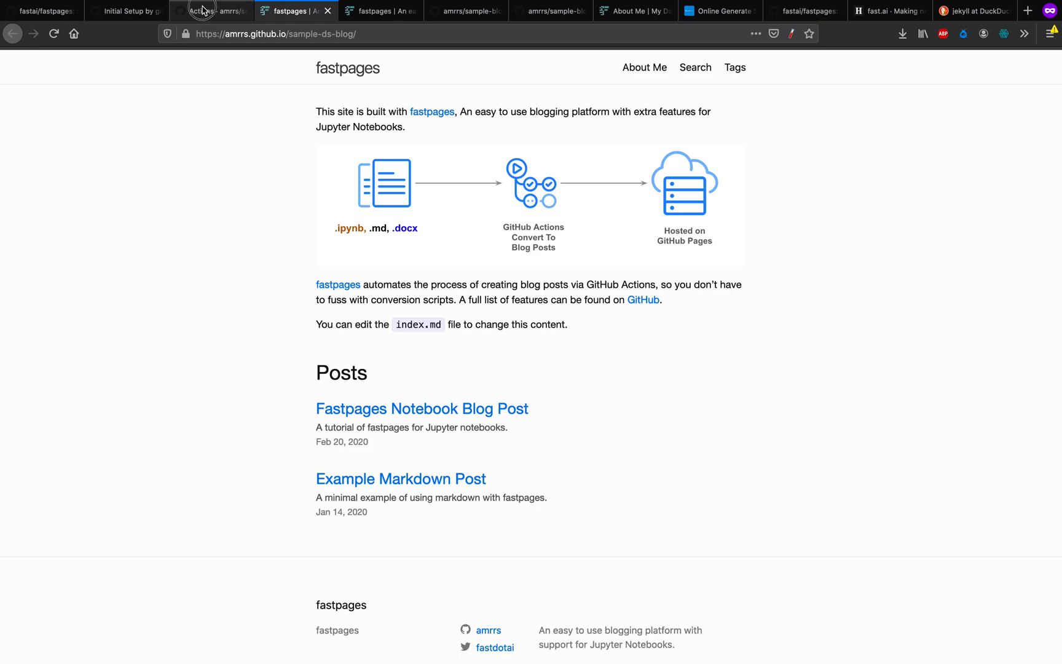
Step: Confirm the sample-blog workflow runs succeeded and open the live My Data Science Blog
{"action": "left_click", "coordinate": [209, 10]}
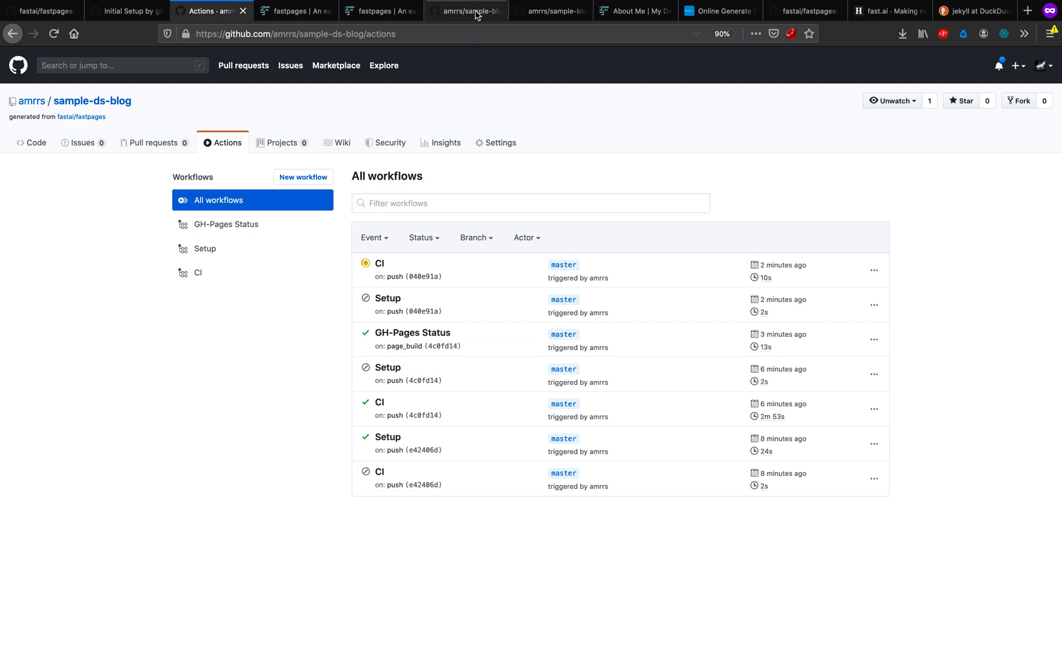
{"action": "left_click", "coordinate": [475, 10]}
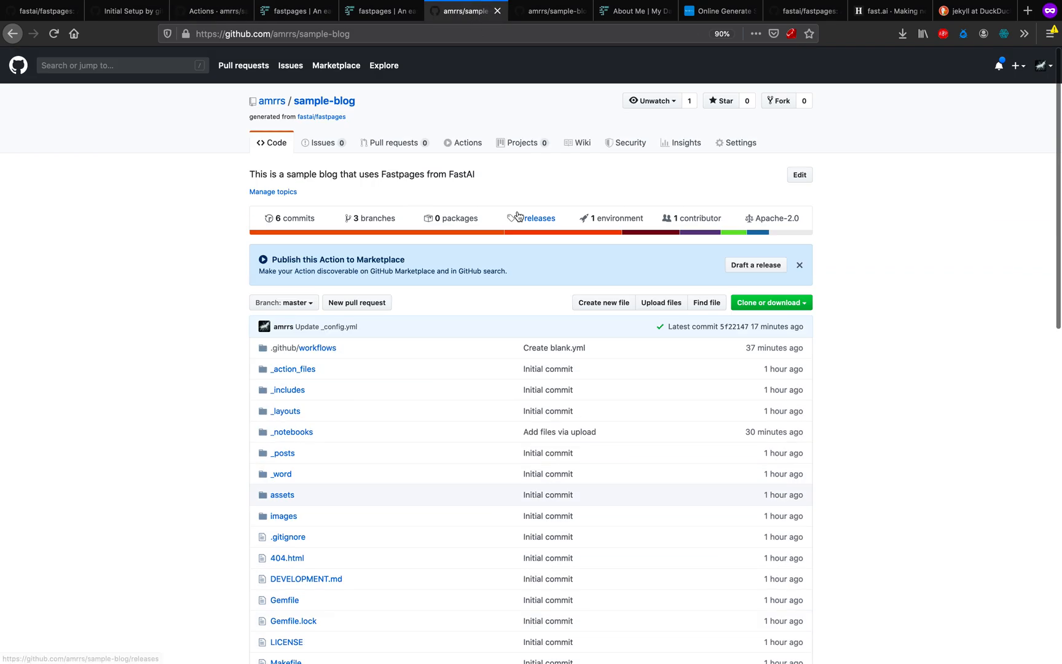
{"action": "left_click", "coordinate": [537, 217]}
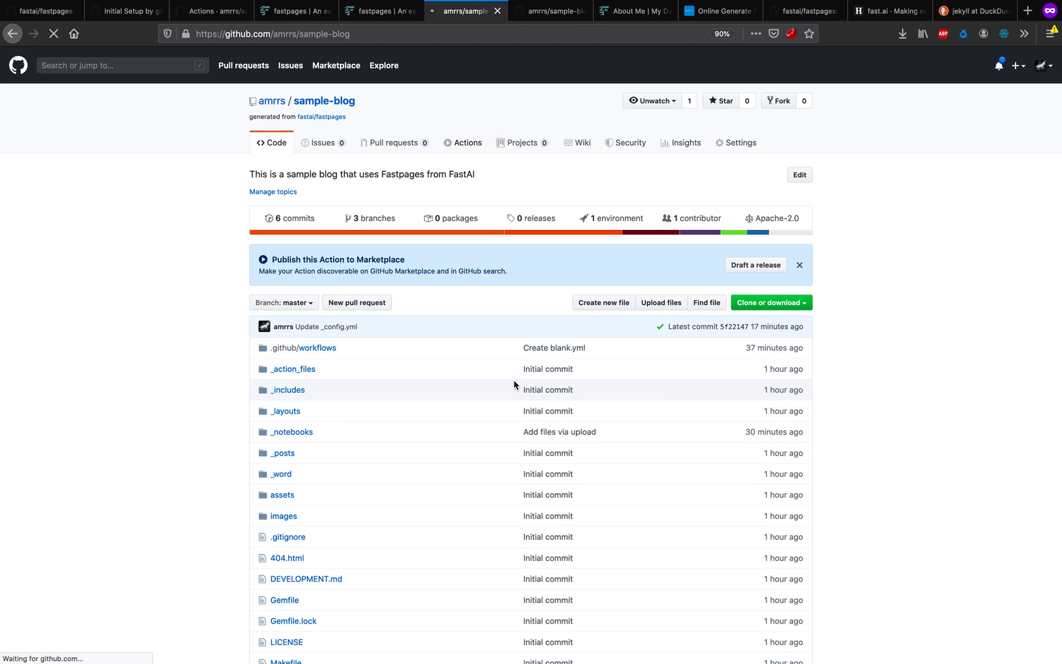
{"action": "left_click", "coordinate": [467, 143]}
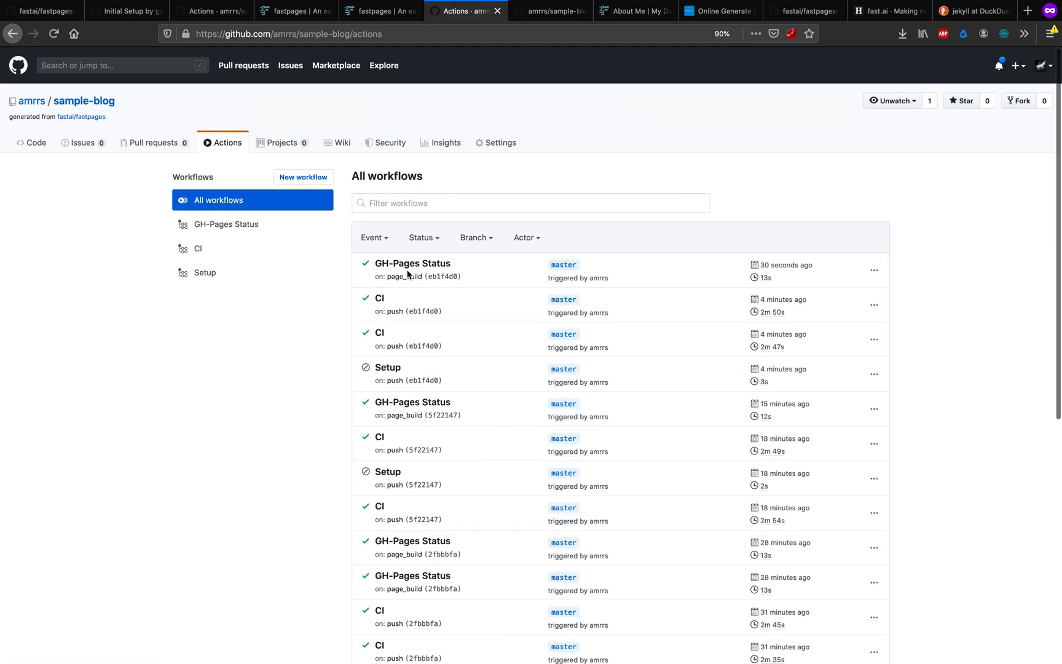
{"action": "mouse_move", "coordinate": [103, 119]}
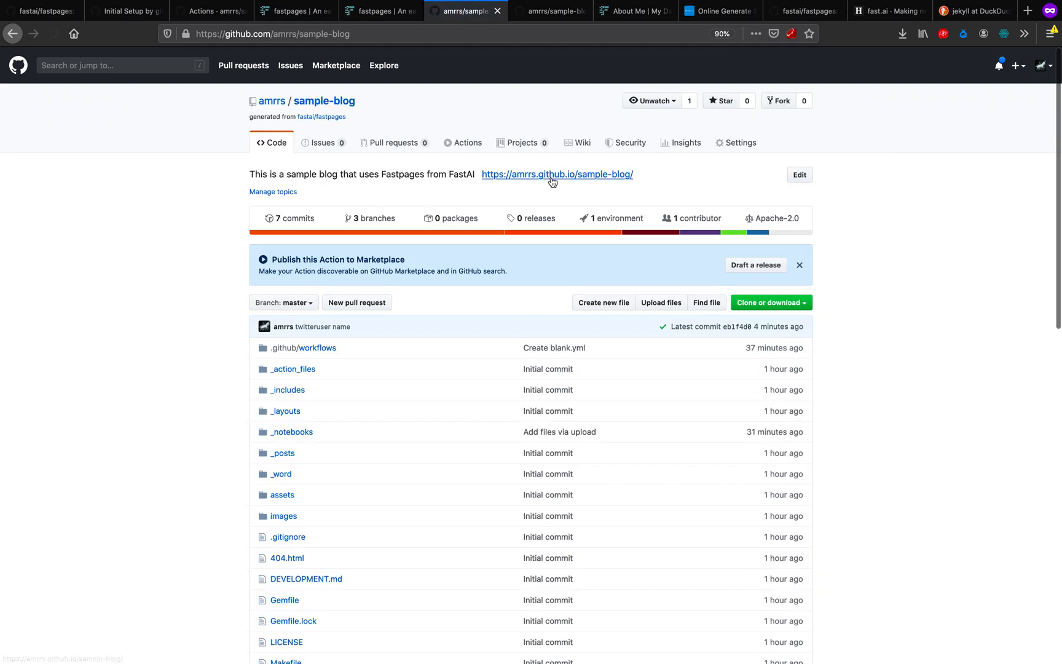
{"action": "left_click", "coordinate": [557, 174]}
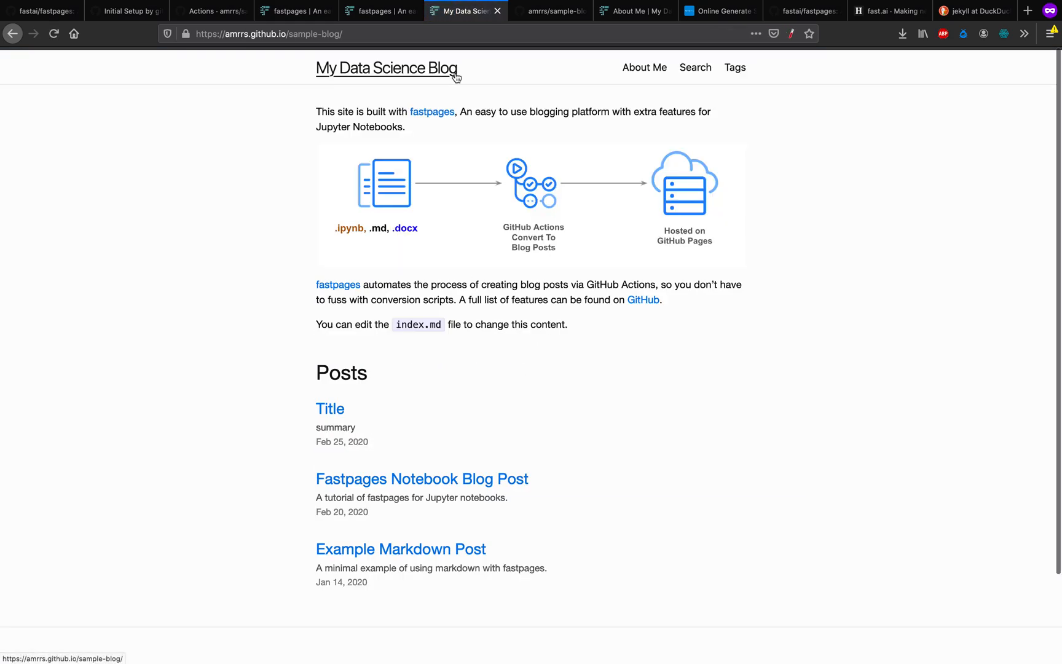
Step: Scroll the live blog to check the title and posts, and follow the 1littlecoder Twitter footer link
{"action": "scroll", "scroll_direction": "down", "scroll_amount": 3}
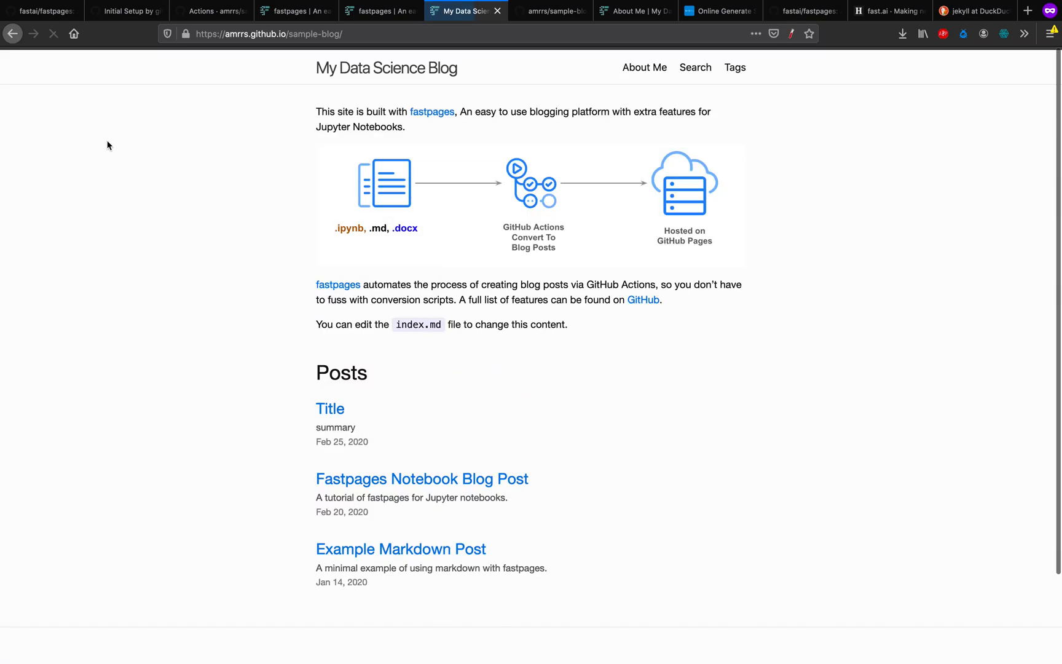
{"action": "scroll", "scroll_direction": "down", "scroll_amount": 3}
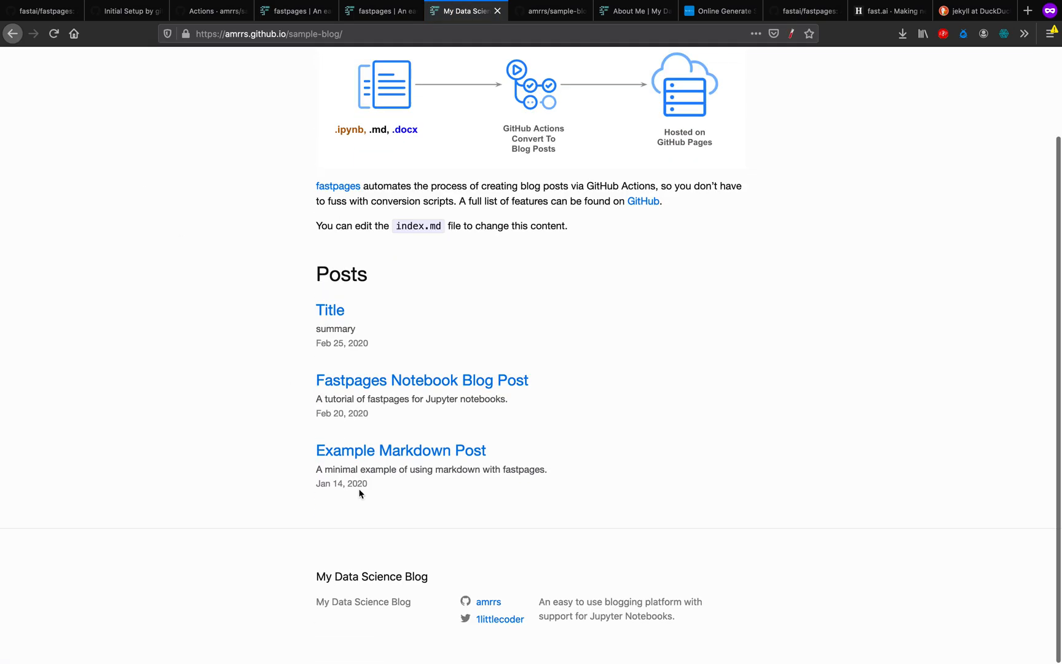
{"action": "mouse_move", "coordinate": [498, 624]}
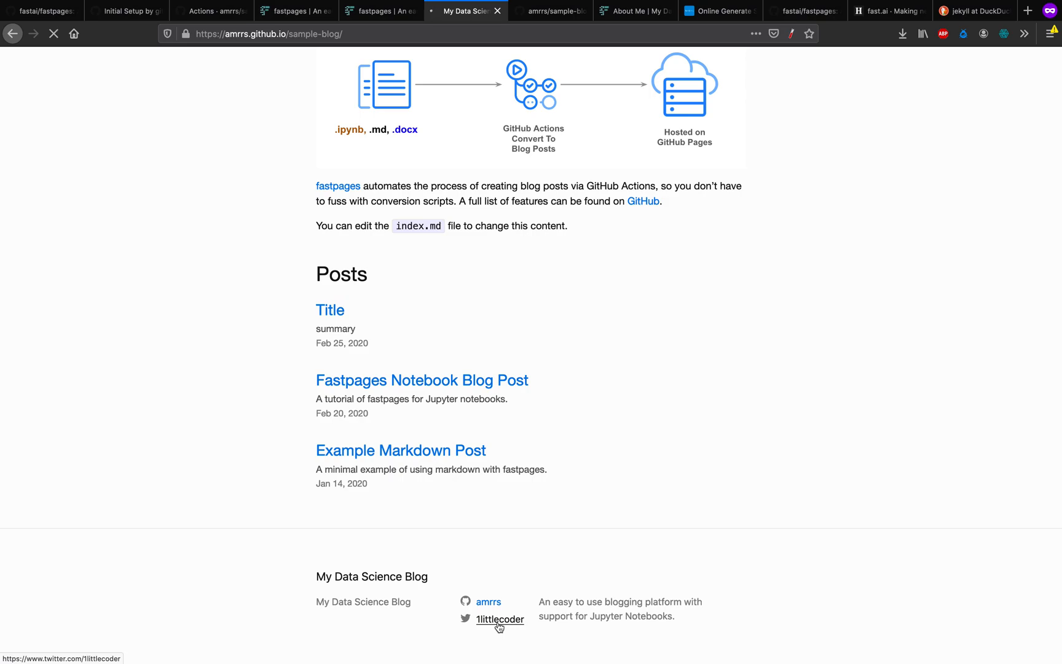
{"action": "left_click", "coordinate": [499, 619]}
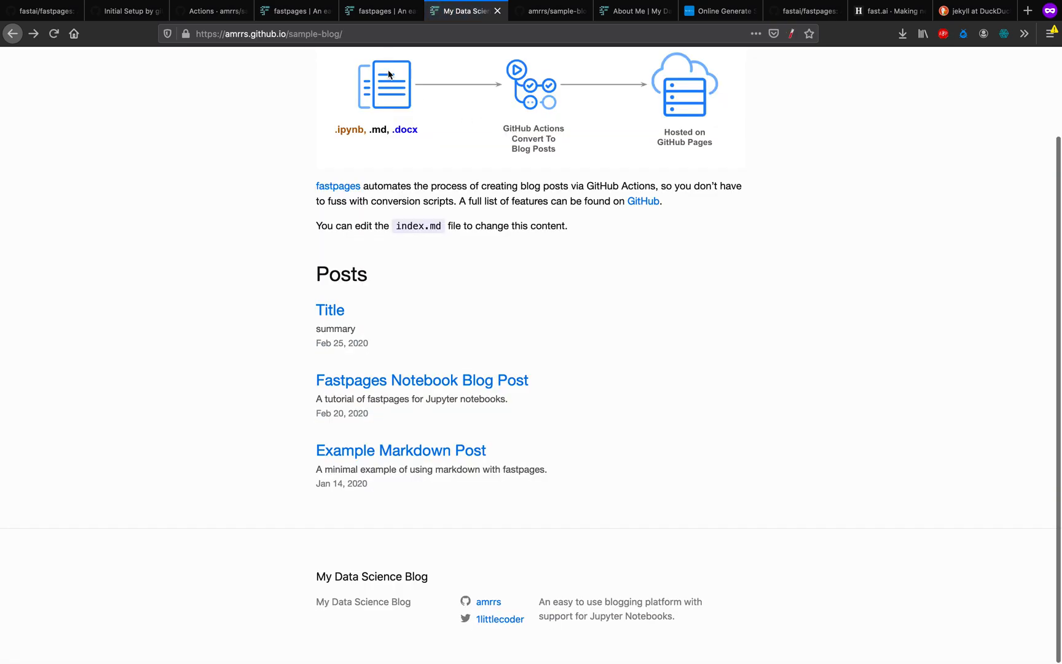
{"action": "left_click", "coordinate": [211, 11]}
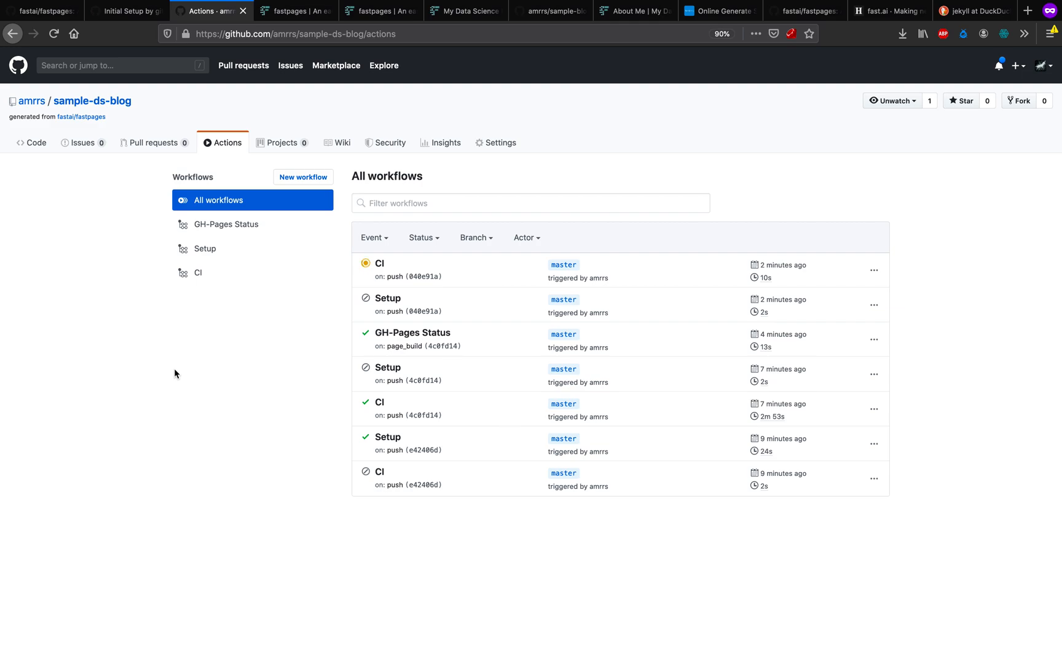
{"action": "mouse_move", "coordinate": [103, 102]}
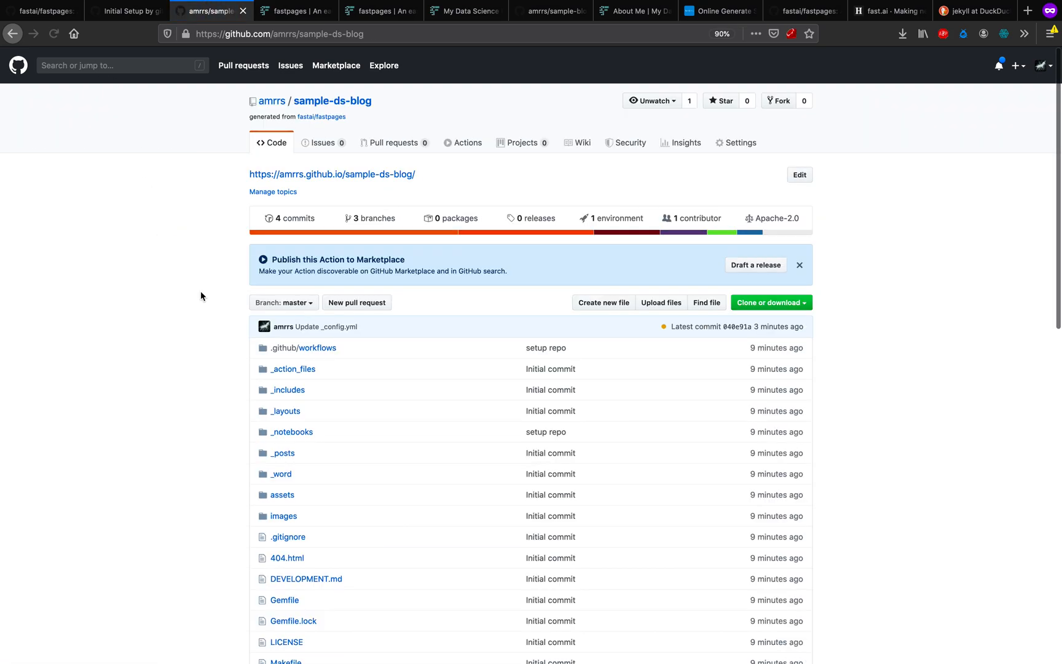
Step: Compare the _notebooks folders of sample-ds-blog and sample-blog, finding 2020-02-25-Untitled.ipynb in sample-blog
{"action": "scroll", "scroll_direction": "down", "scroll_amount": 3}
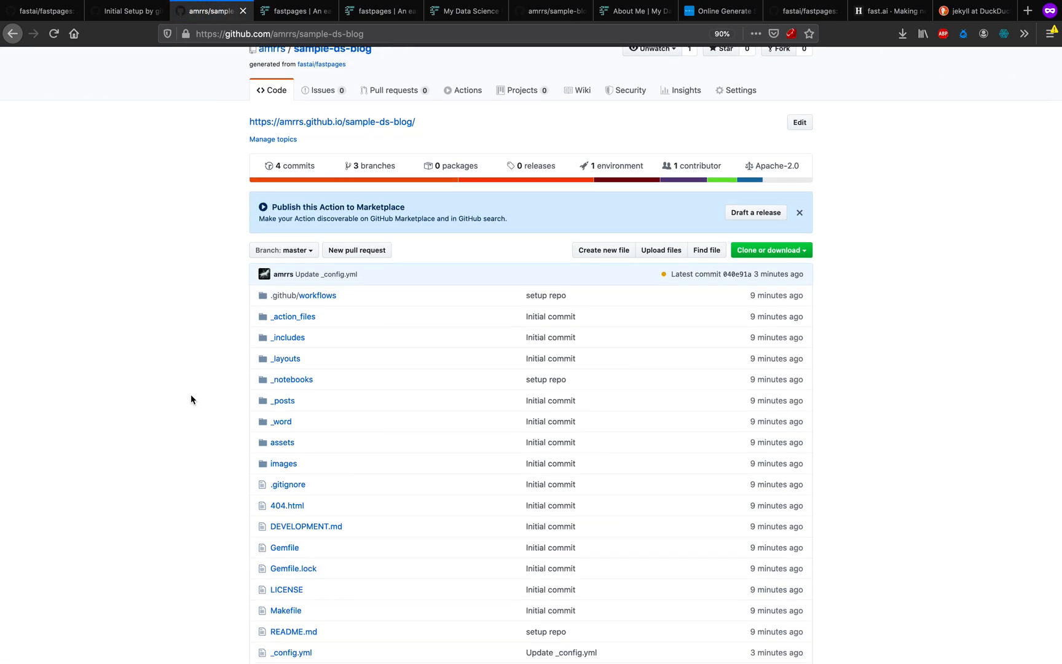
{"action": "scroll", "scroll_direction": "down", "scroll_amount": 3}
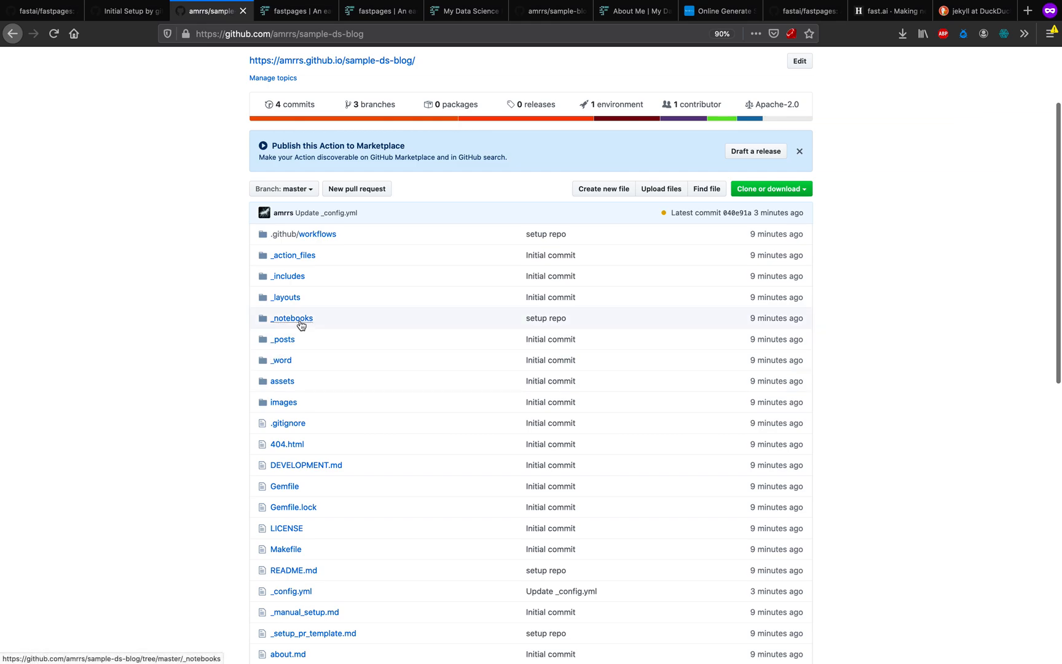
{"action": "left_click", "coordinate": [291, 318]}
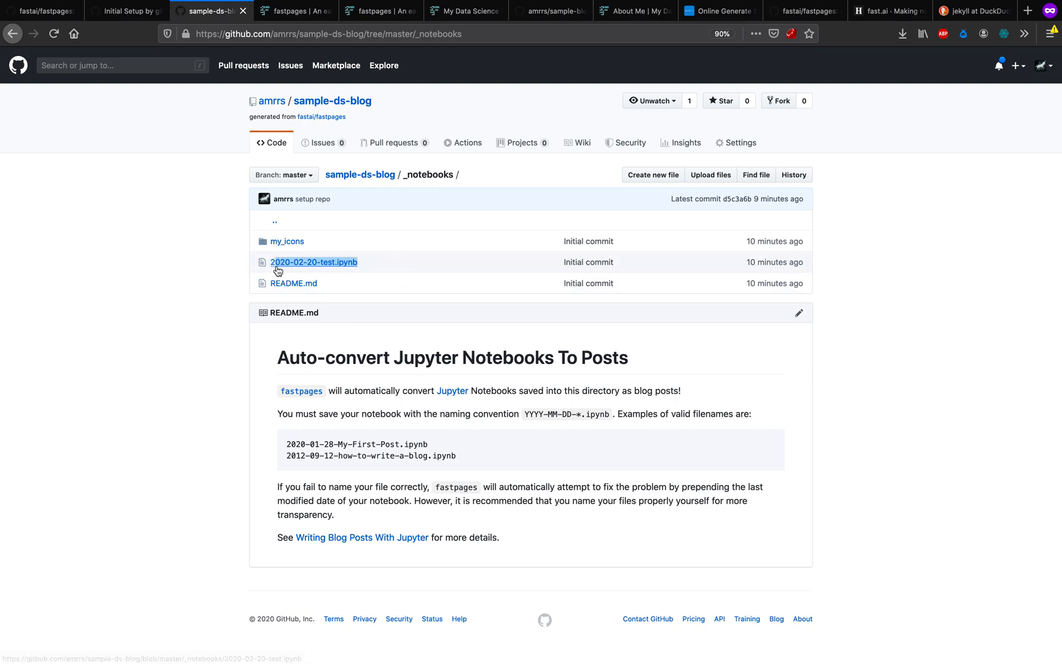
{"action": "mouse_move", "coordinate": [396, 312]}
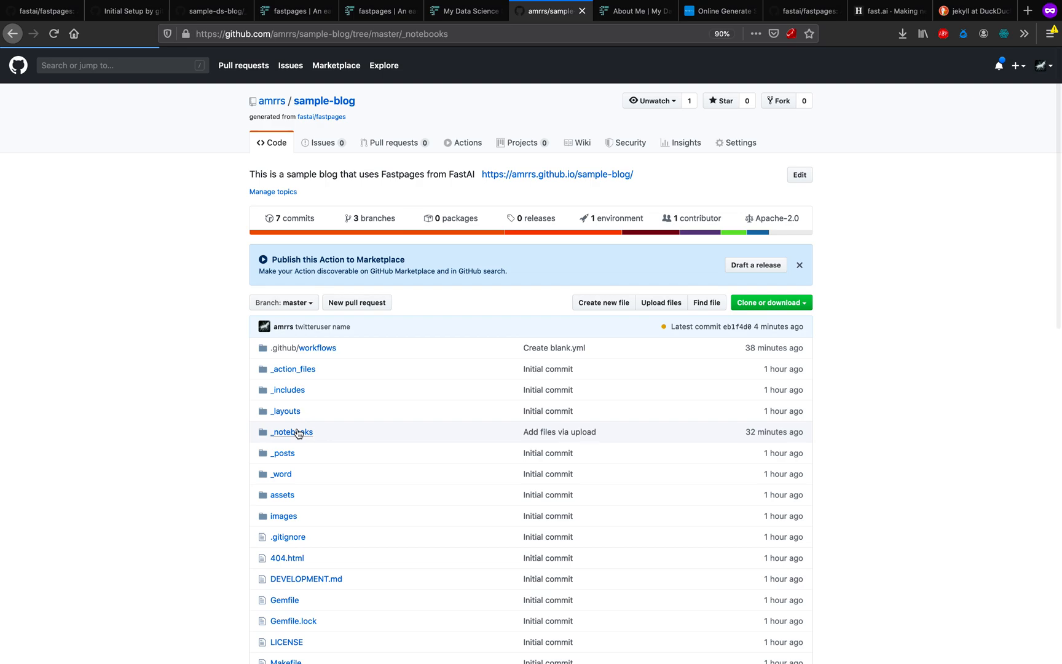
{"action": "left_click", "coordinate": [291, 431]}
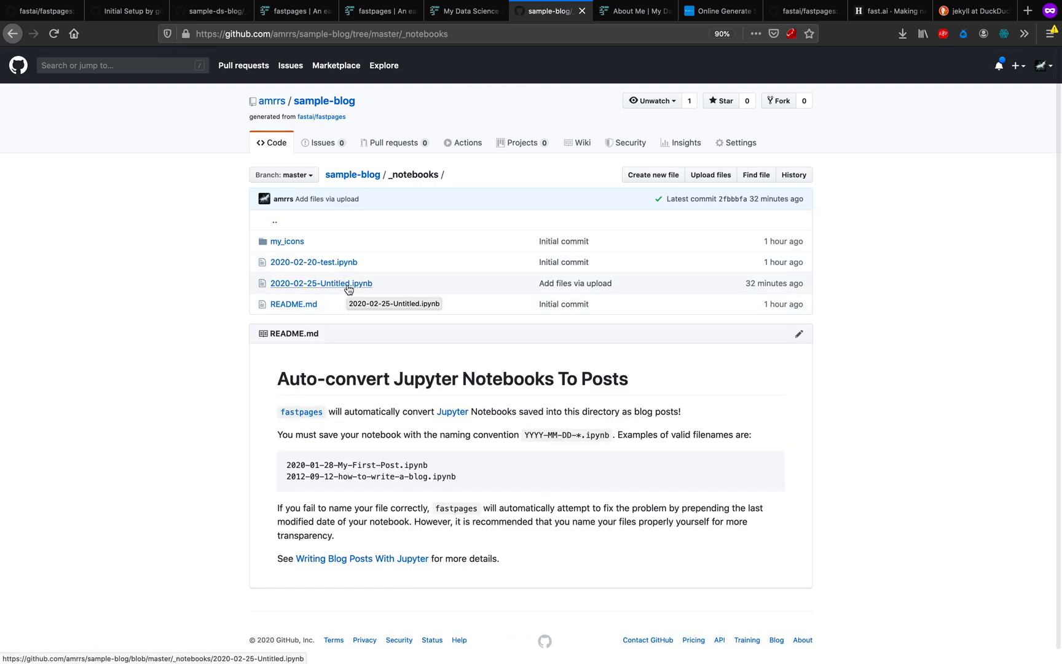
{"action": "mouse_move", "coordinate": [386, 248]}
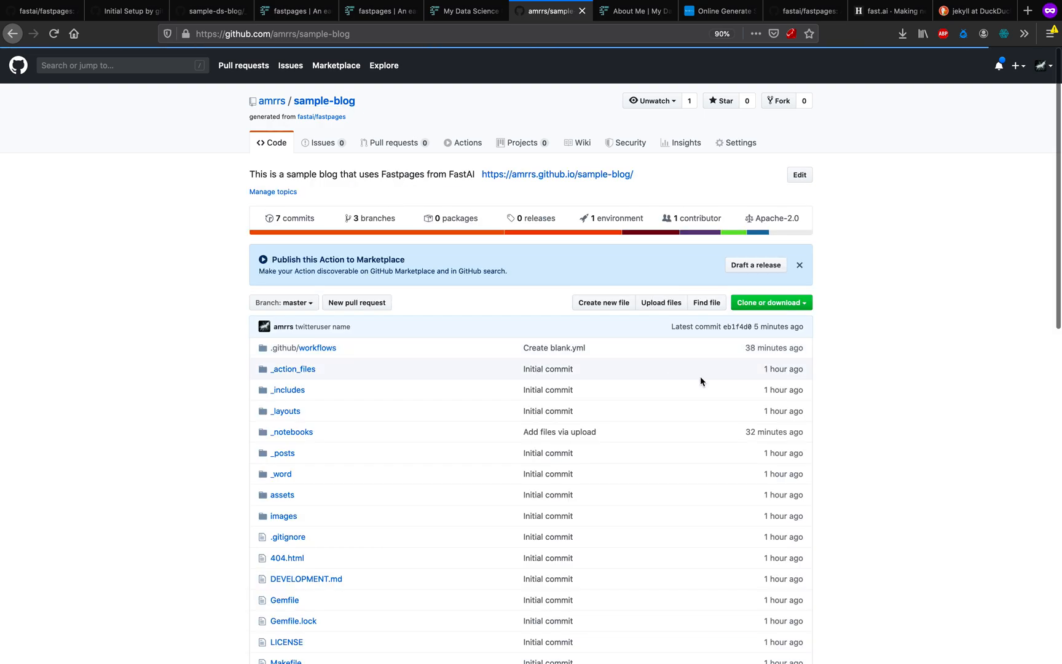
{"action": "left_click", "coordinate": [558, 174]}
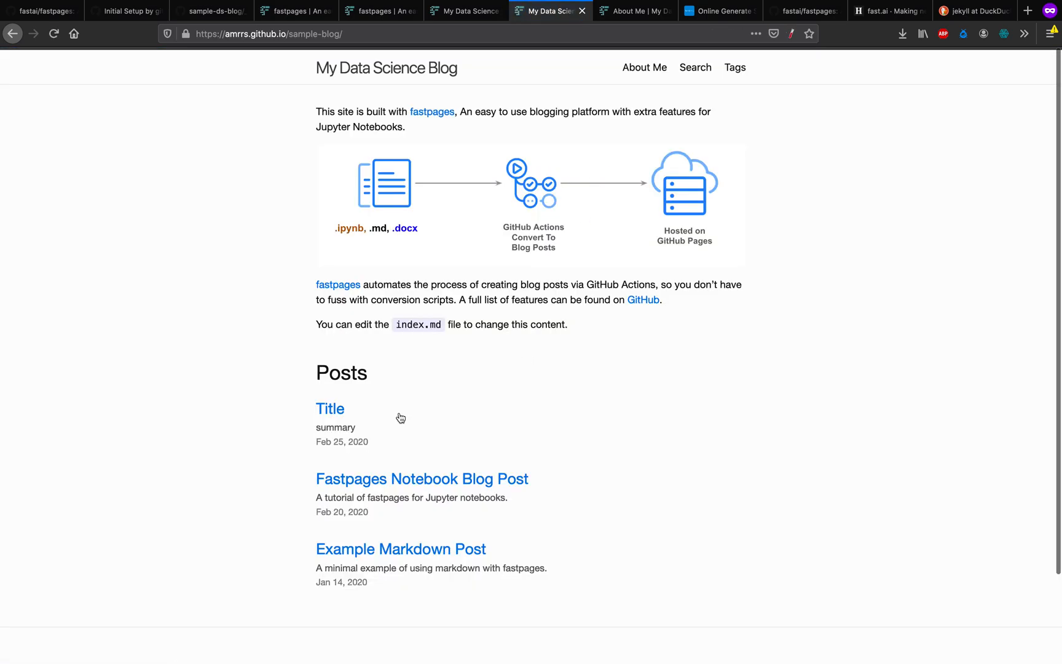
Step: Read through the 'Title' notebook post, then open the 1littlecoder Twitter profile from the footer
{"action": "left_click", "coordinate": [330, 409]}
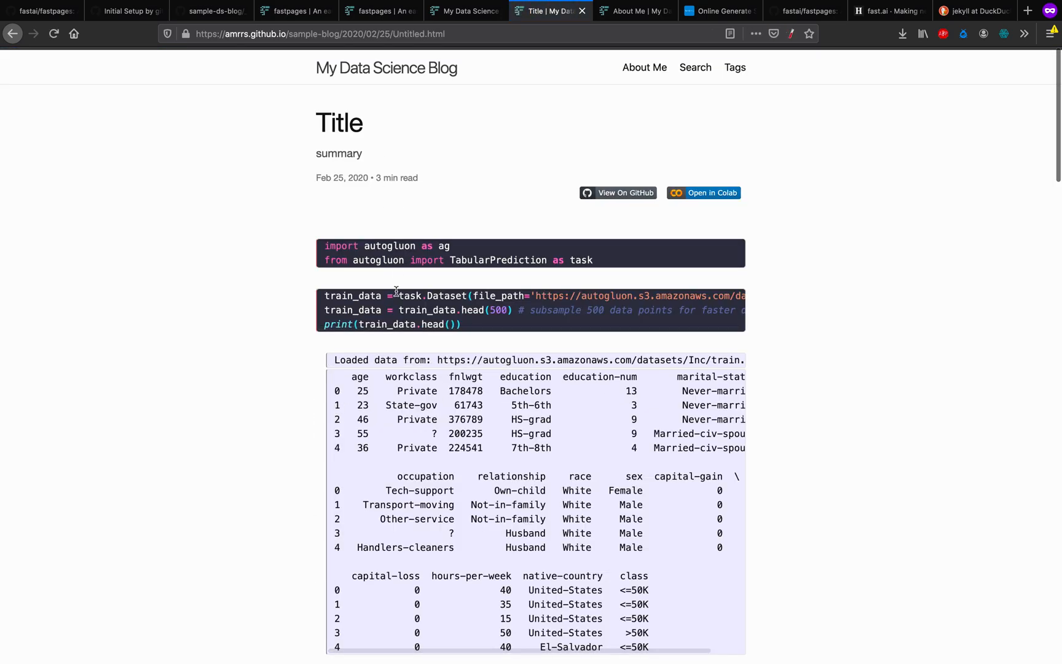
{"action": "scroll", "scroll_direction": "down", "scroll_amount": 3}
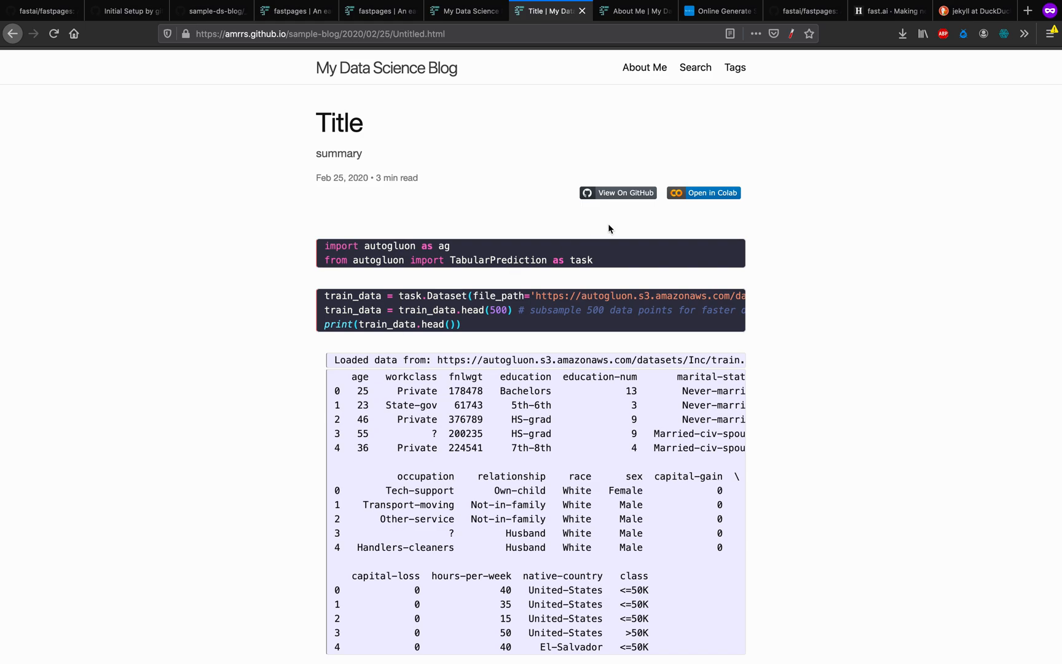
{"action": "mouse_move", "coordinate": [539, 235]}
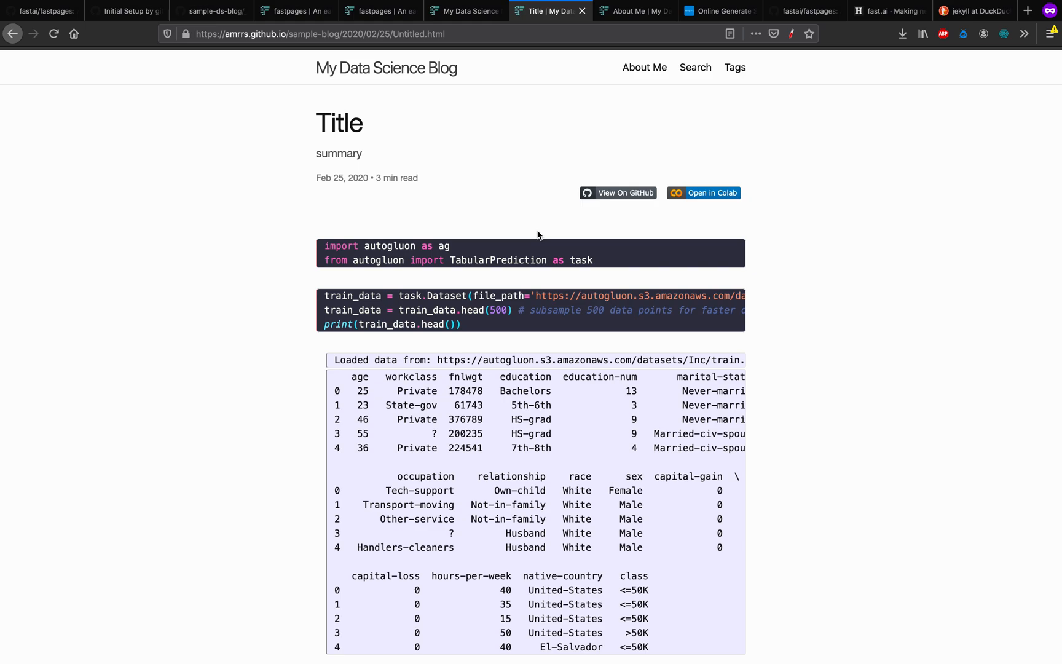
{"action": "mouse_move", "coordinate": [540, 232]}
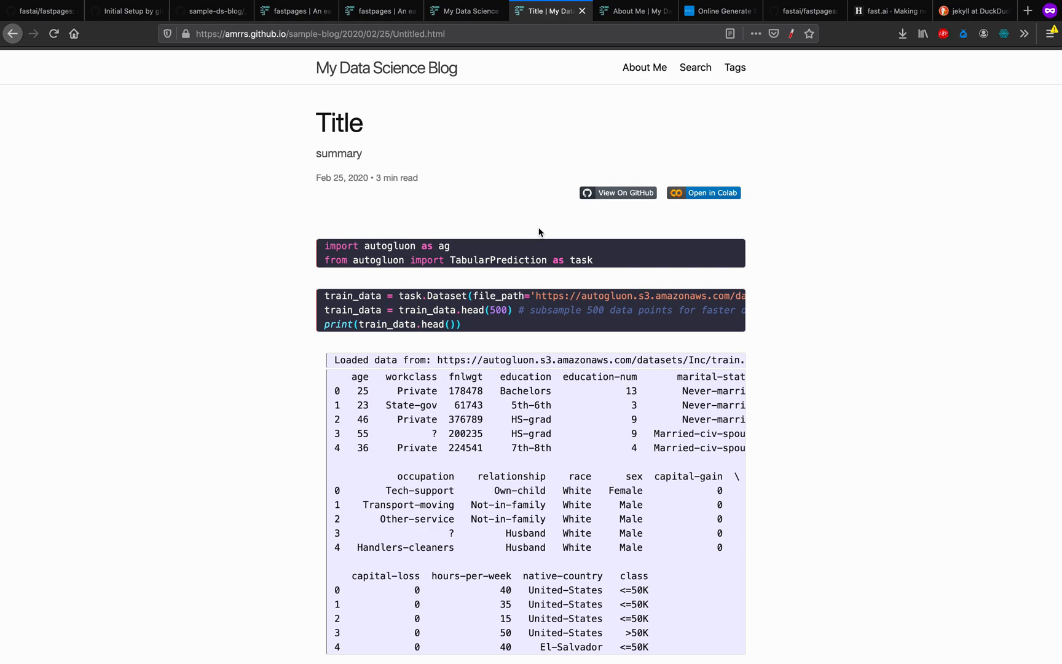
{"action": "mouse_move", "coordinate": [560, 90]}
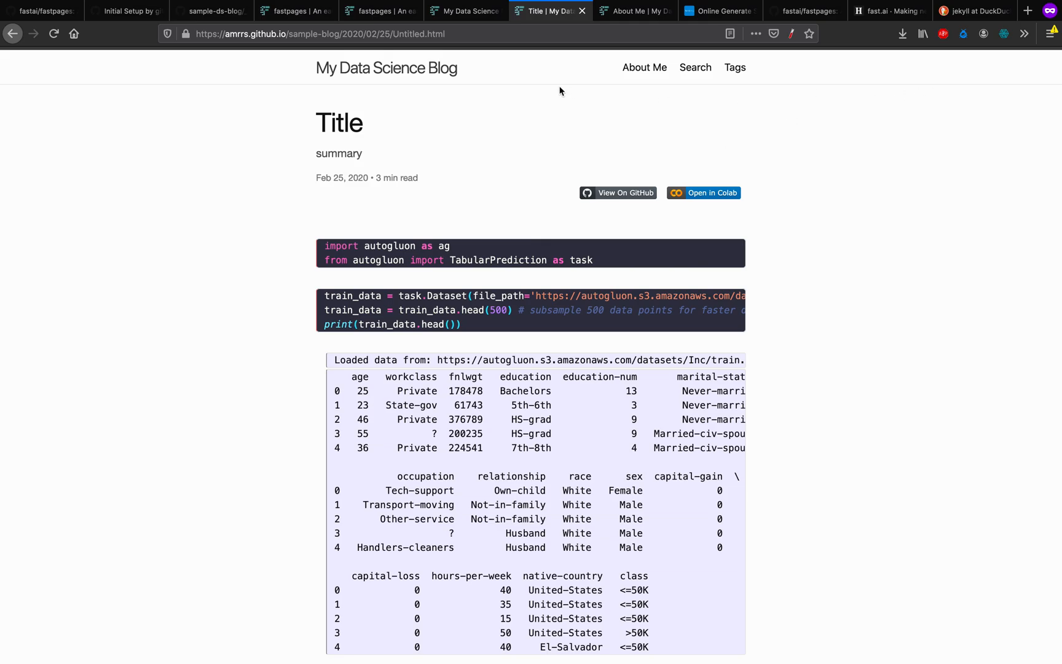
{"action": "scroll", "scroll_direction": "down", "scroll_amount": 3}
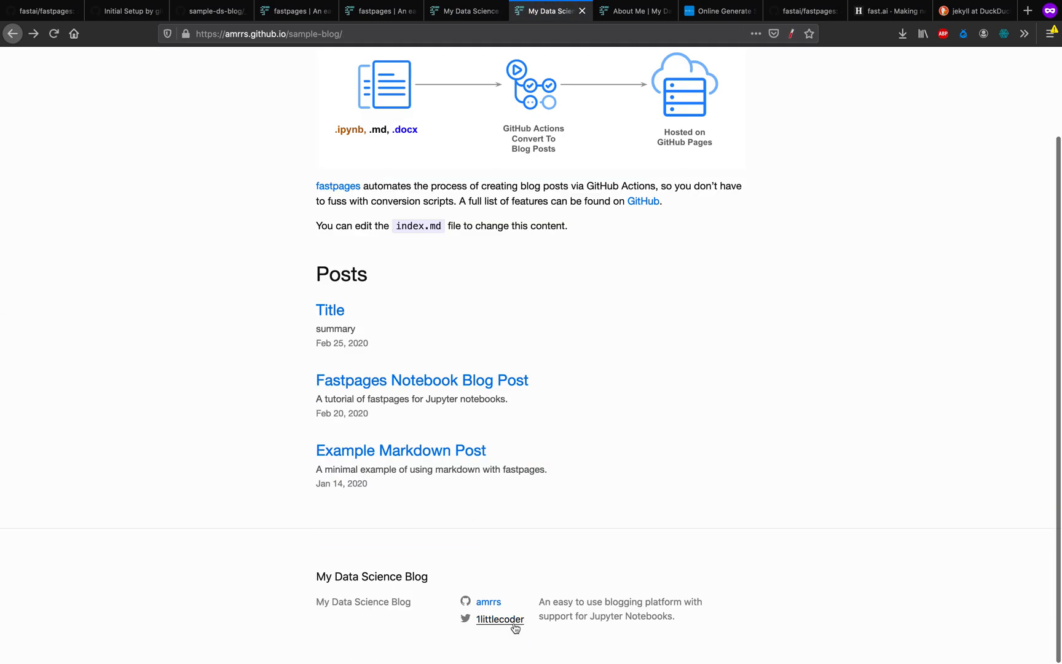
{"action": "left_click", "coordinate": [501, 619]}
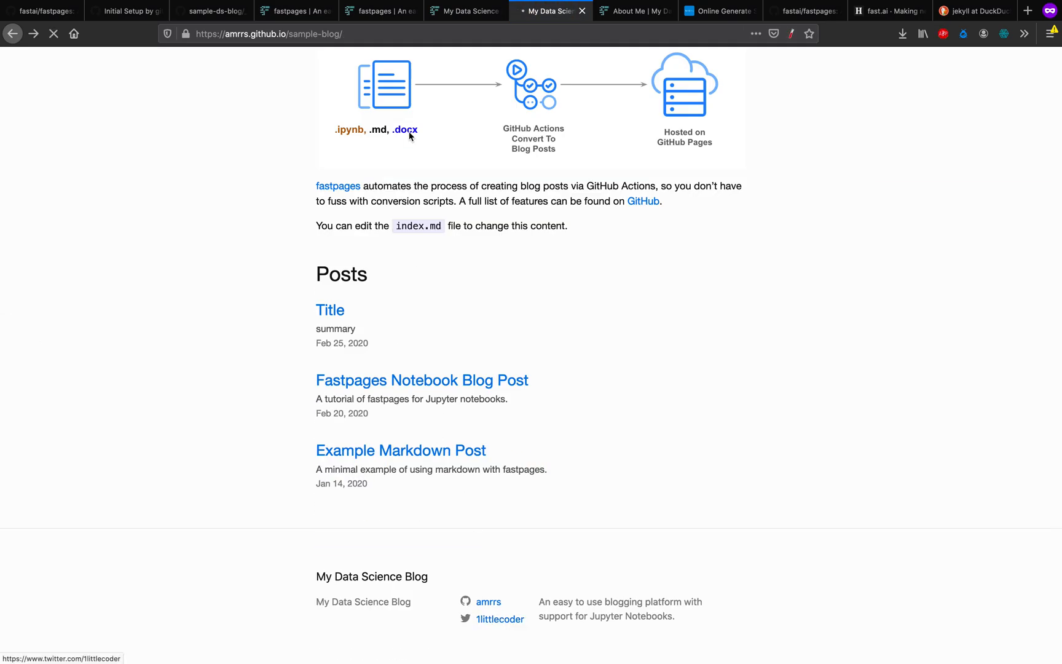
{"action": "left_click", "coordinate": [499, 619]}
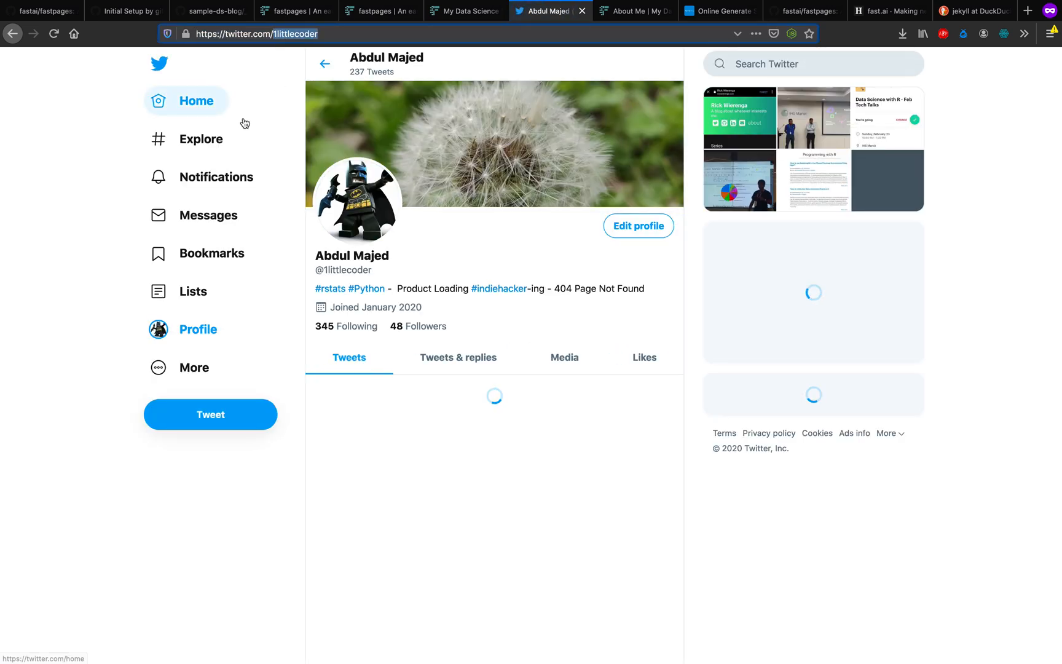